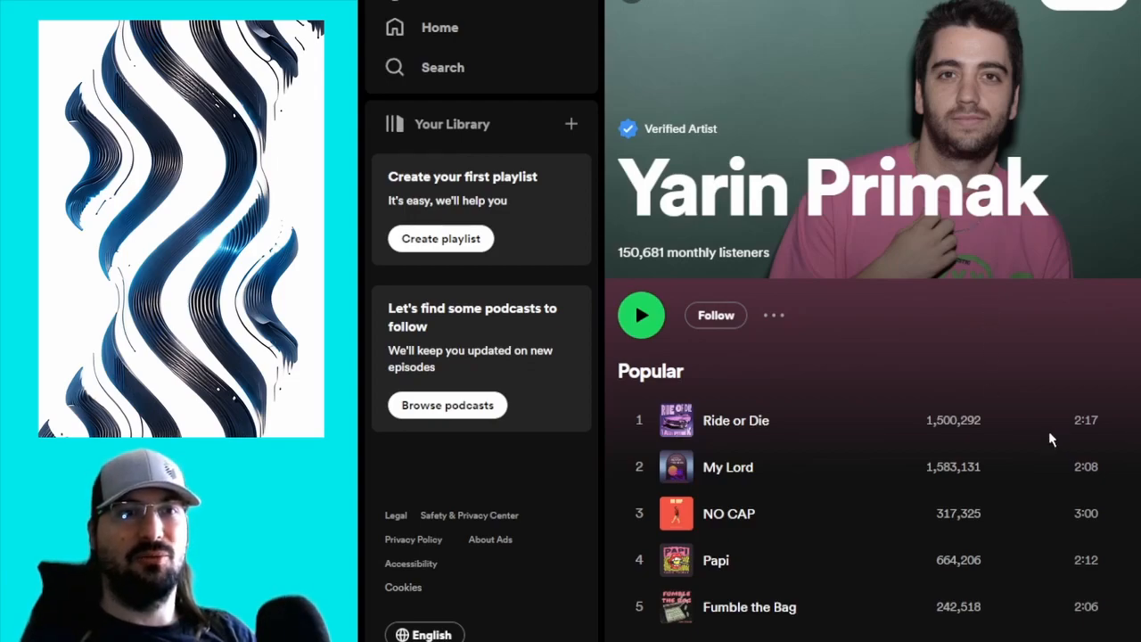
{"action": "mouse_move", "coordinate": [988, 378]}
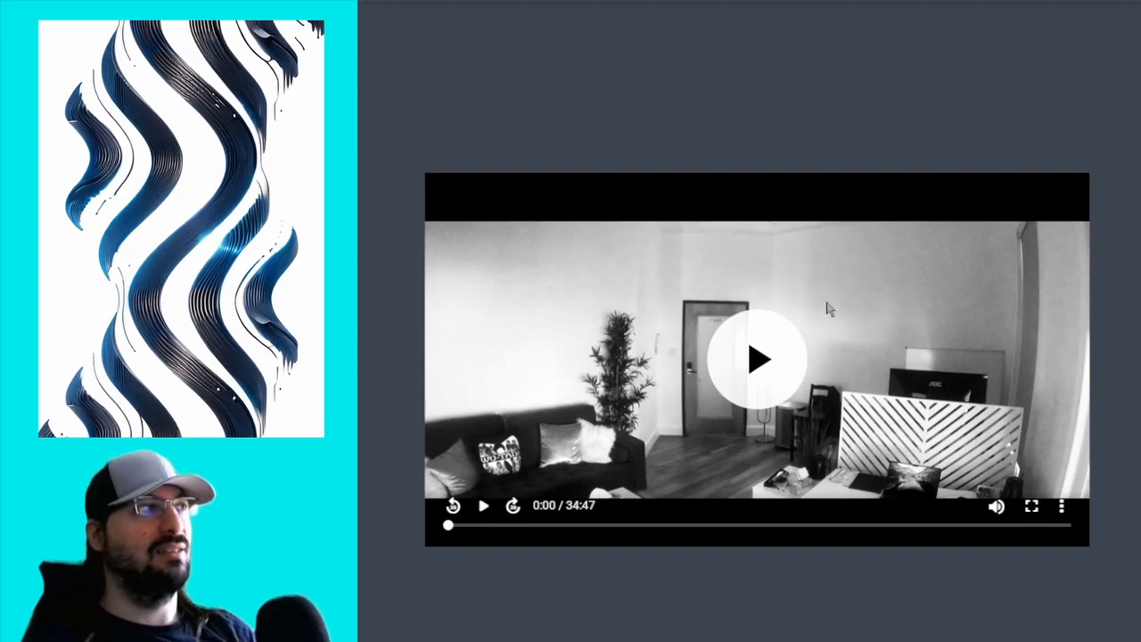
{"action": "mouse_move", "coordinate": [997, 506]}
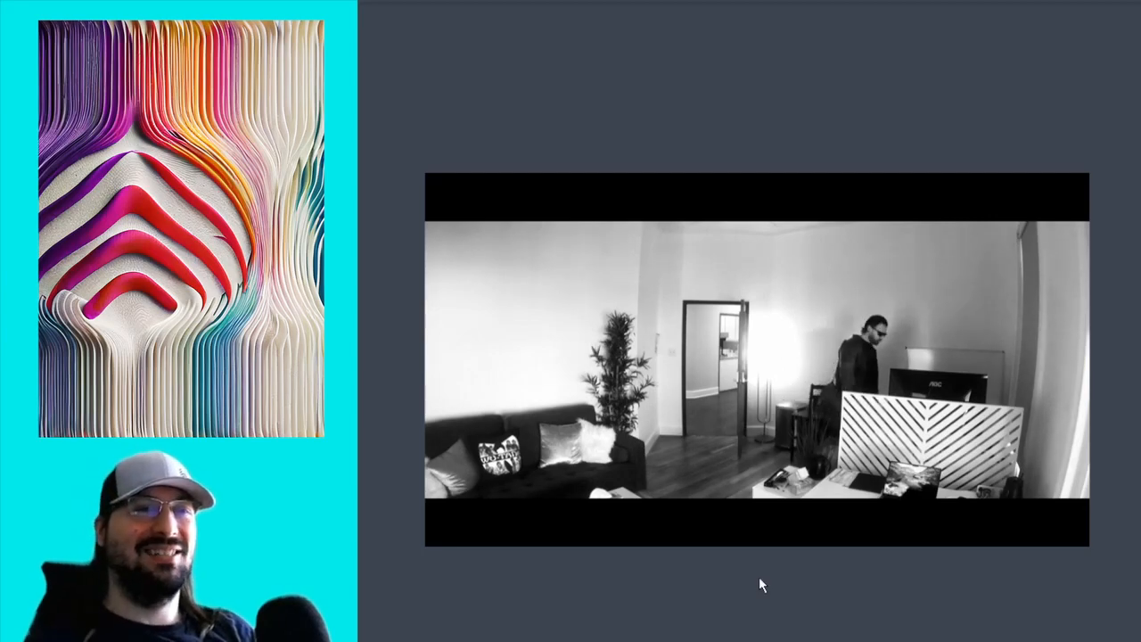
{"action": "left_click", "coordinate": [756, 357]}
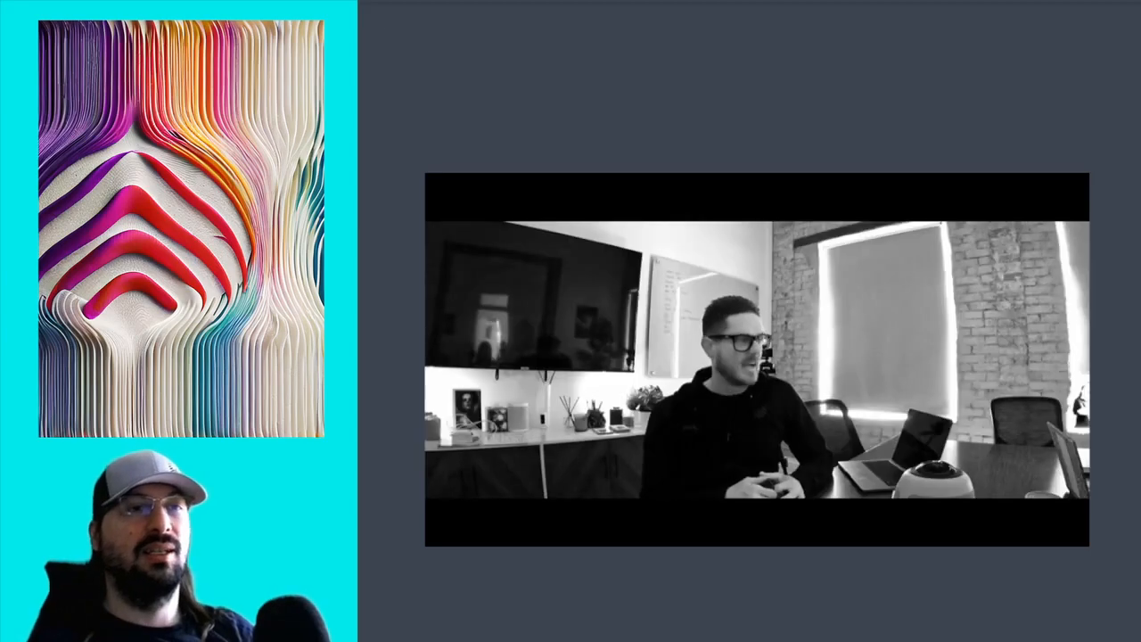
{"action": "left_click", "coordinate": [754, 360]}
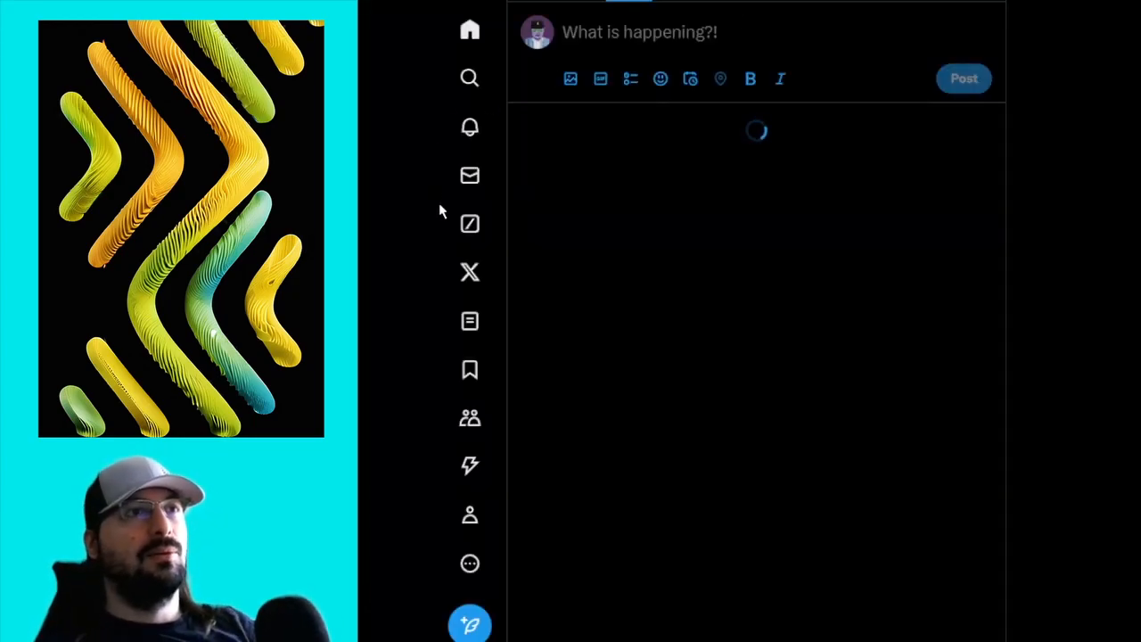
- Go to Bookmarks and scroll down to Andrew's 'Value of a Gute' post on Gutenberg Bible worth
{"action": "left_click", "coordinate": [470, 369]}
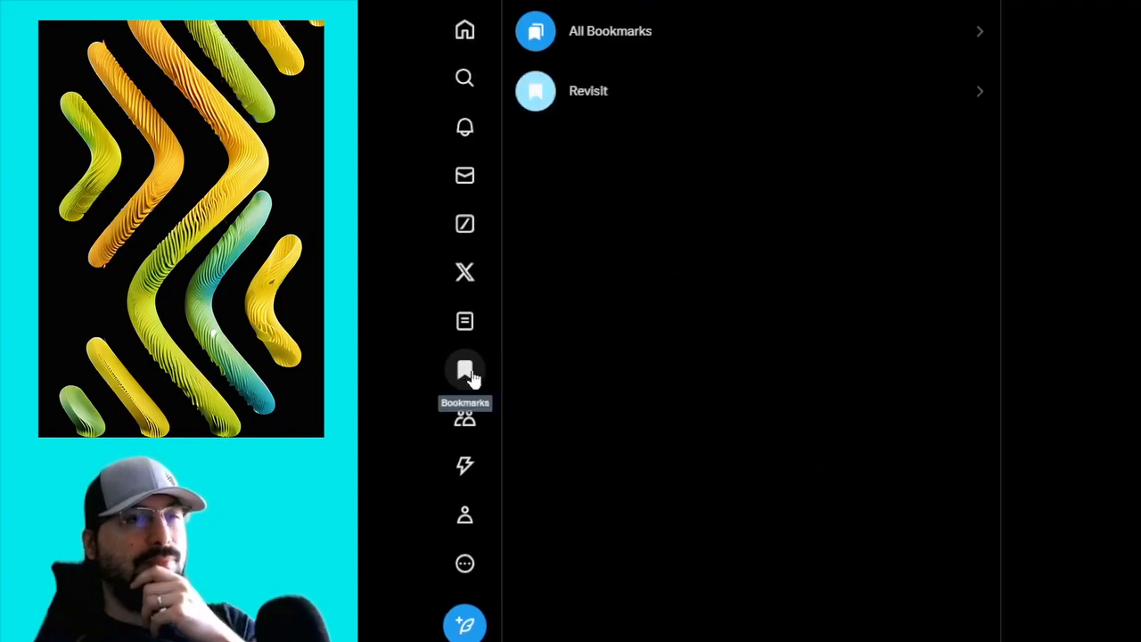
{"action": "mouse_move", "coordinate": [902, 139]}
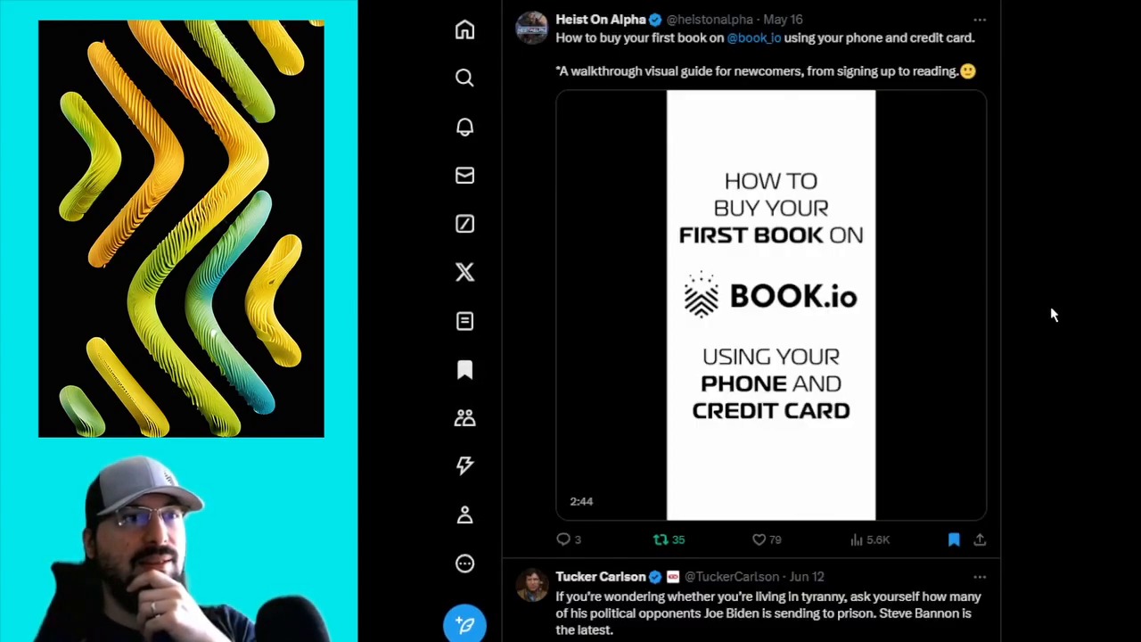
{"action": "scroll", "scroll_direction": "down", "scroll_amount": 3}
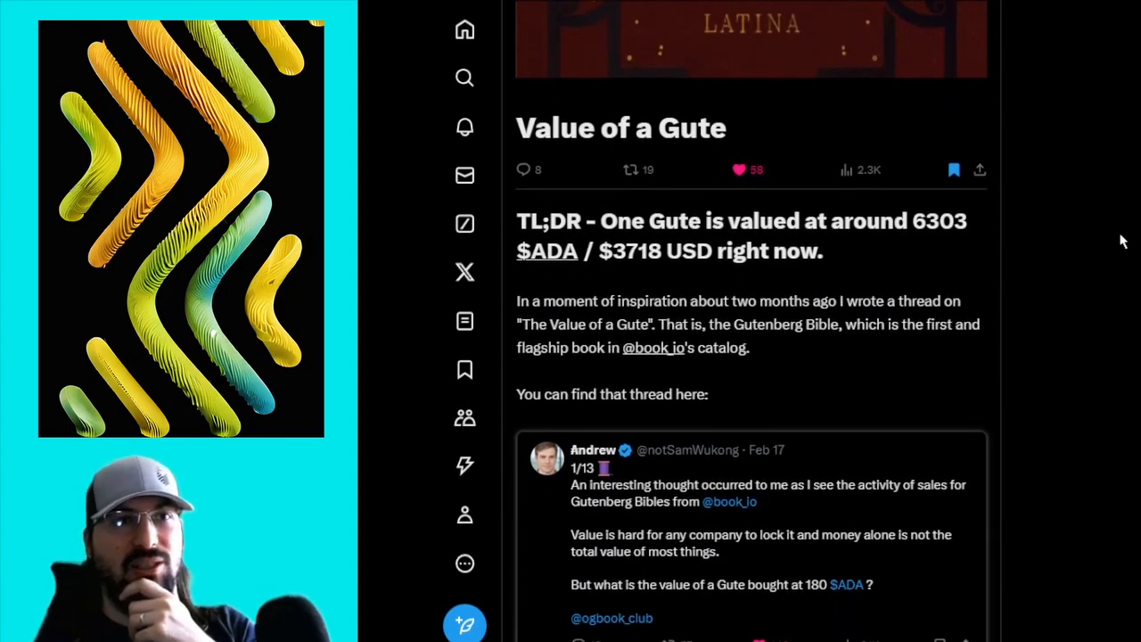
{"action": "mouse_move", "coordinate": [899, 278]}
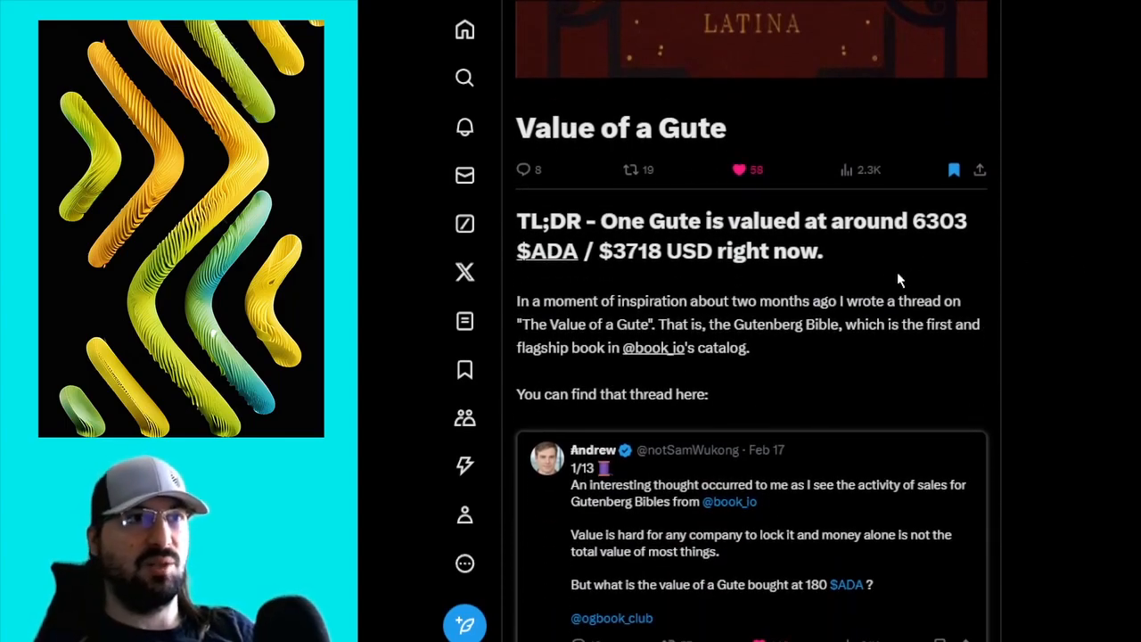
{"action": "scroll", "scroll_direction": "down", "scroll_amount": 3}
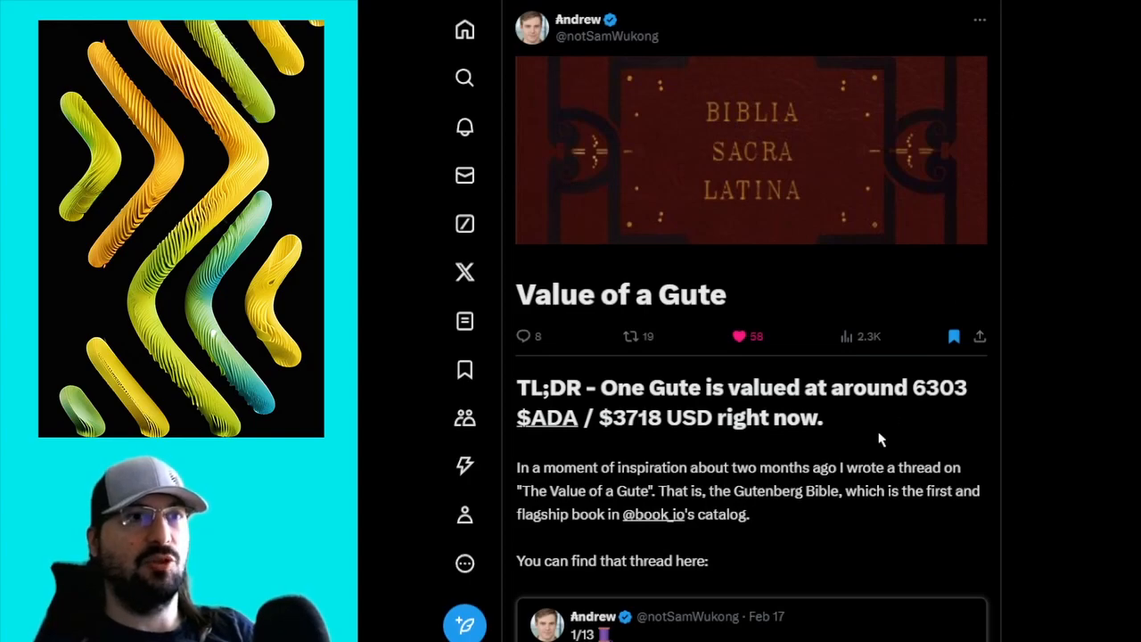
{"action": "scroll", "scroll_direction": "down", "scroll_amount": 3}
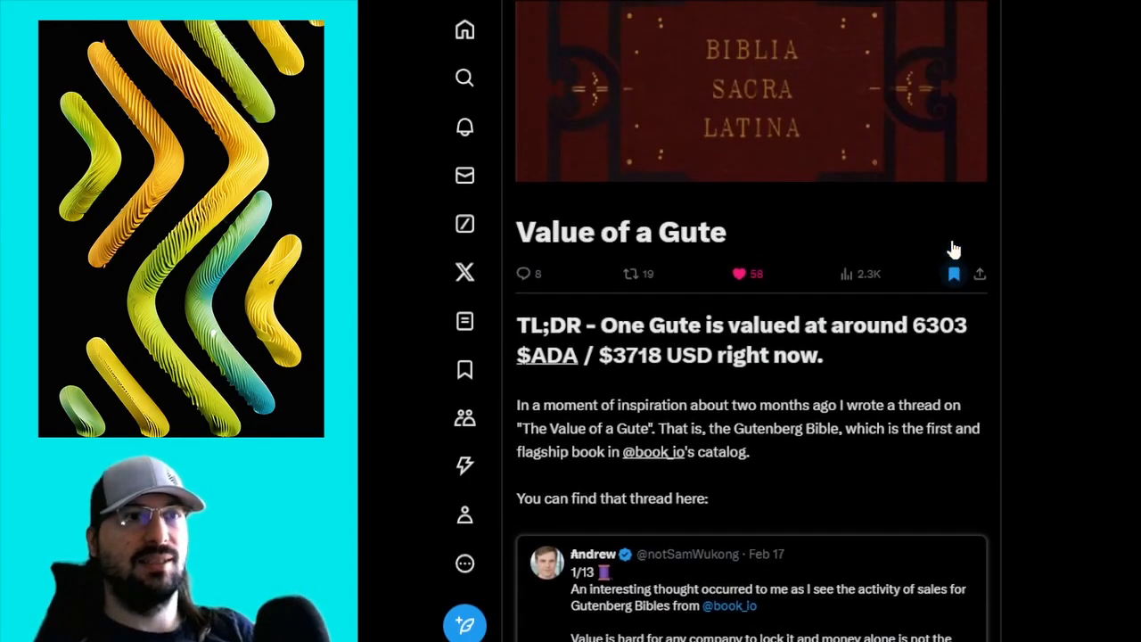
{"action": "scroll", "scroll_direction": "down", "scroll_amount": 3}
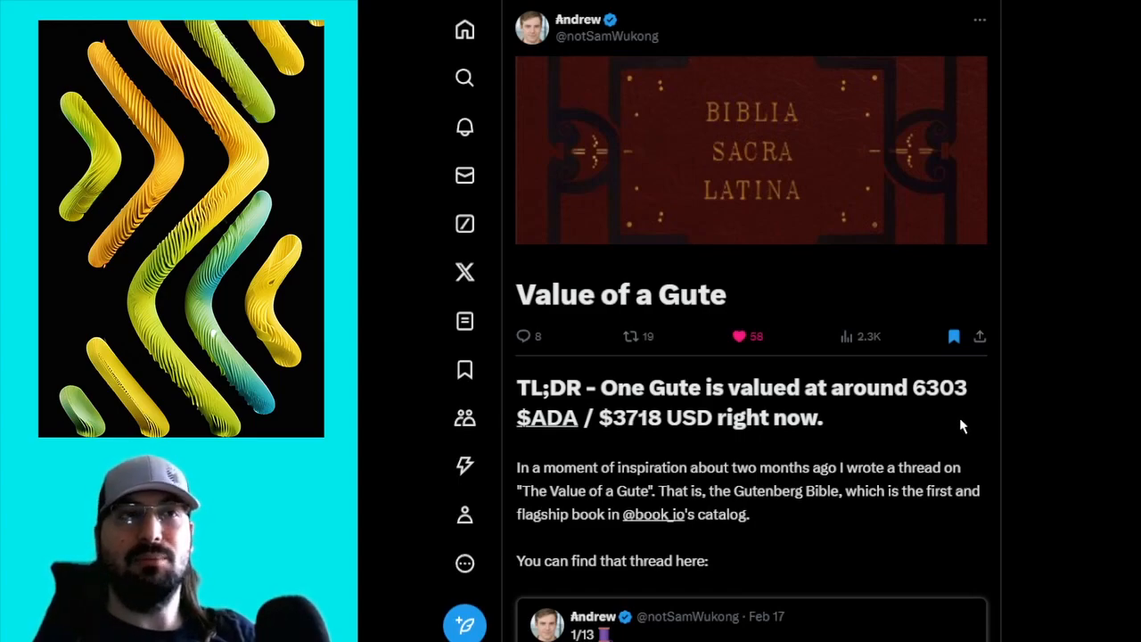
{"action": "mouse_move", "coordinate": [967, 440]}
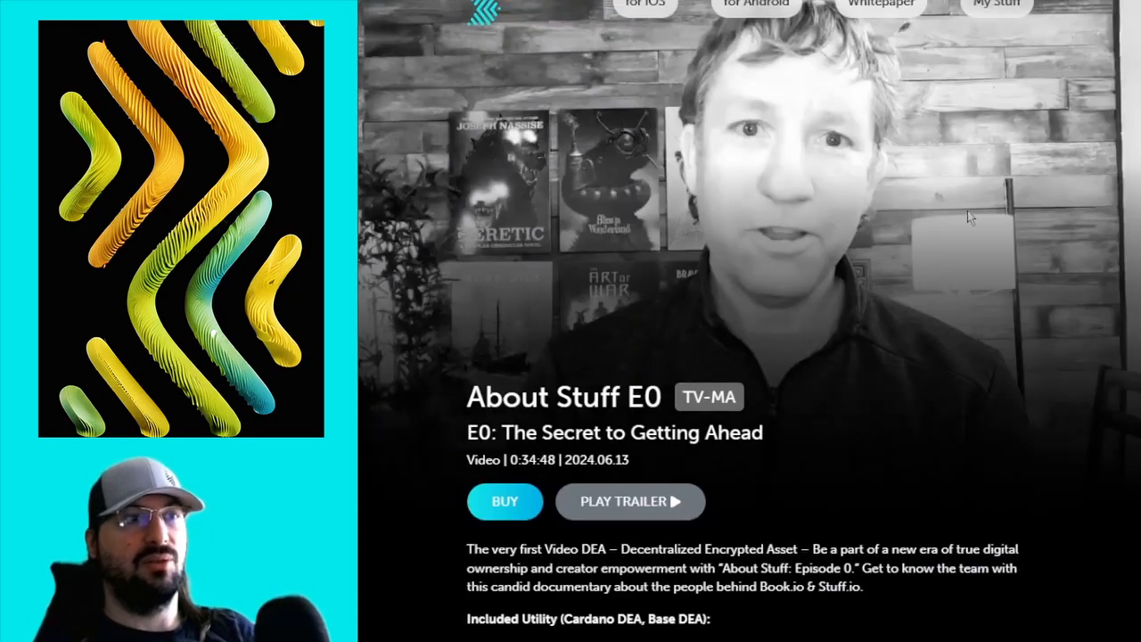
- Highlight the Included Utility perks list, then scroll down to the Sale Information prices and back
{"action": "scroll", "scroll_direction": "down", "scroll_amount": 3}
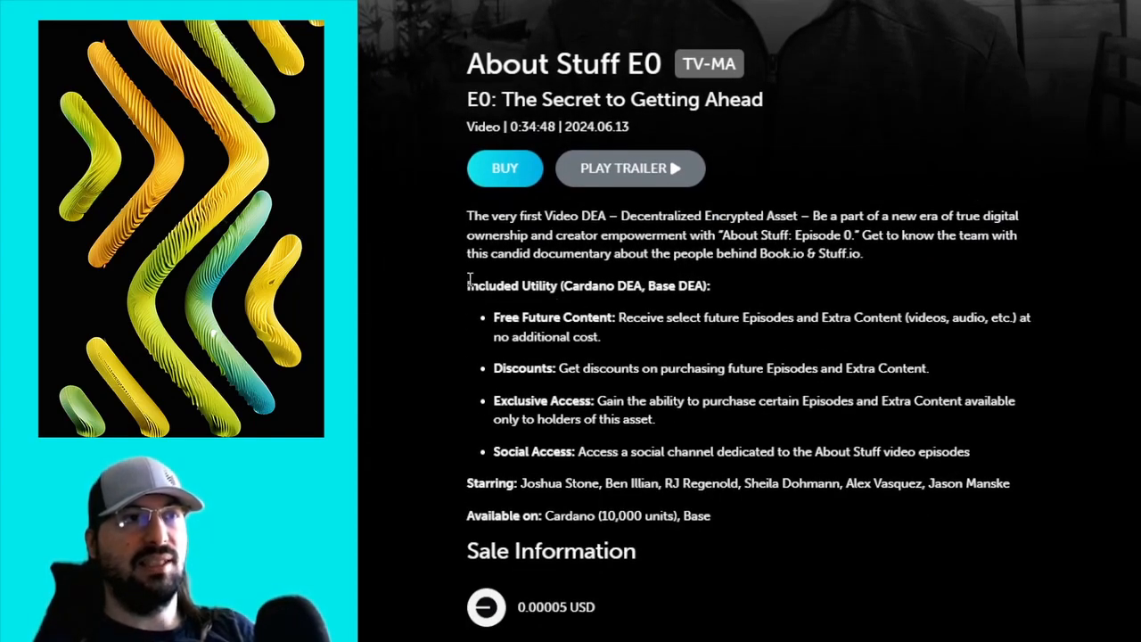
{"action": "left_click_drag", "start_coordinate": [468, 286], "coordinate": [970, 453]}
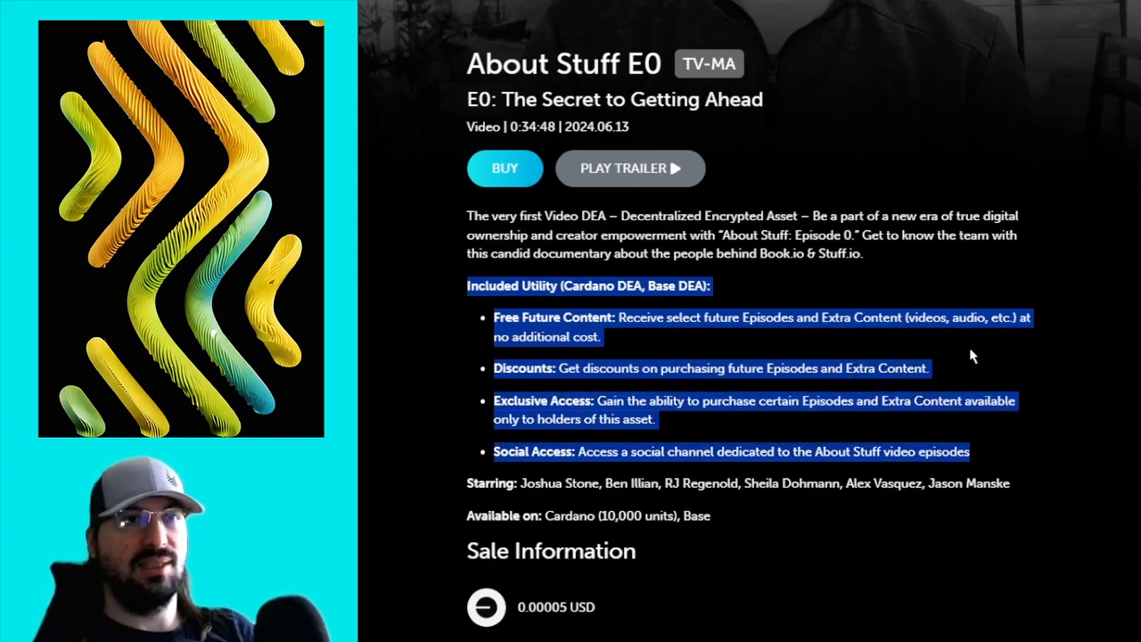
{"action": "scroll", "scroll_direction": "down", "scroll_amount": 3}
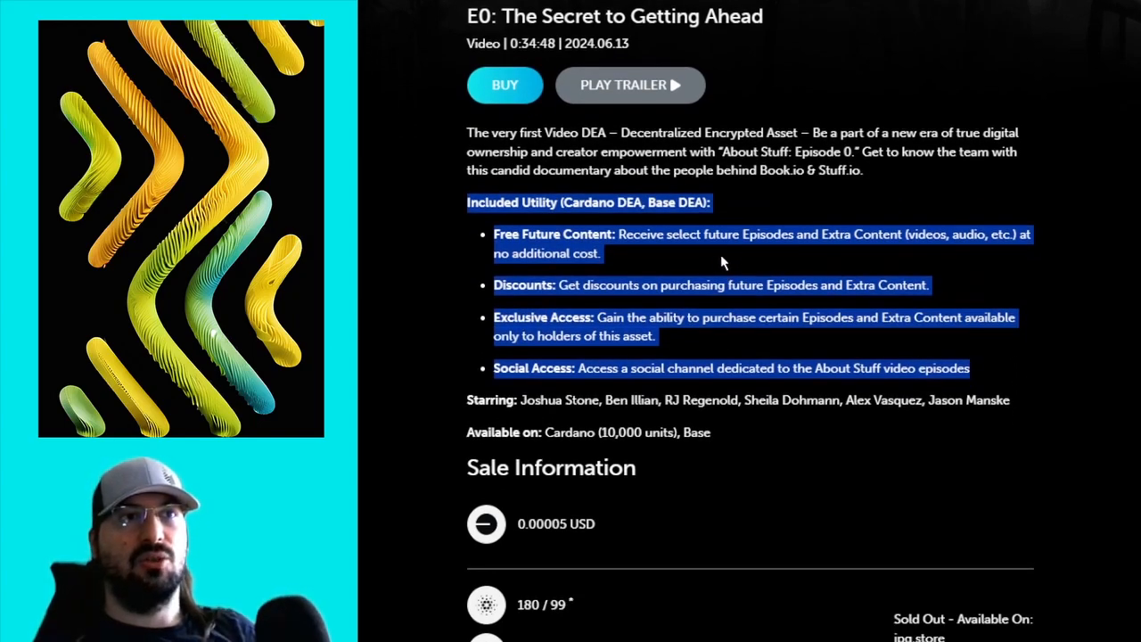
{"action": "mouse_move", "coordinate": [835, 254]}
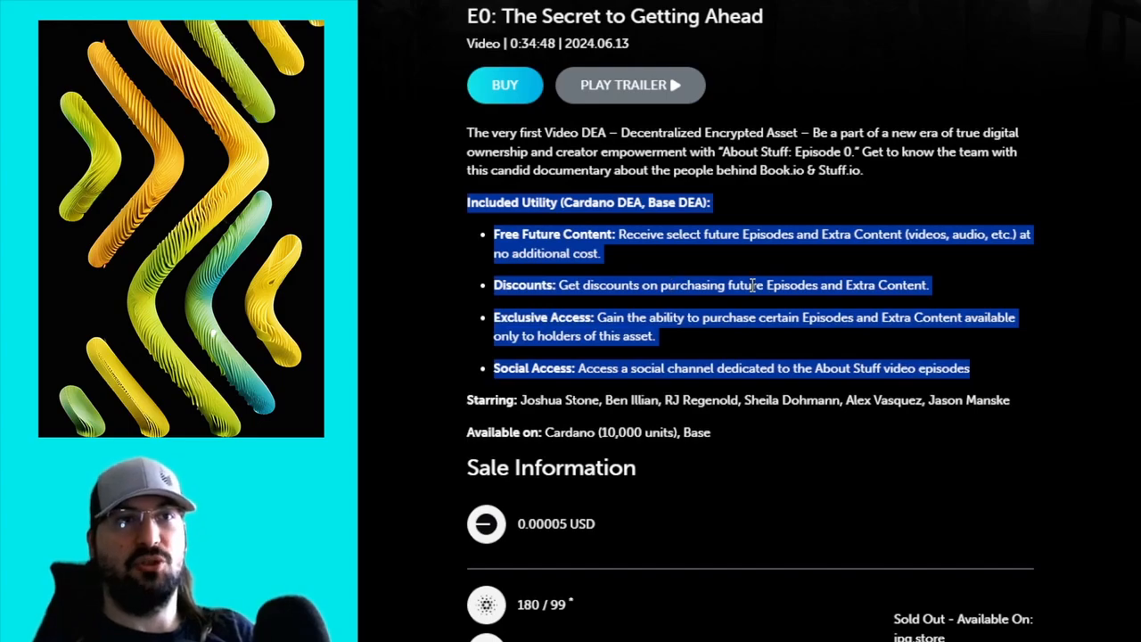
{"action": "scroll", "scroll_direction": "down", "scroll_amount": 3}
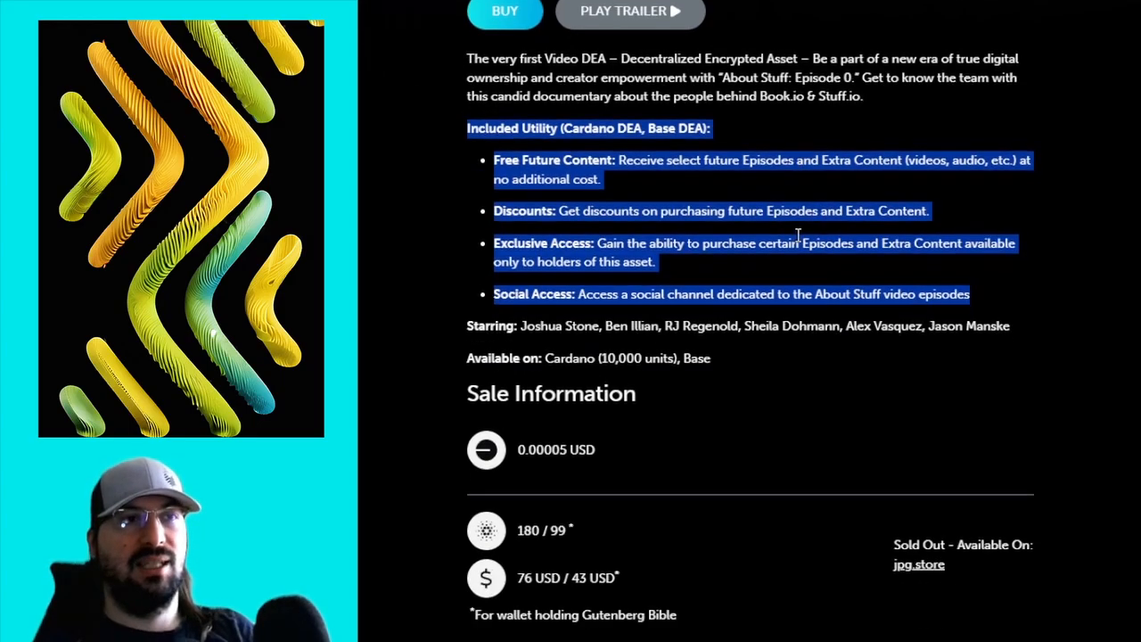
{"action": "scroll", "scroll_direction": "down", "scroll_amount": 3}
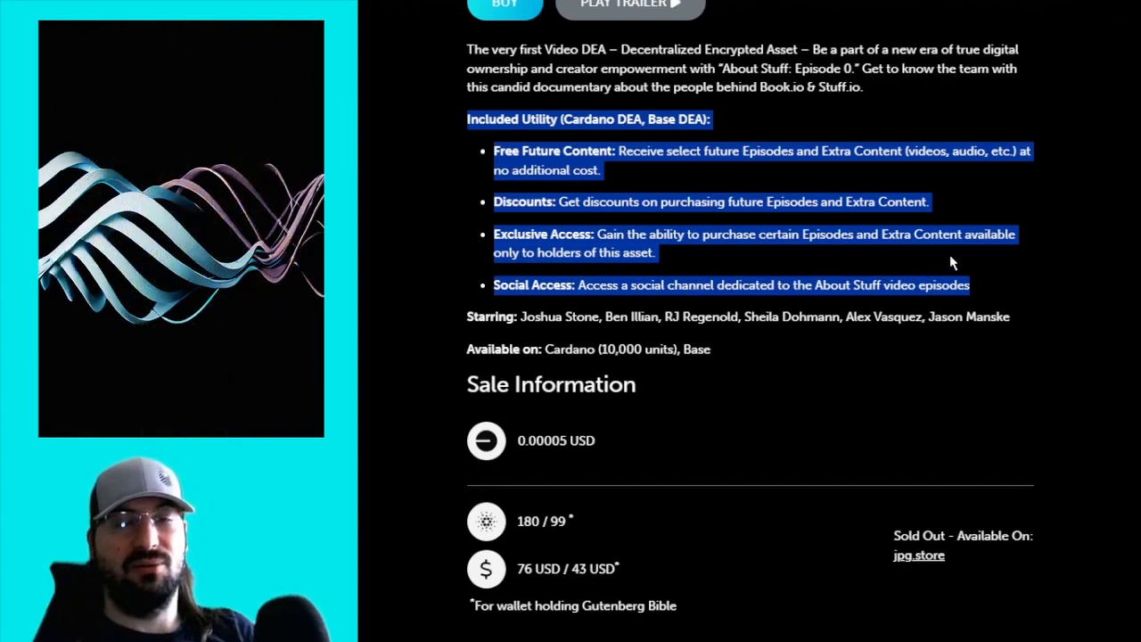
{"action": "mouse_move", "coordinate": [1013, 275]}
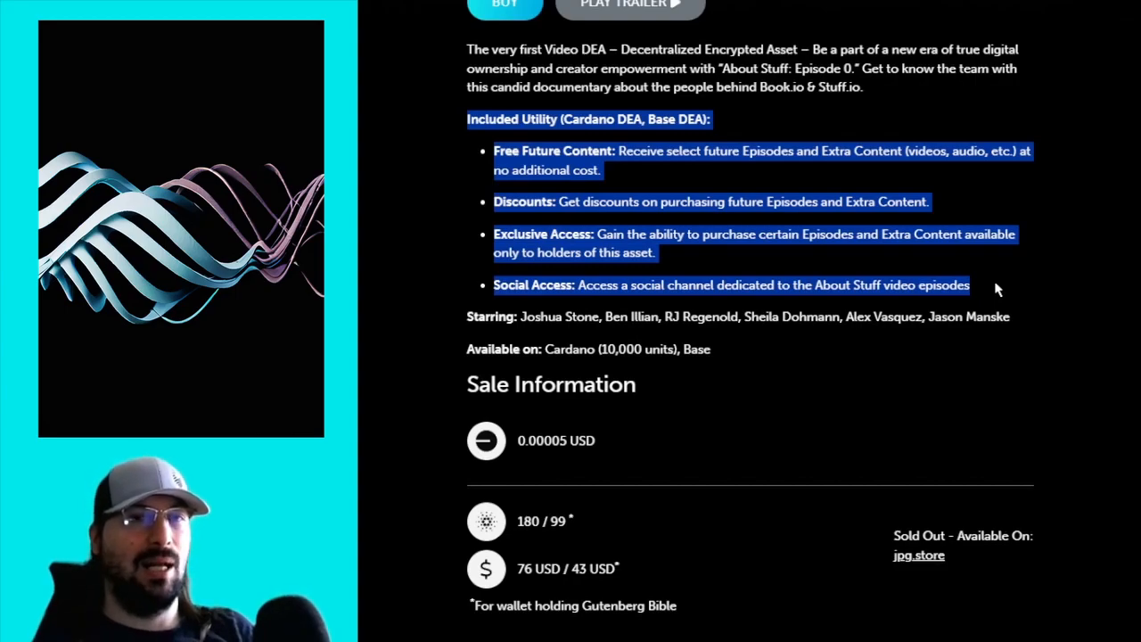
{"action": "scroll", "scroll_direction": "up", "scroll_amount": 3}
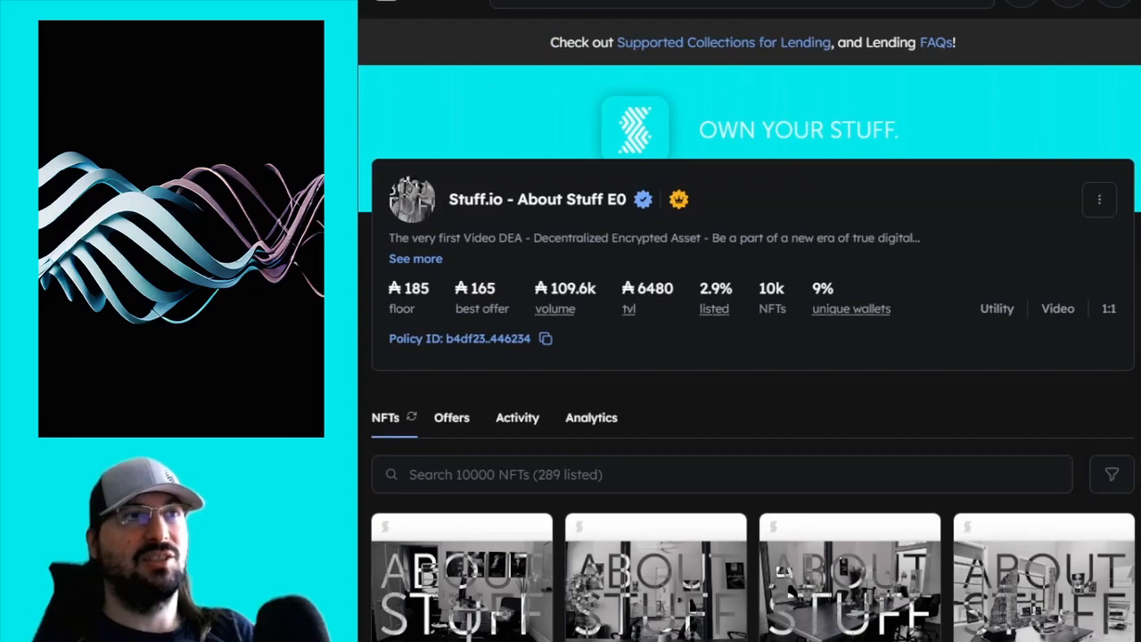
- Scroll the About Stuff E0 collection page down to the NFT listing cards
{"action": "scroll", "scroll_direction": "down", "scroll_amount": 3}
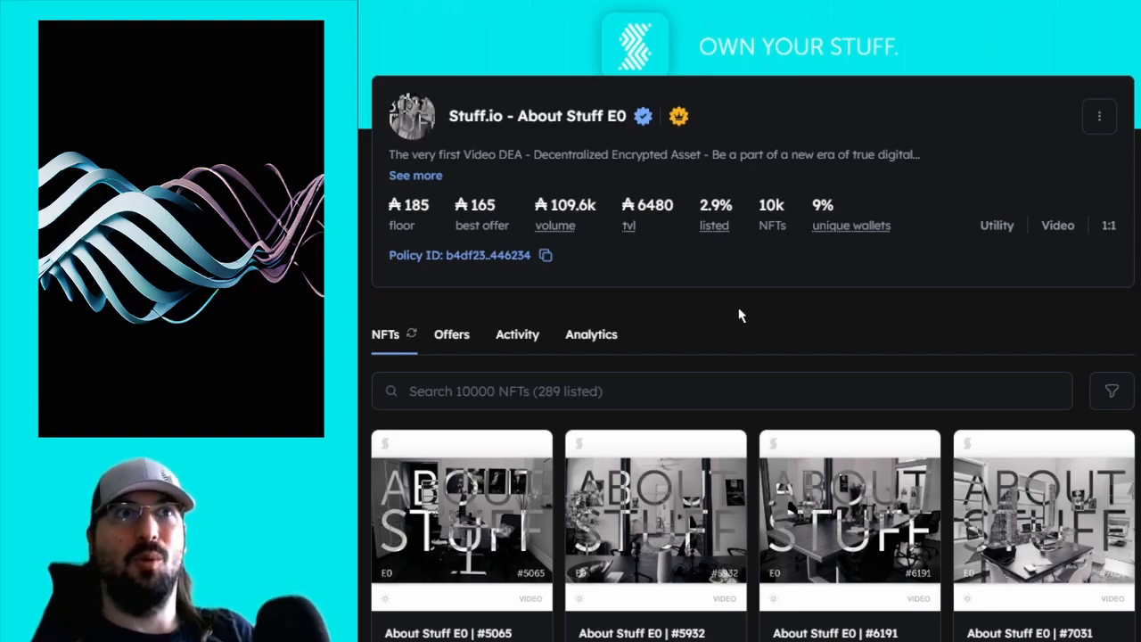
{"action": "mouse_move", "coordinate": [733, 315]}
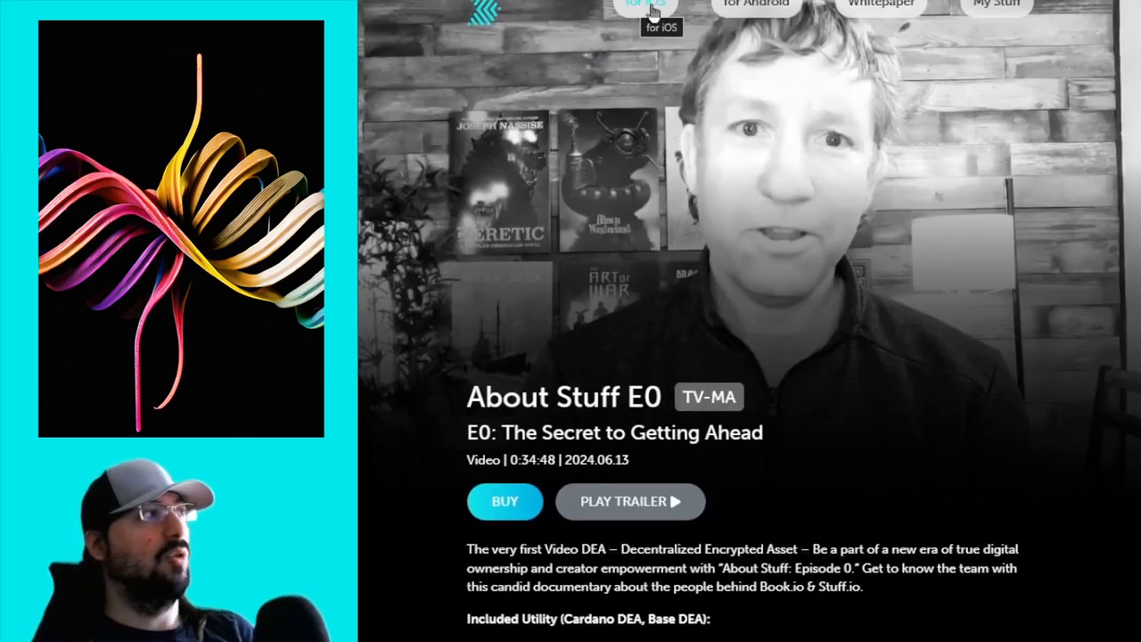
{"action": "mouse_move", "coordinate": [1074, 526]}
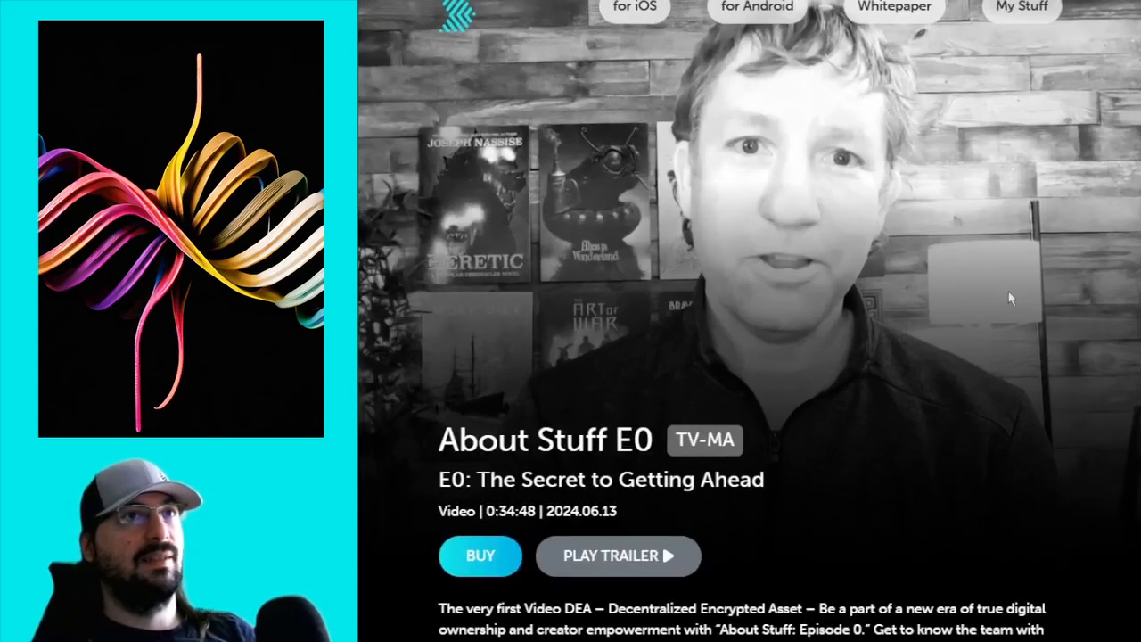
{"action": "mouse_move", "coordinate": [864, 164]}
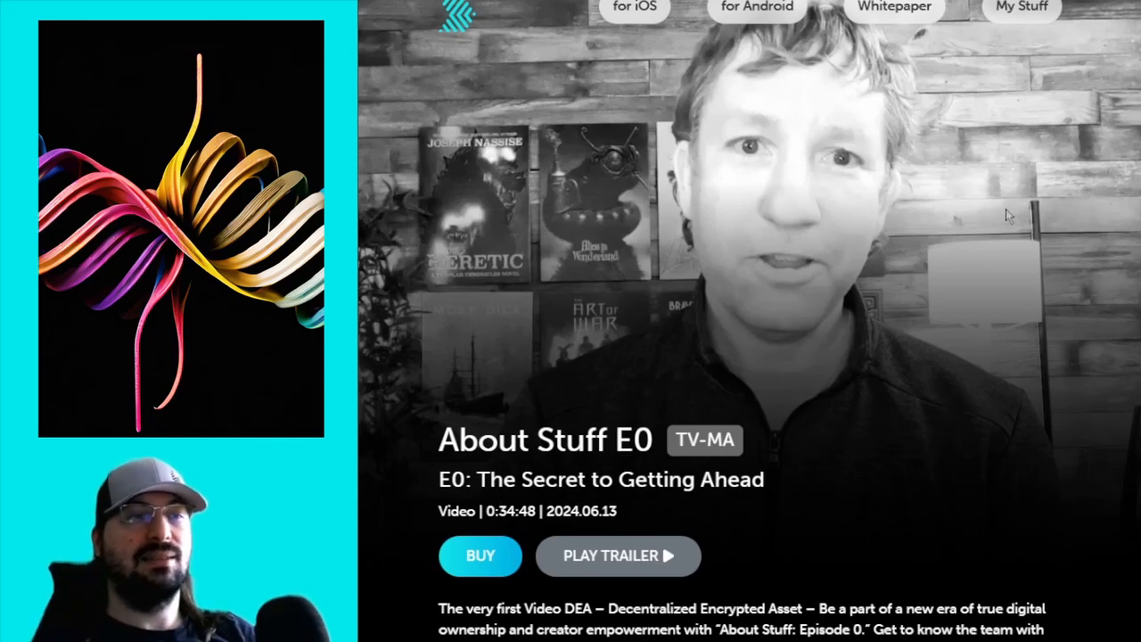
- Scroll the About Stuff E0 video page down to its Included Utility section
{"action": "scroll", "scroll_direction": "down", "scroll_amount": 3}
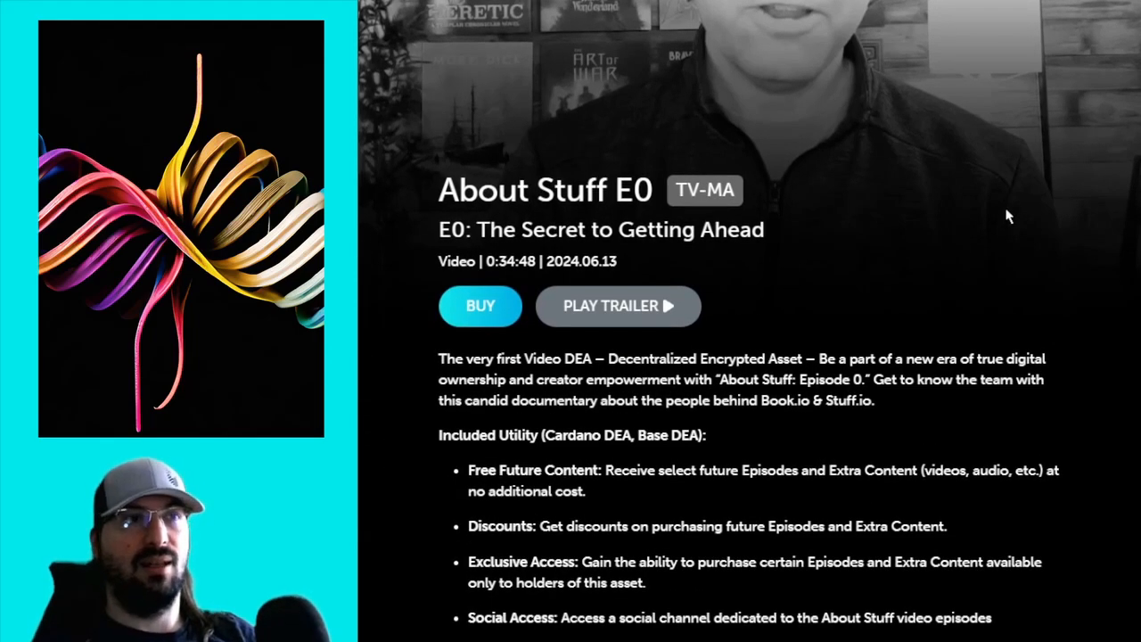
{"action": "scroll", "scroll_direction": "down", "scroll_amount": 3}
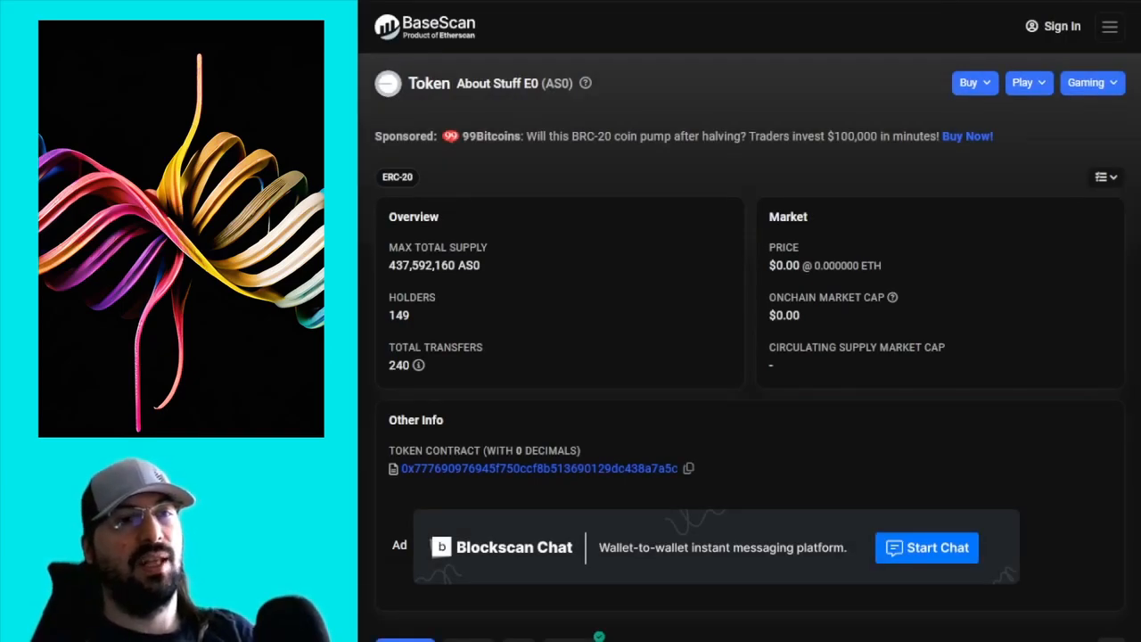
{"action": "mouse_move", "coordinate": [1049, 218]}
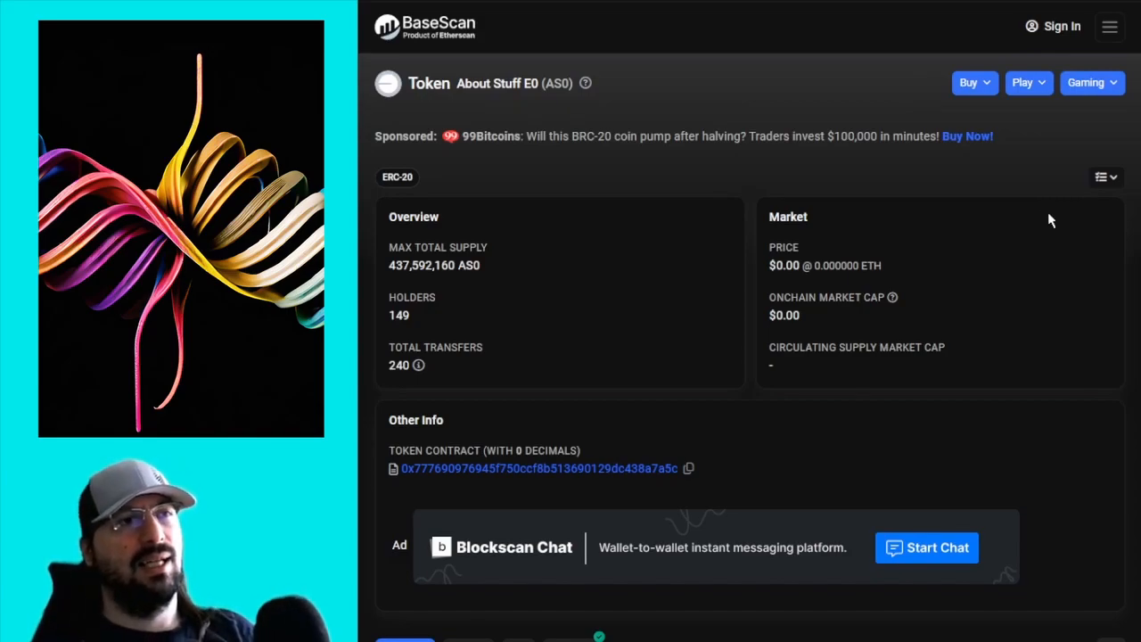
{"action": "mouse_move", "coordinate": [412, 287]}
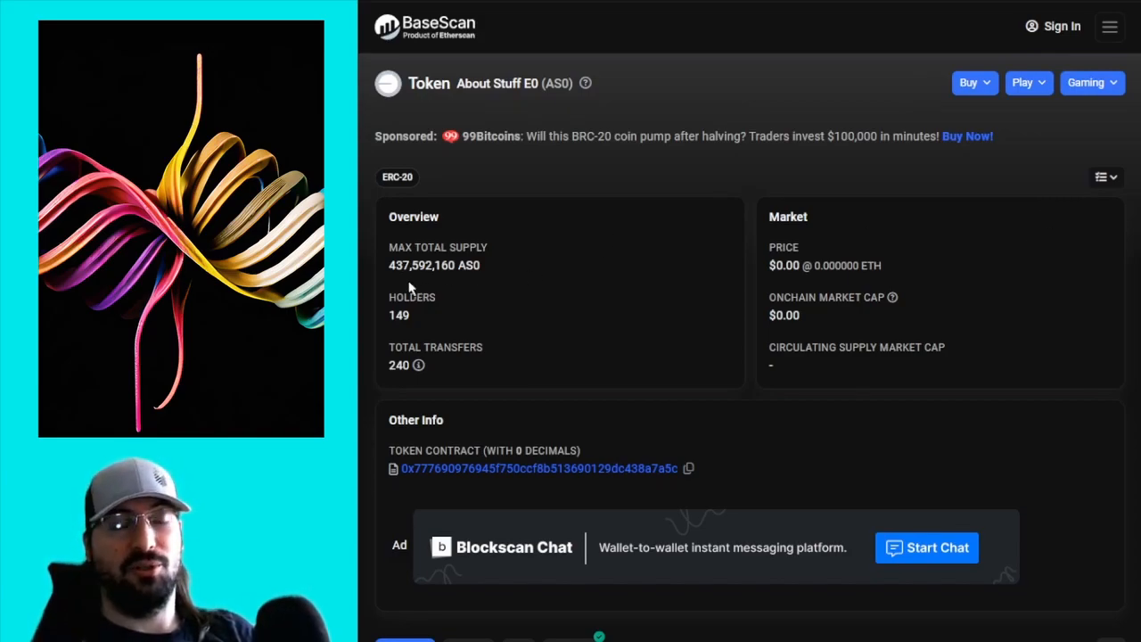
{"action": "mouse_move", "coordinate": [624, 277]}
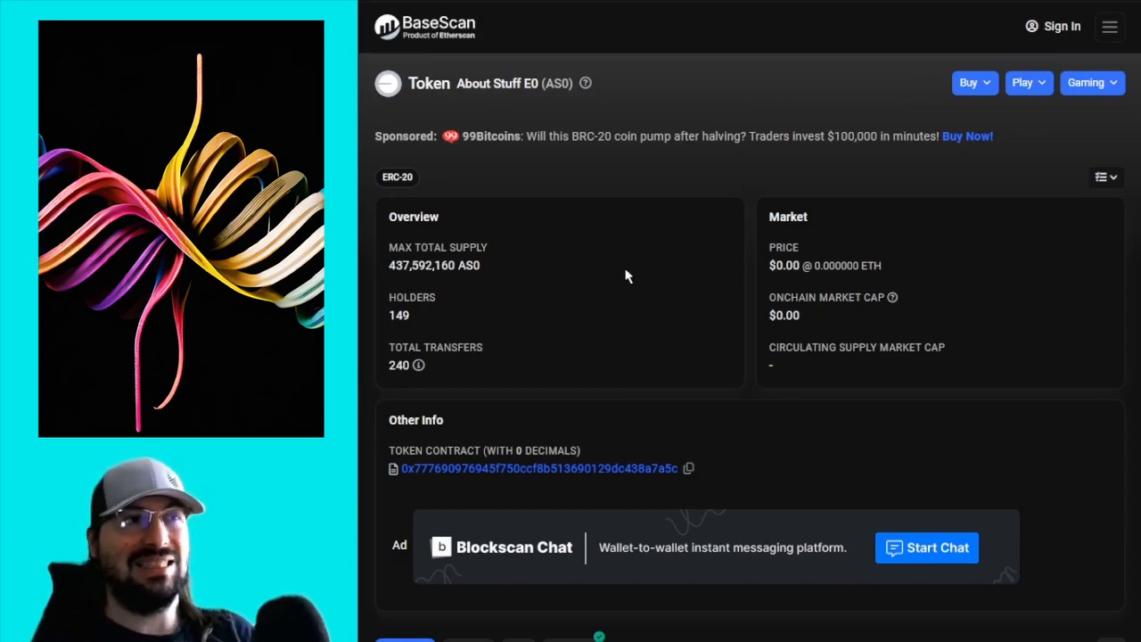
- Scroll the AS0 token page down to the transfers list of 240 transactions
{"action": "scroll", "scroll_direction": "down", "scroll_amount": 3}
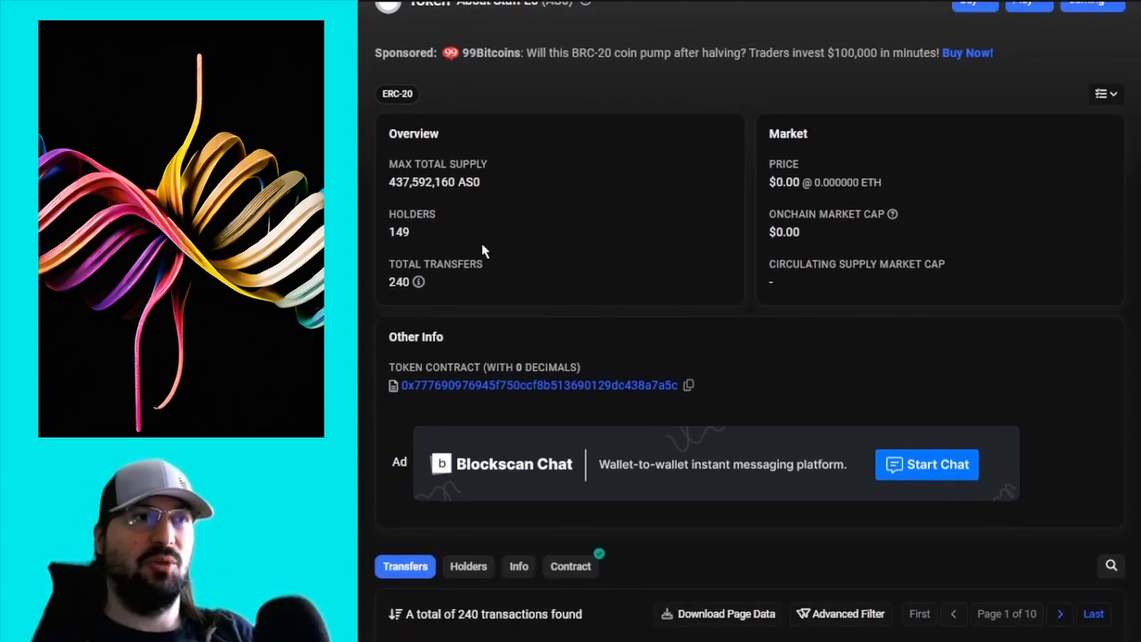
{"action": "mouse_move", "coordinate": [456, 230]}
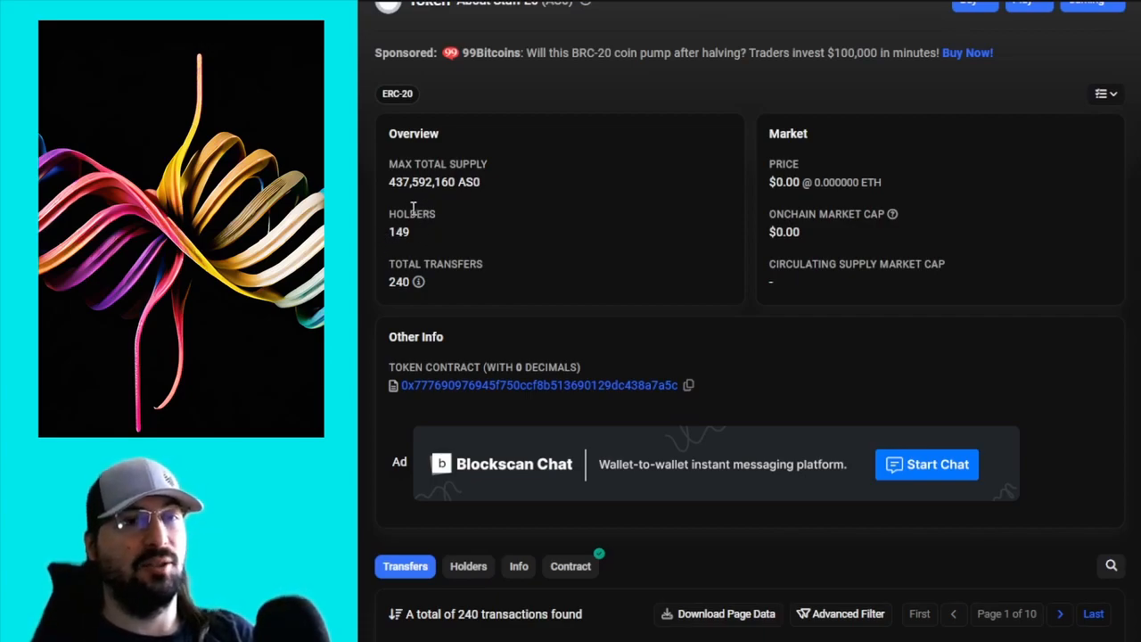
{"action": "scroll", "scroll_direction": "down", "scroll_amount": 3}
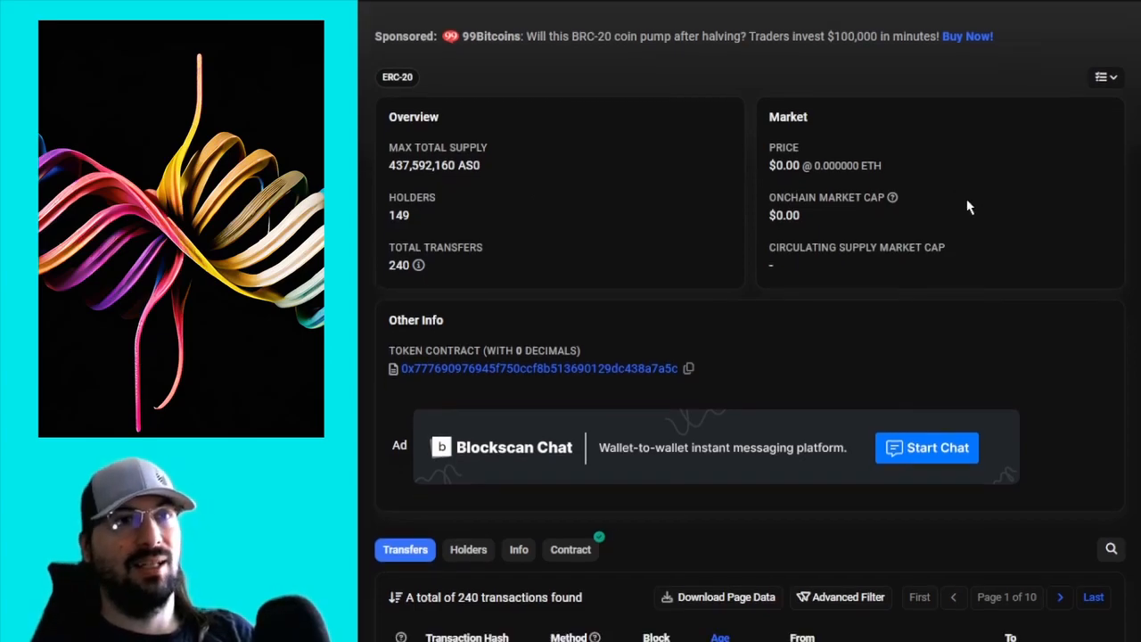
- Page the AS0 transfers table to page 2 of 10, then return toward the token overview
{"action": "scroll", "scroll_direction": "down", "scroll_amount": 3}
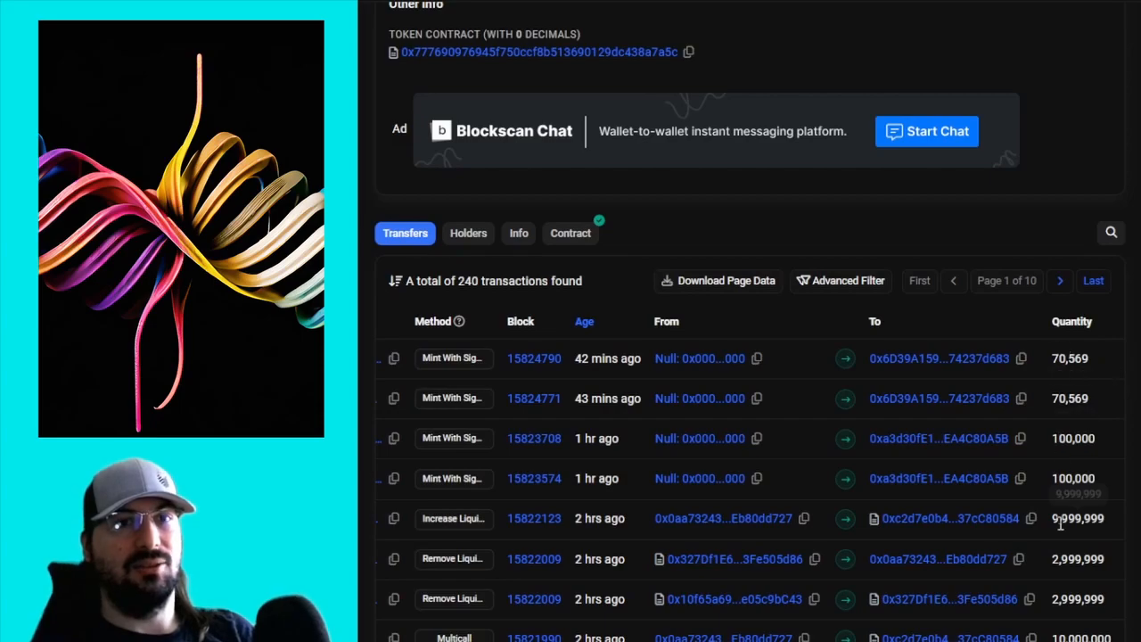
{"action": "scroll", "scroll_direction": "down", "scroll_amount": 3}
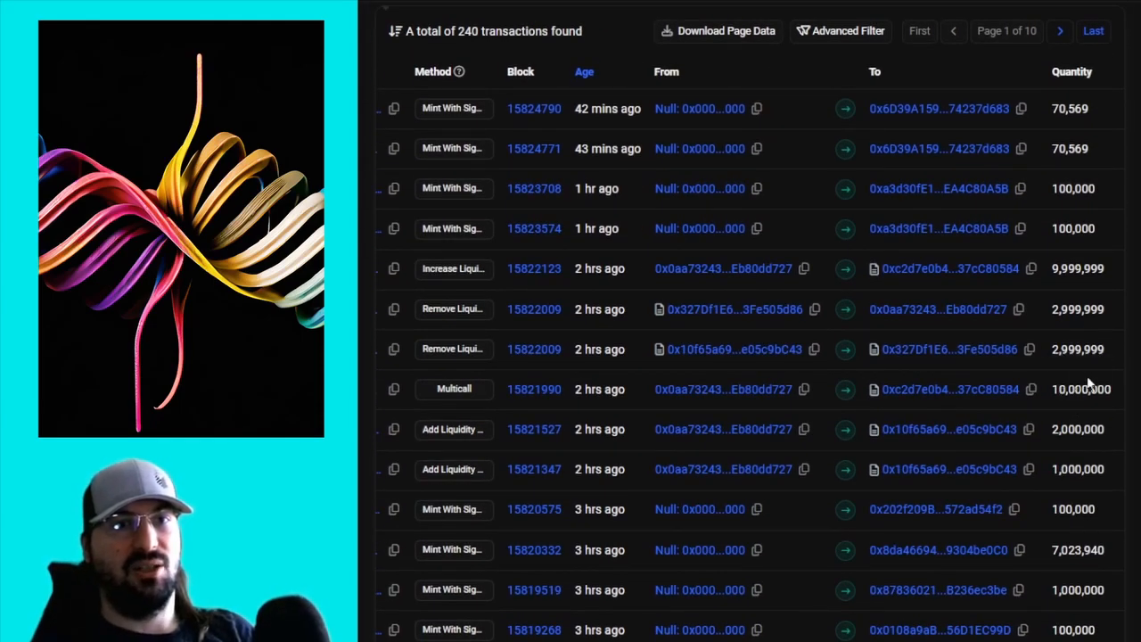
{"action": "scroll", "scroll_direction": "down", "scroll_amount": 3}
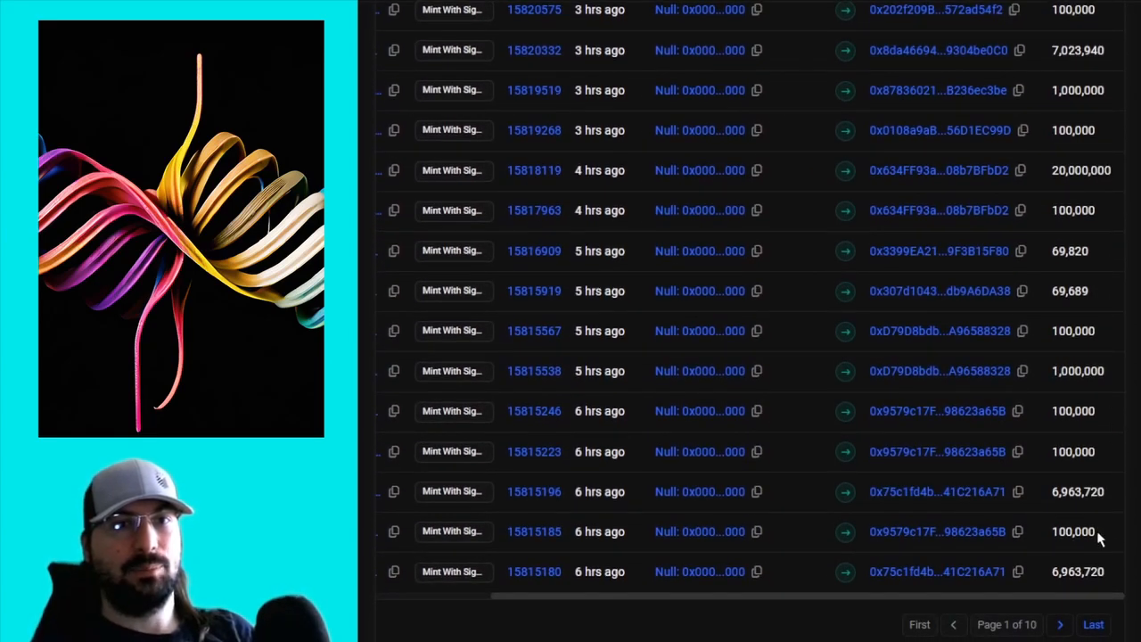
{"action": "left_click", "coordinate": [1060, 625]}
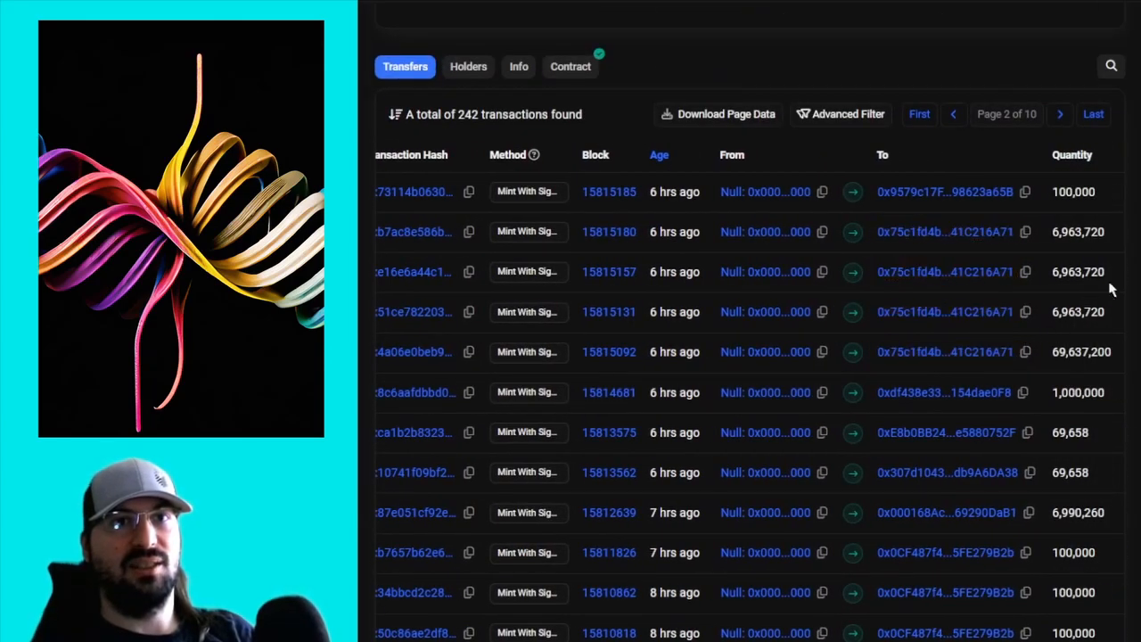
{"action": "mouse_move", "coordinate": [1088, 381]}
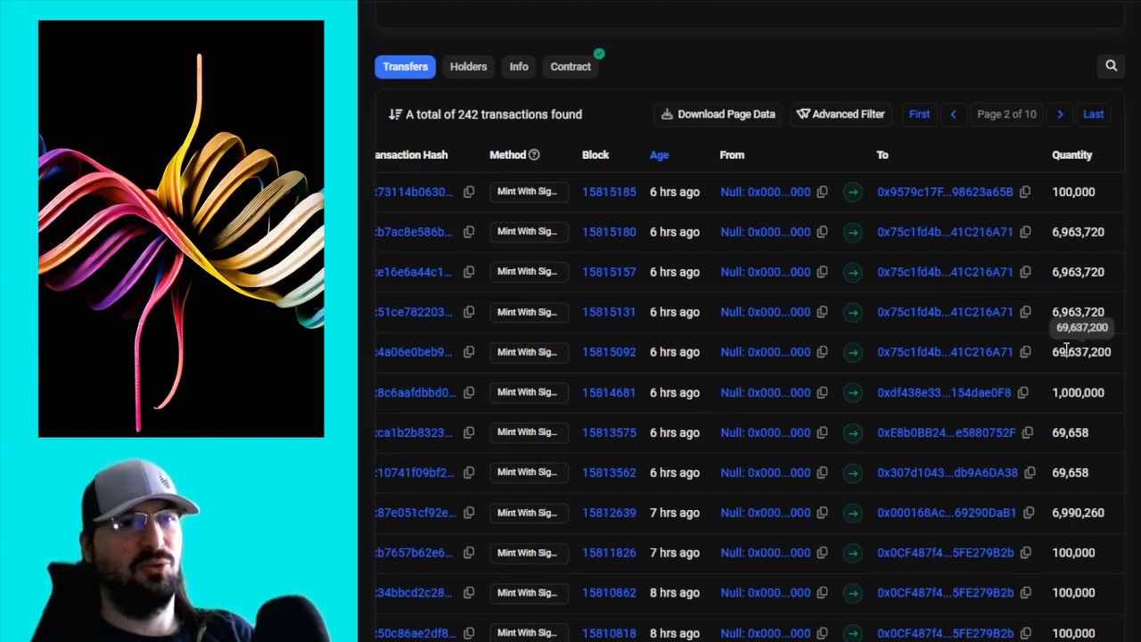
{"action": "scroll", "scroll_direction": "down", "scroll_amount": 3}
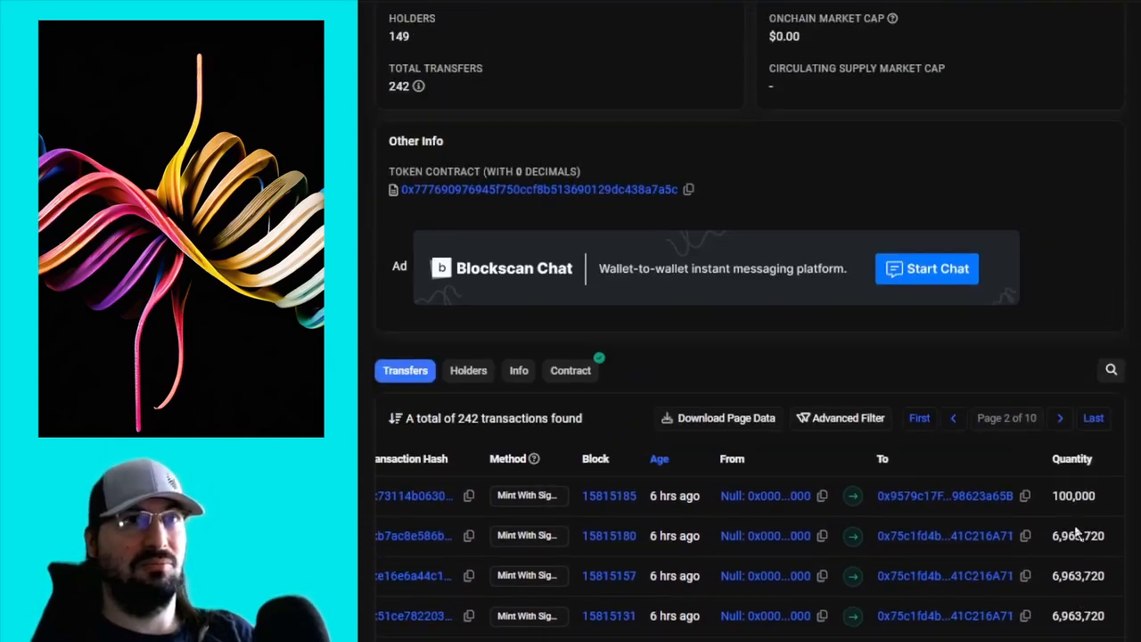
{"action": "scroll", "scroll_direction": "up", "scroll_amount": 3}
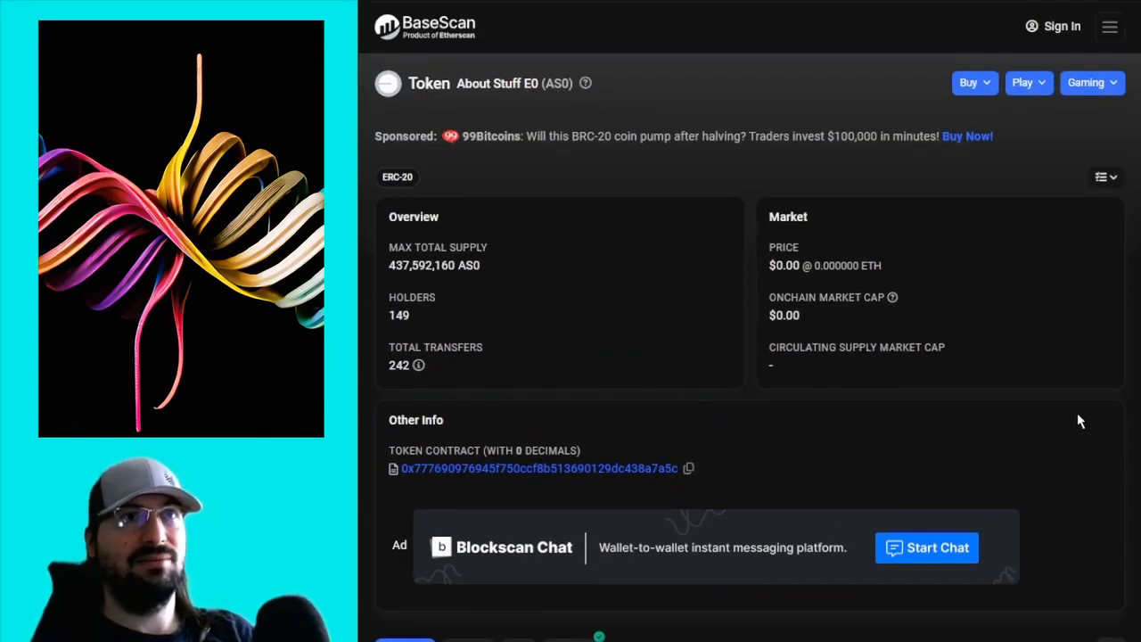
{"action": "mouse_move", "coordinate": [1077, 366]}
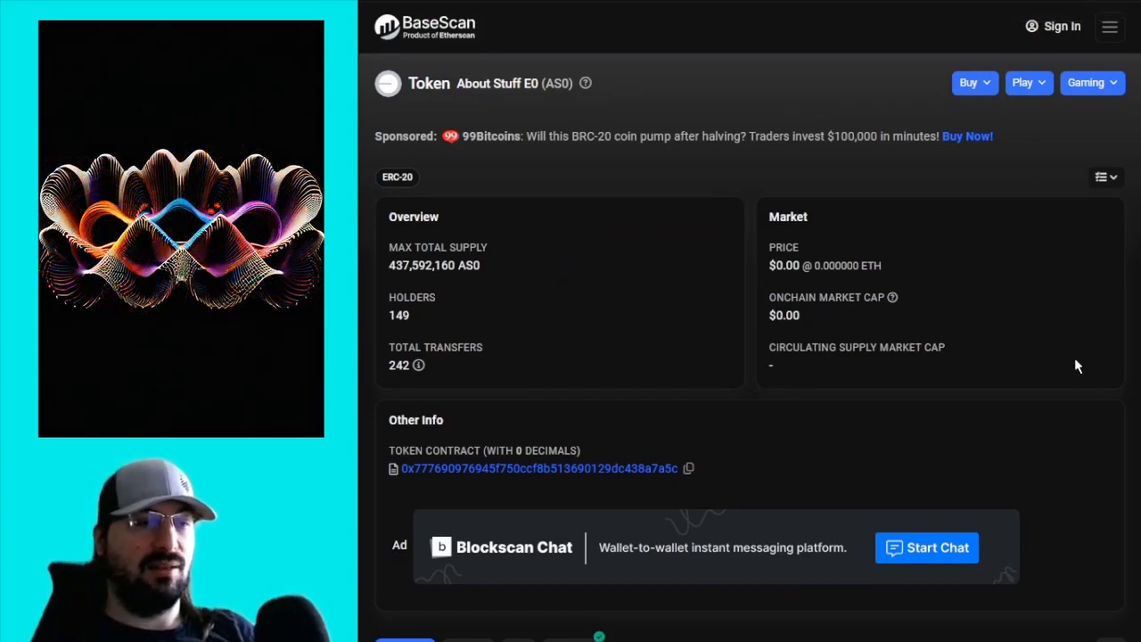
{"action": "mouse_move", "coordinate": [492, 239]}
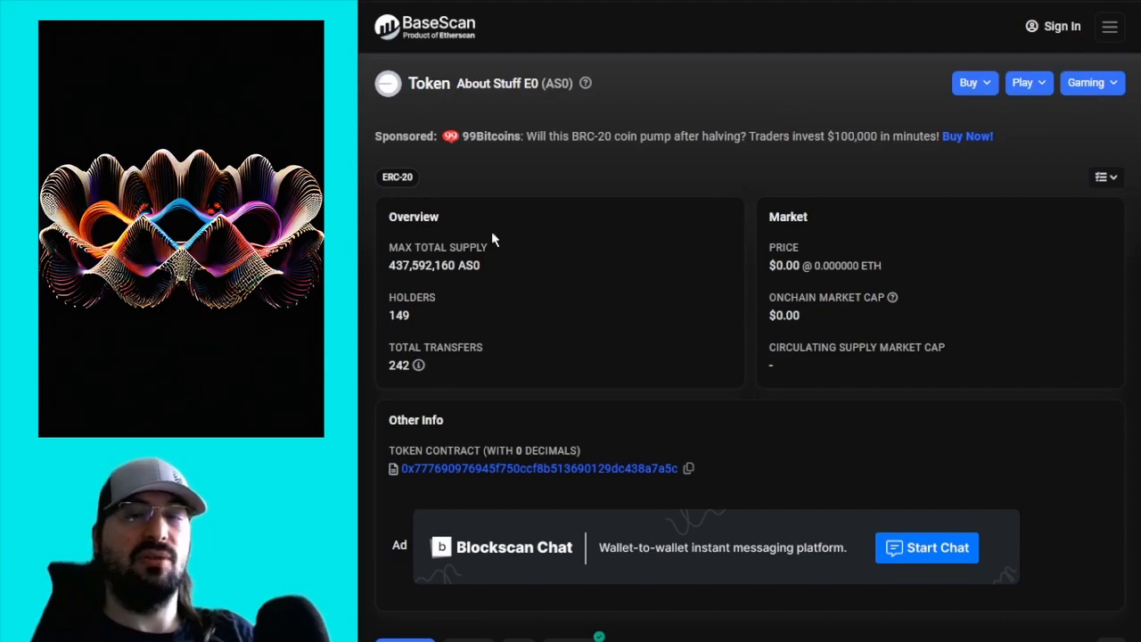
{"action": "mouse_move", "coordinate": [589, 221]}
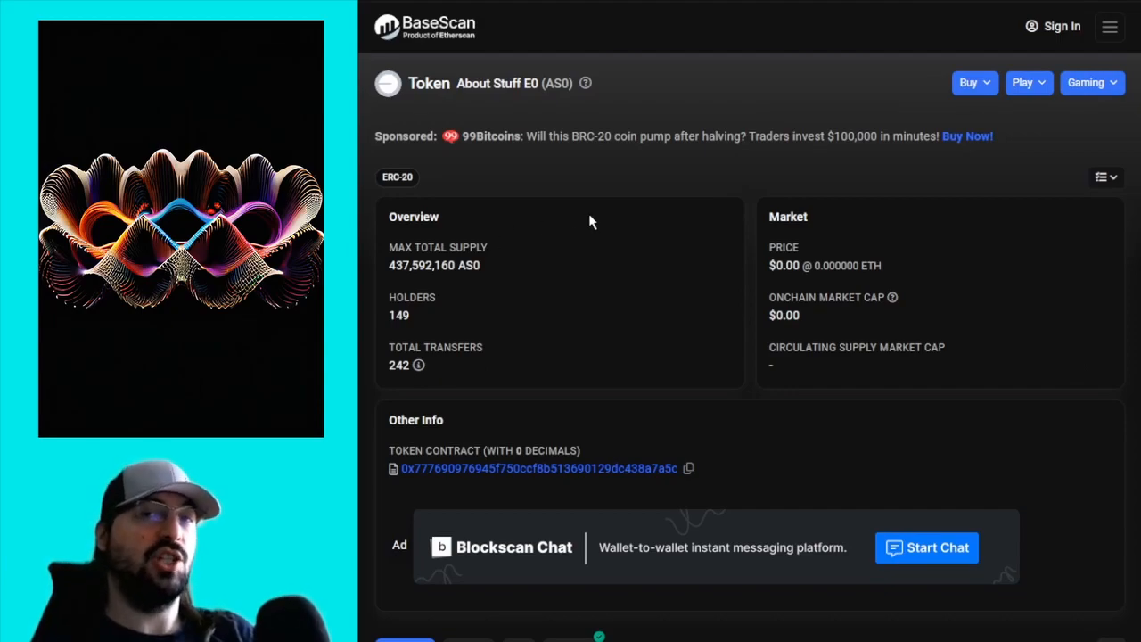
{"action": "mouse_move", "coordinate": [596, 203]}
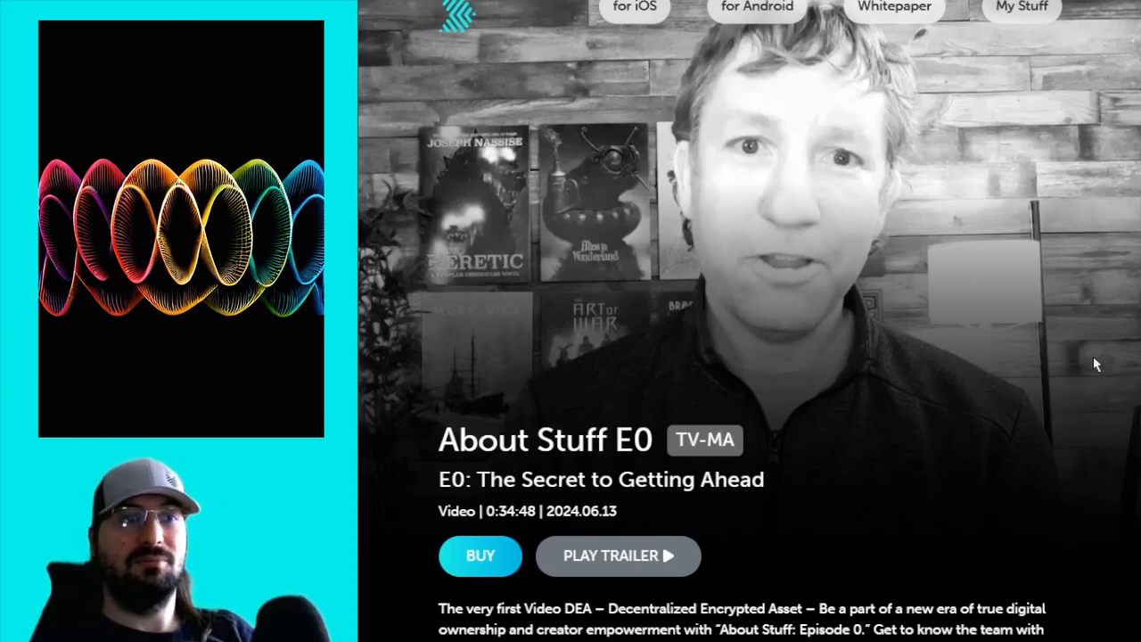
- Scroll the About Stuff E0 collection page to its floor, best offer and 289 listed NFTs
{"action": "scroll", "scroll_direction": "down", "scroll_amount": 3}
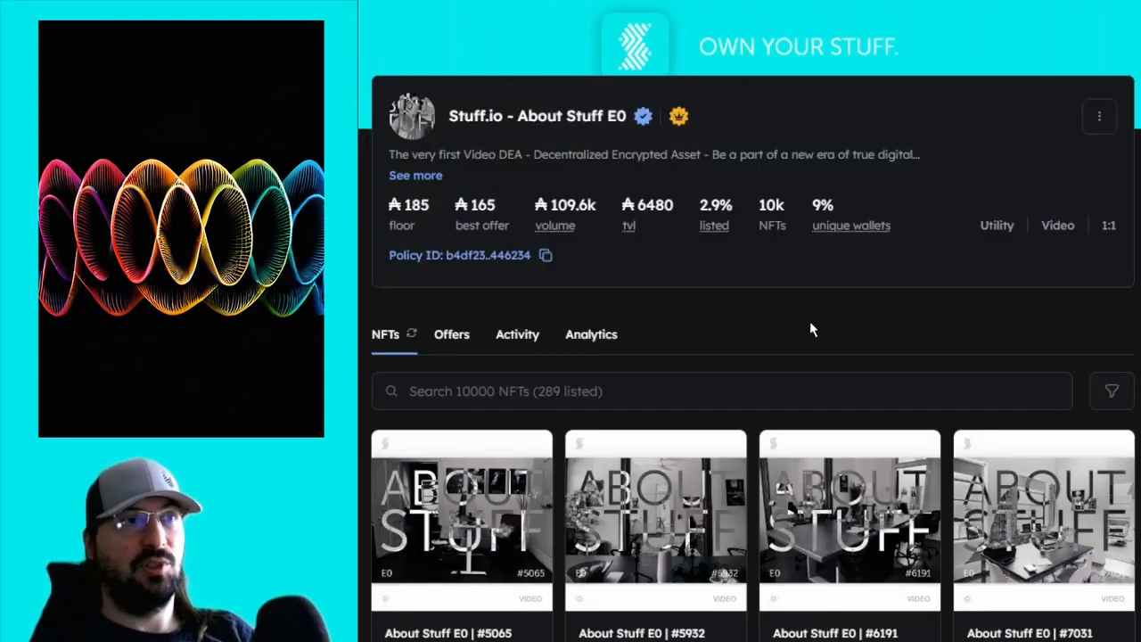
{"action": "mouse_move", "coordinate": [821, 324]}
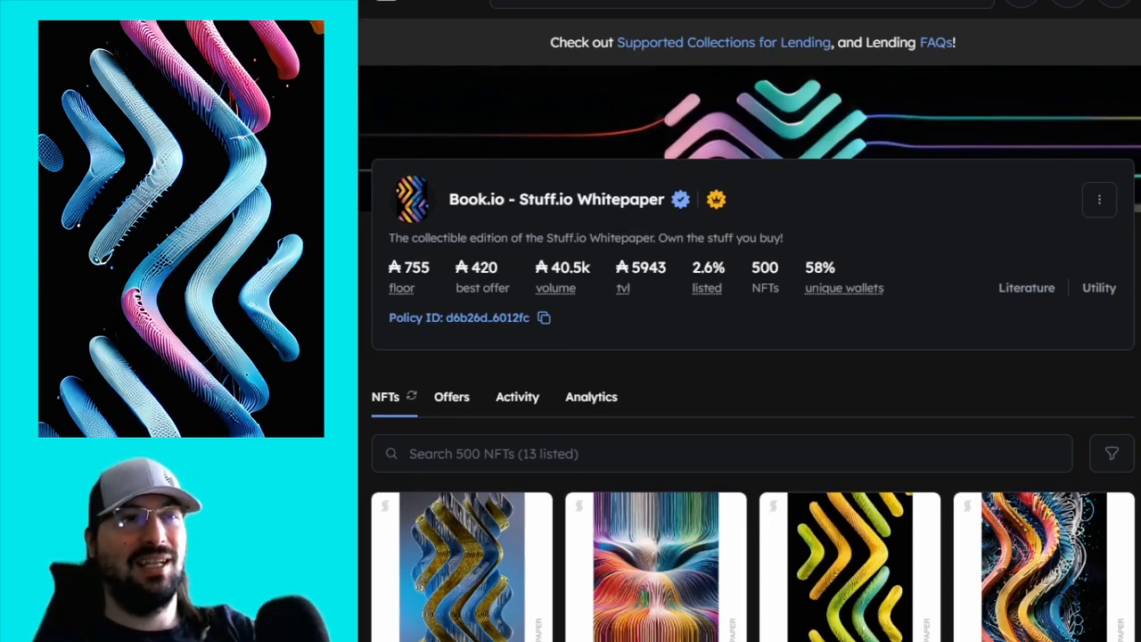
{"action": "scroll", "scroll_direction": "down", "scroll_amount": 3}
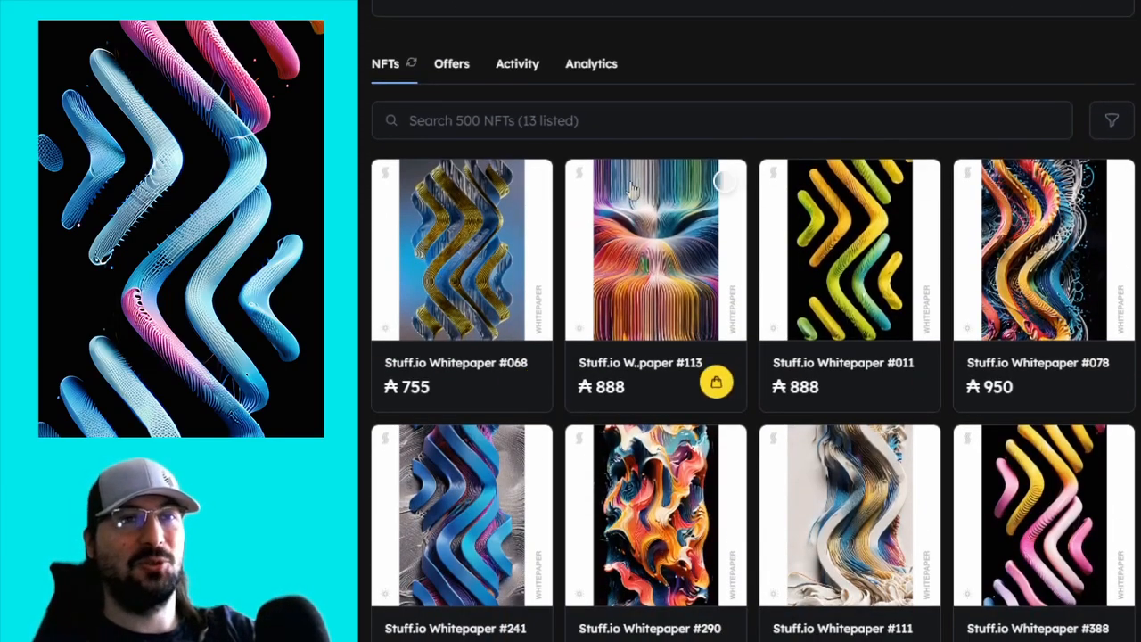
{"action": "mouse_move", "coordinate": [892, 96]}
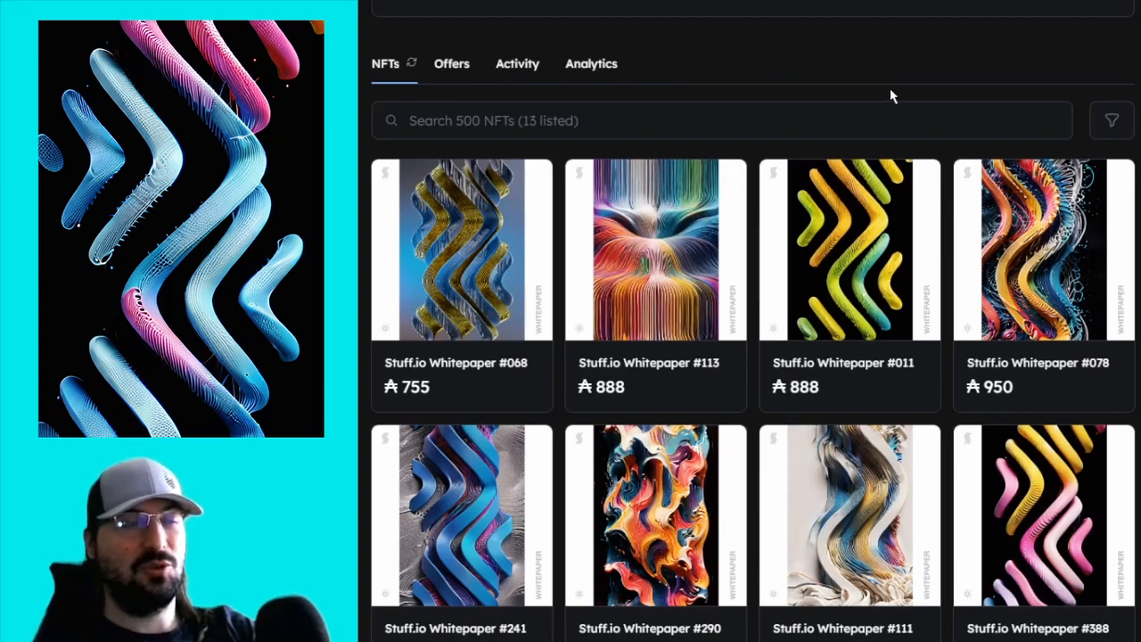
{"action": "mouse_move", "coordinate": [979, 13]}
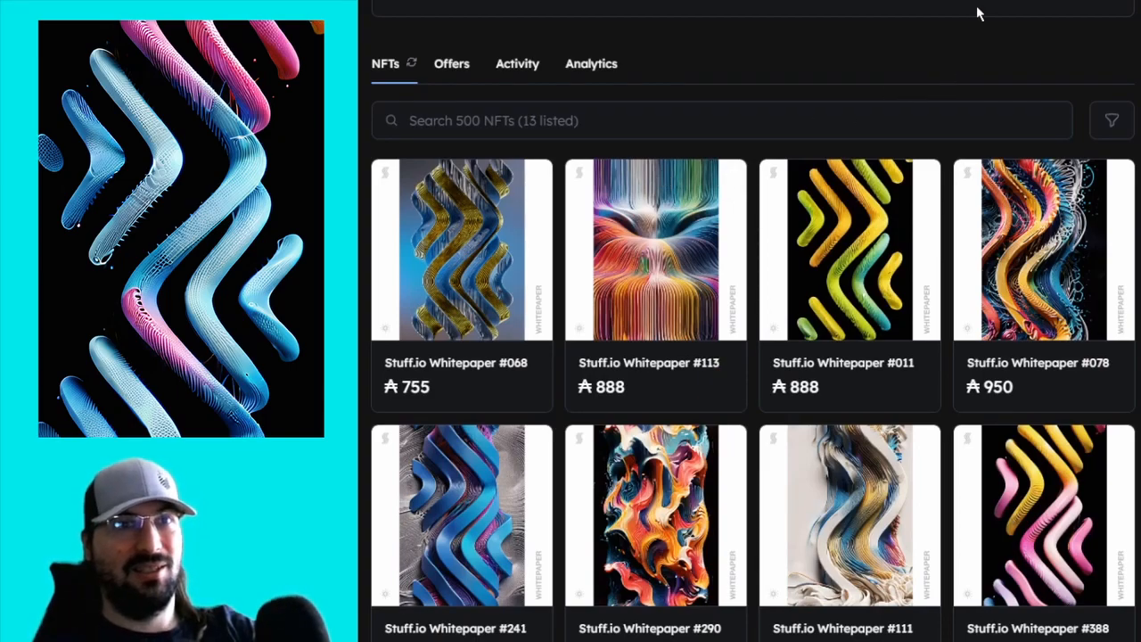
{"action": "scroll", "scroll_direction": "down", "scroll_amount": 3}
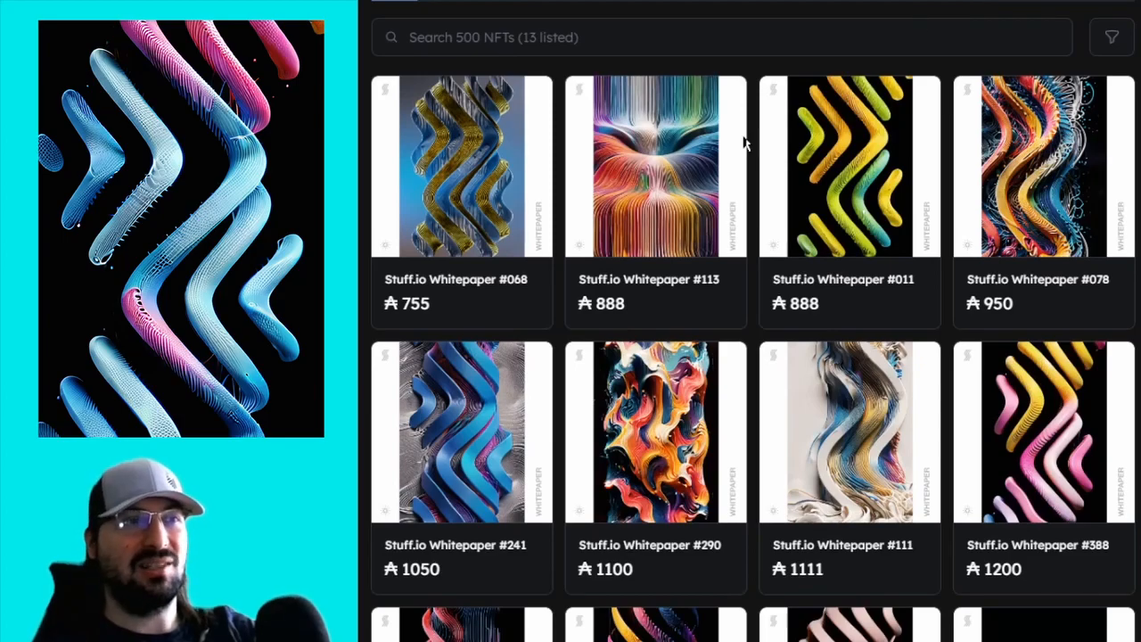
{"action": "scroll", "scroll_direction": "down", "scroll_amount": 3}
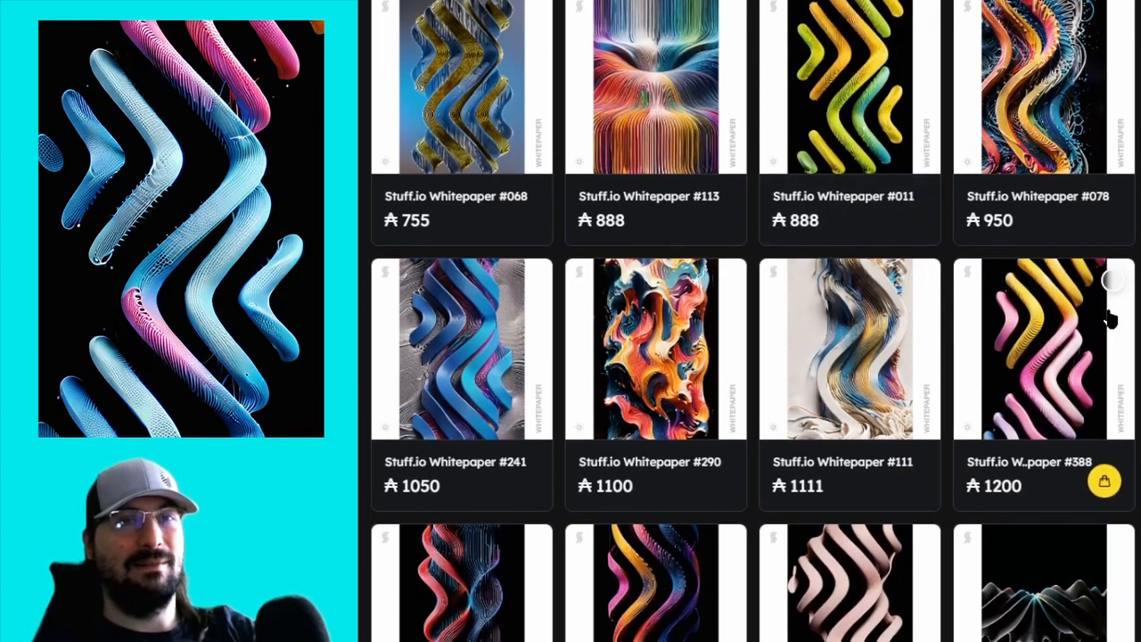
{"action": "scroll", "scroll_direction": "down", "scroll_amount": 3}
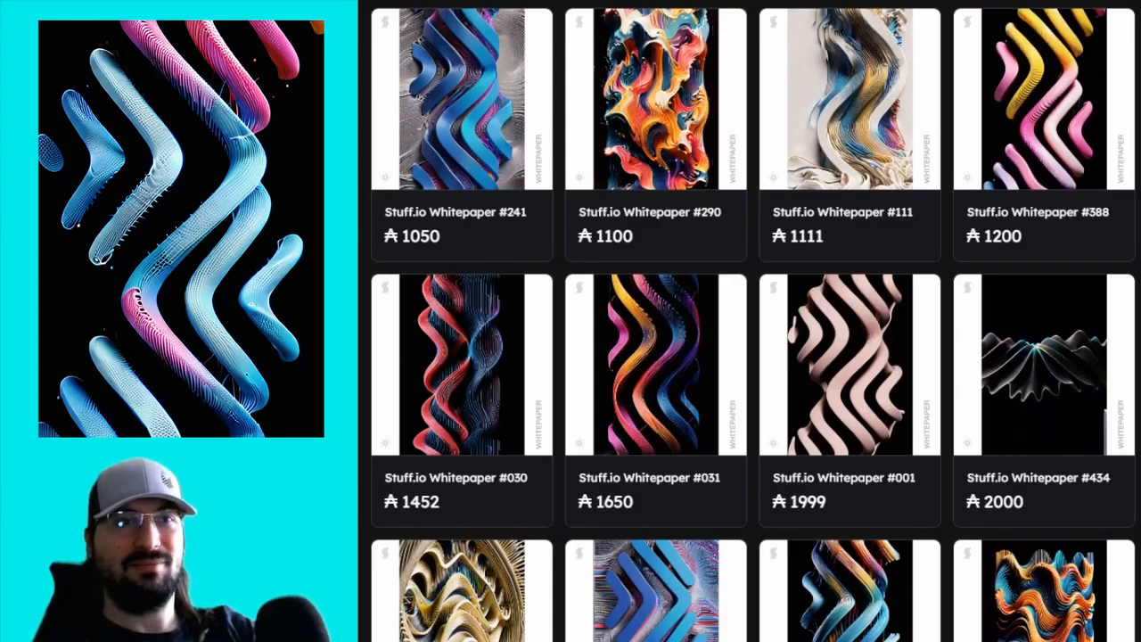
{"action": "scroll", "scroll_direction": "down", "scroll_amount": 3}
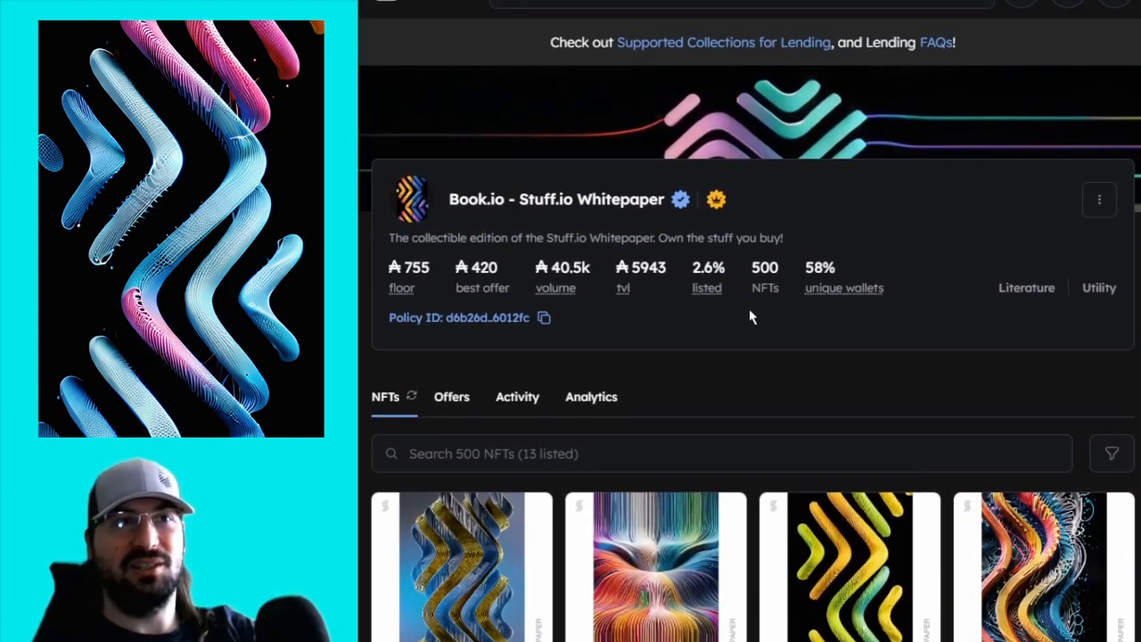
{"action": "mouse_move", "coordinate": [712, 307]}
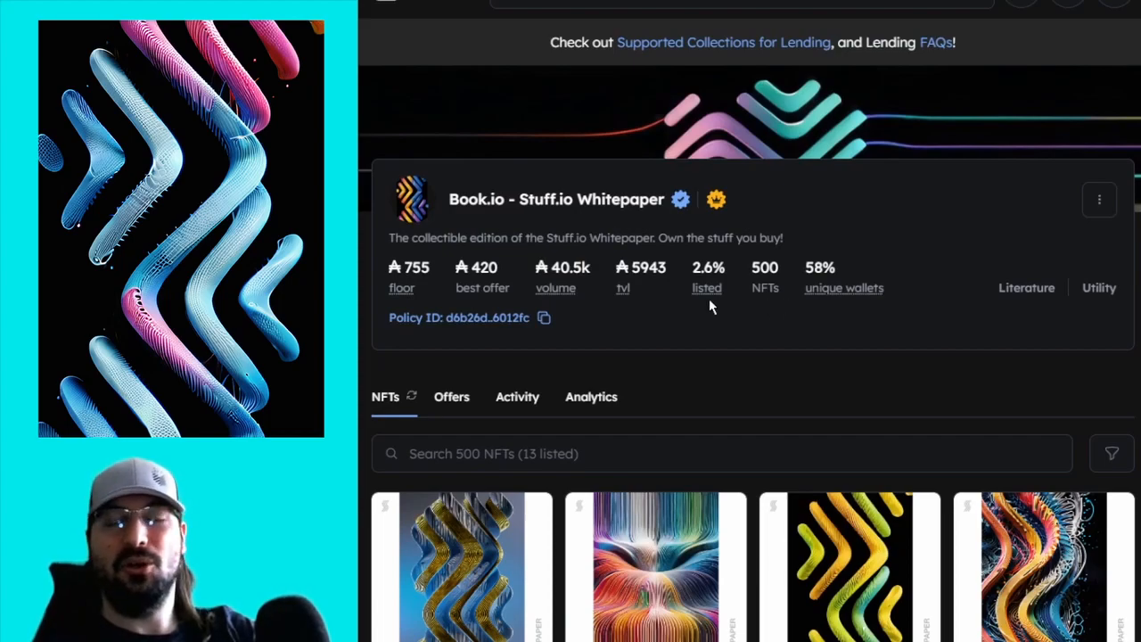
{"action": "mouse_move", "coordinate": [858, 321]}
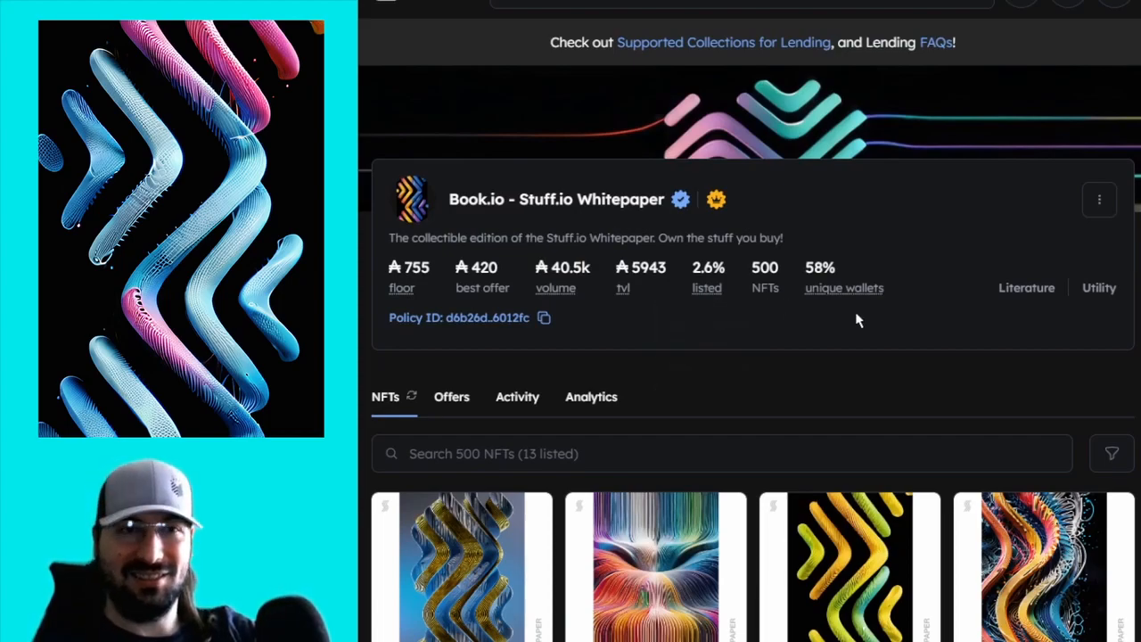
{"action": "mouse_move", "coordinate": [844, 287]}
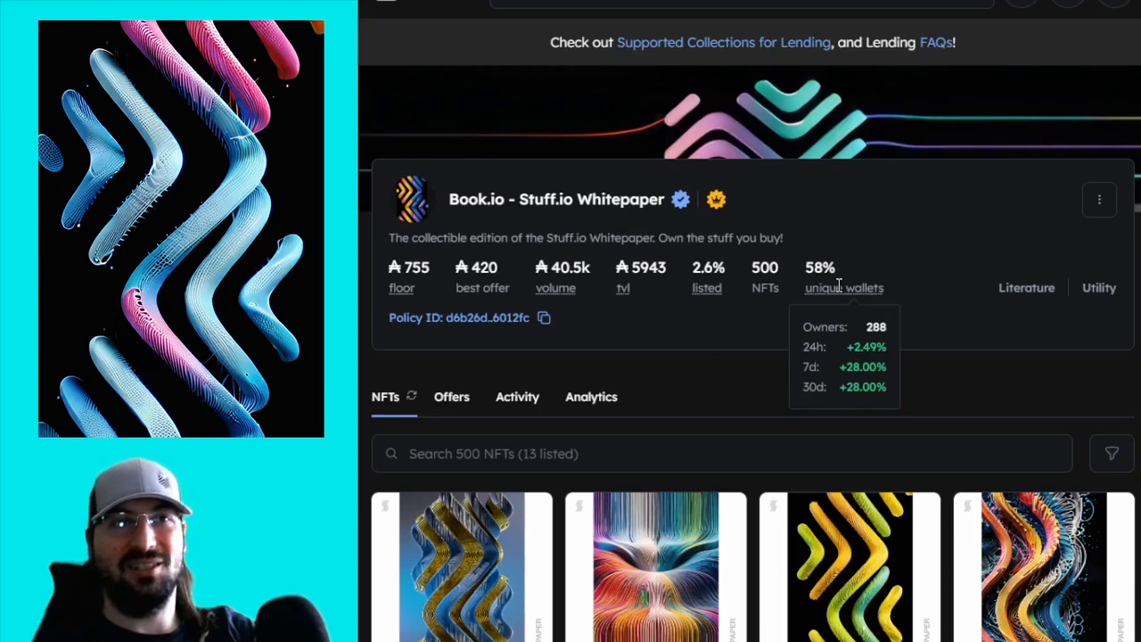
{"action": "mouse_move", "coordinate": [936, 355]}
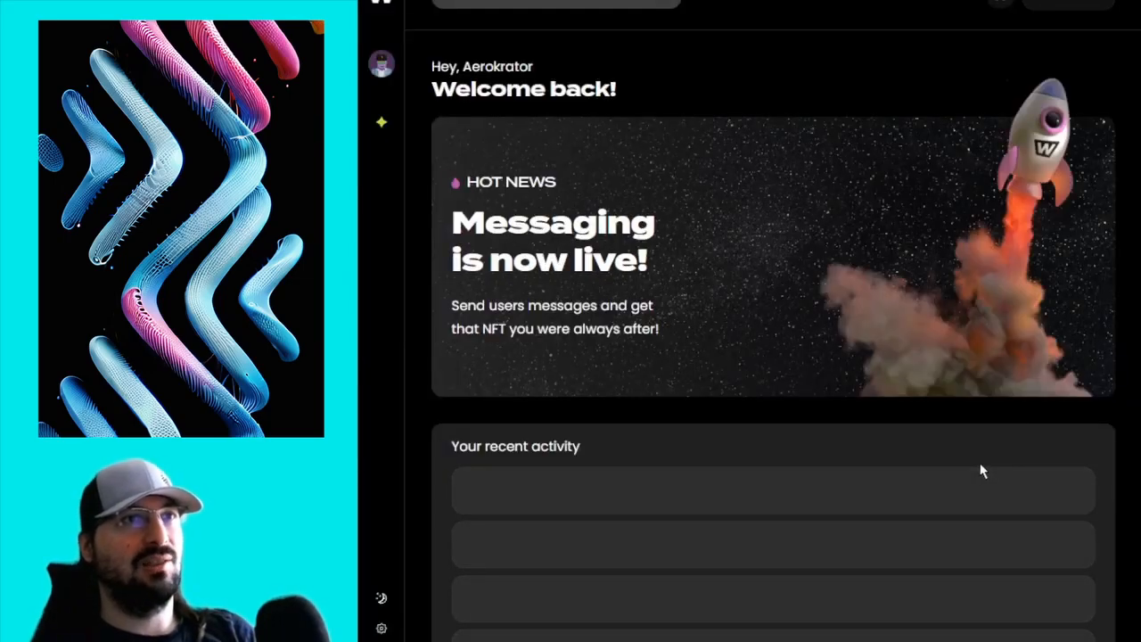
{"action": "mouse_move", "coordinate": [1085, 390]}
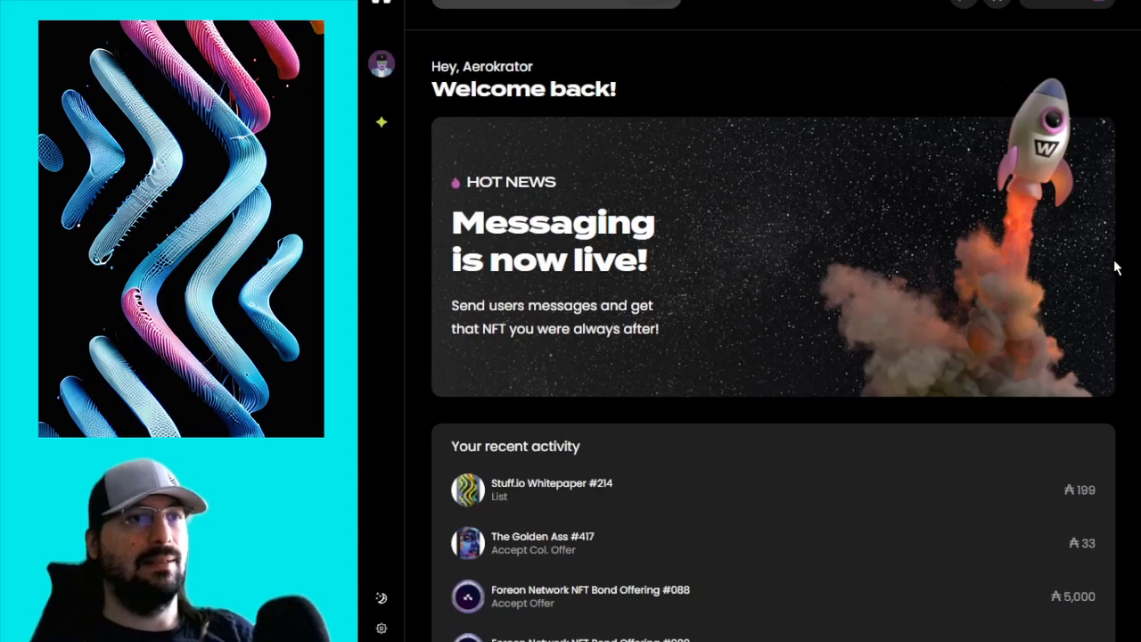
{"action": "mouse_move", "coordinate": [1020, 383]}
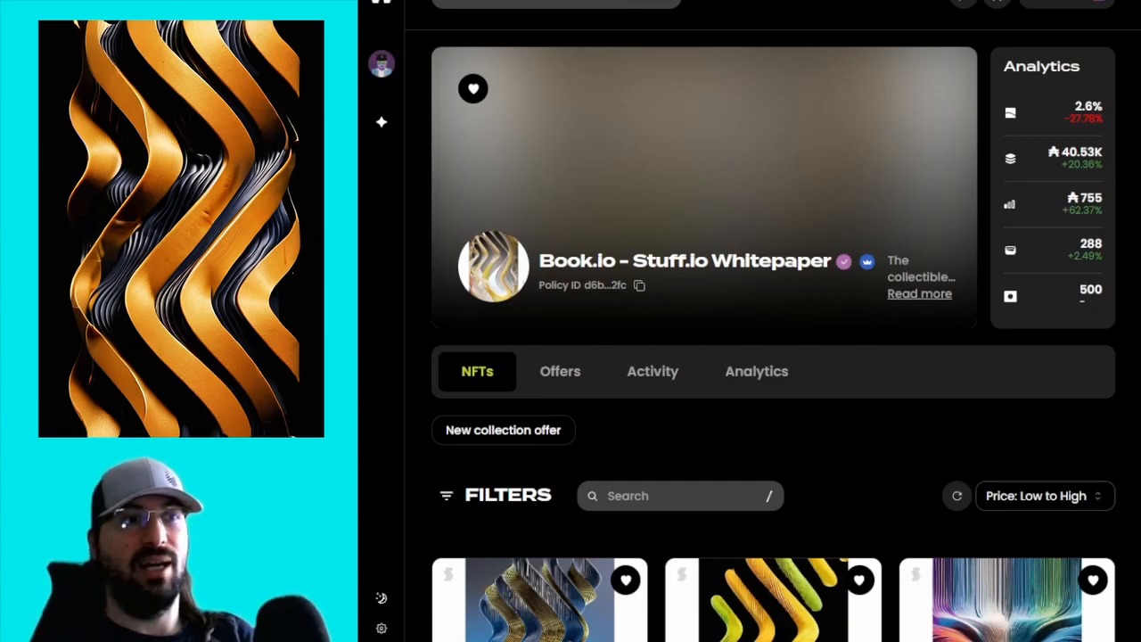
- Scroll through the Whitepaper collection's NFT listings from #068 at 755, then return to the header
{"action": "scroll", "scroll_direction": "down", "scroll_amount": 3}
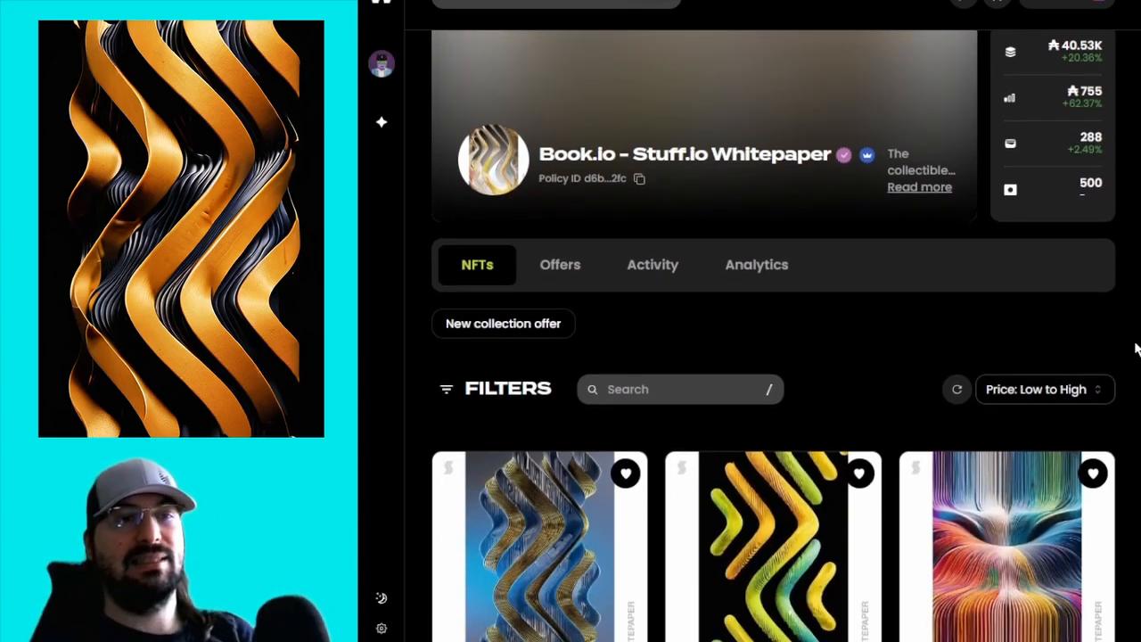
{"action": "scroll", "scroll_direction": "down", "scroll_amount": 3}
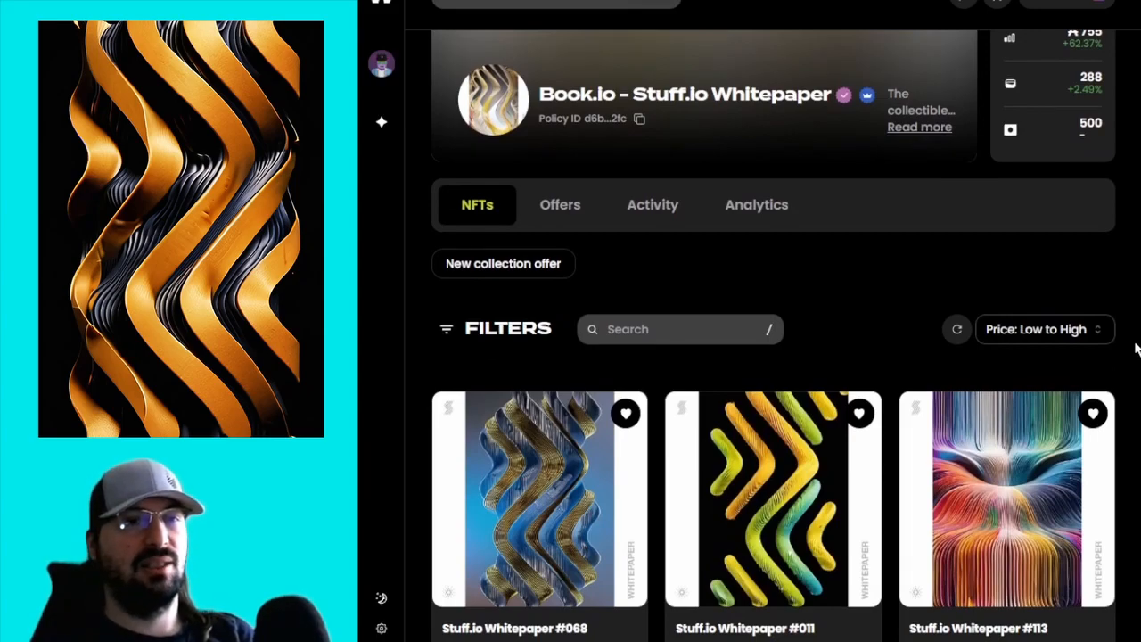
{"action": "scroll", "scroll_direction": "down", "scroll_amount": 3}
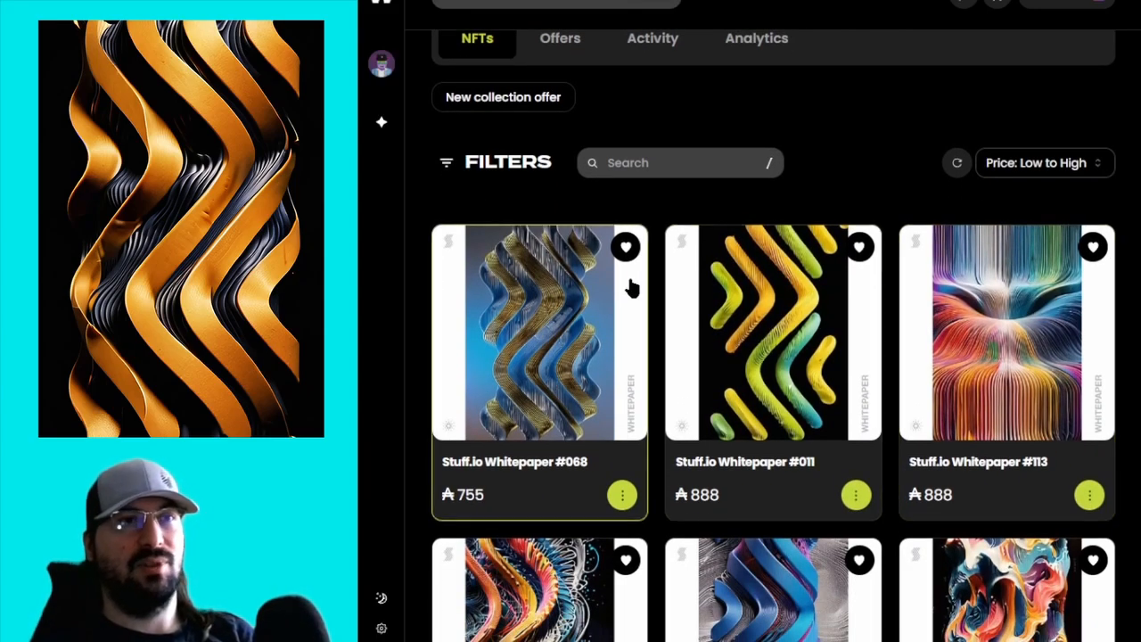
{"action": "scroll", "scroll_direction": "down", "scroll_amount": 3}
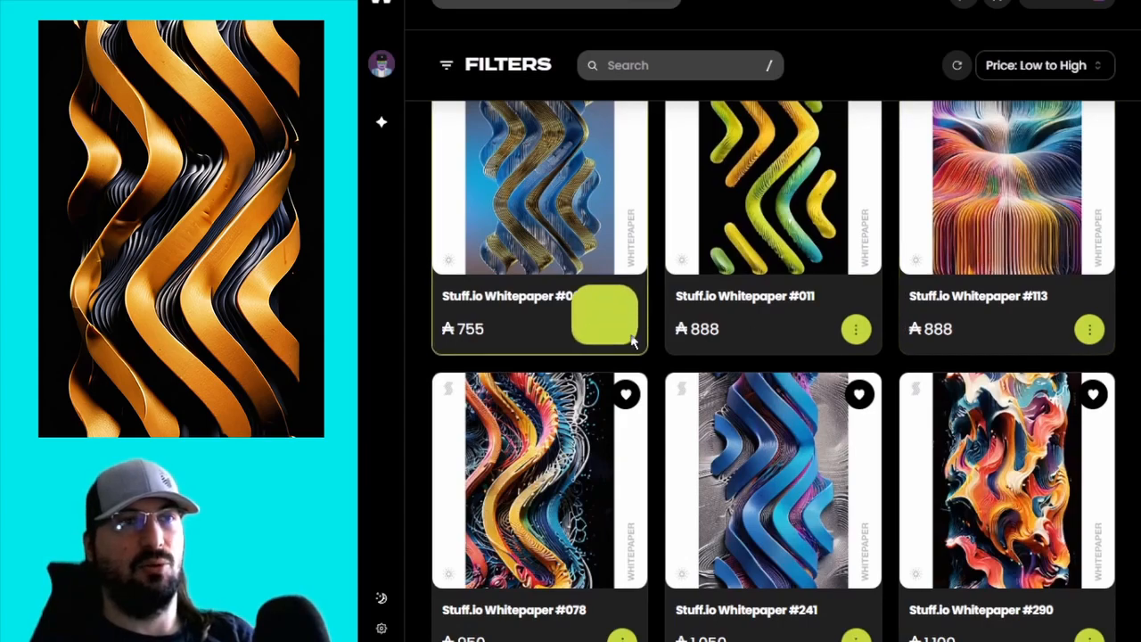
{"action": "left_click", "coordinate": [605, 317]}
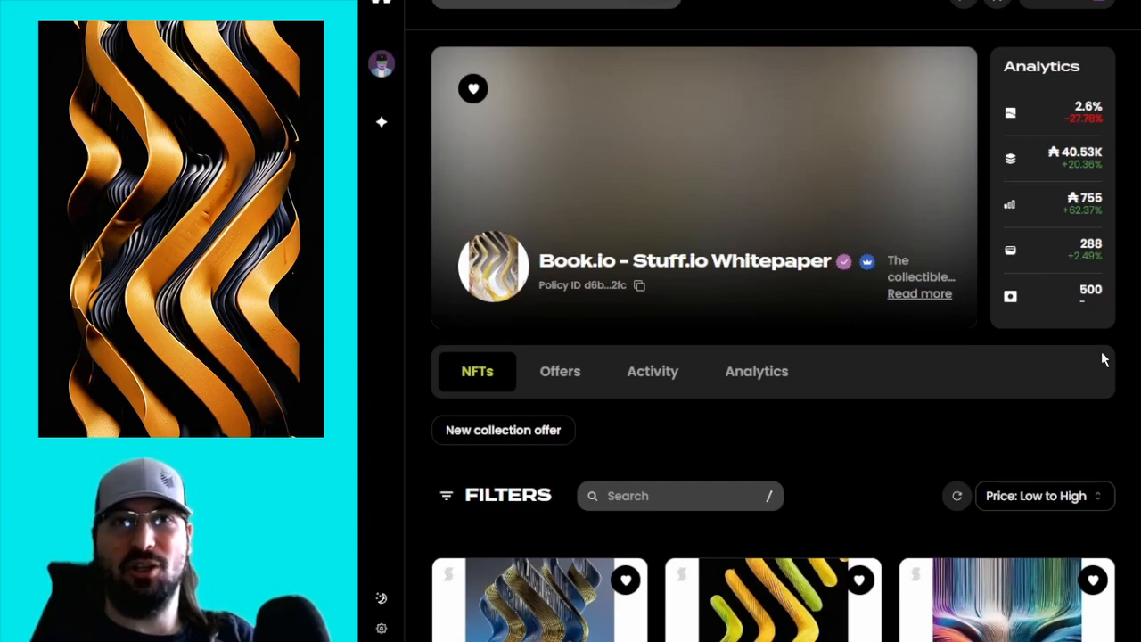
{"action": "mouse_move", "coordinate": [1113, 417]}
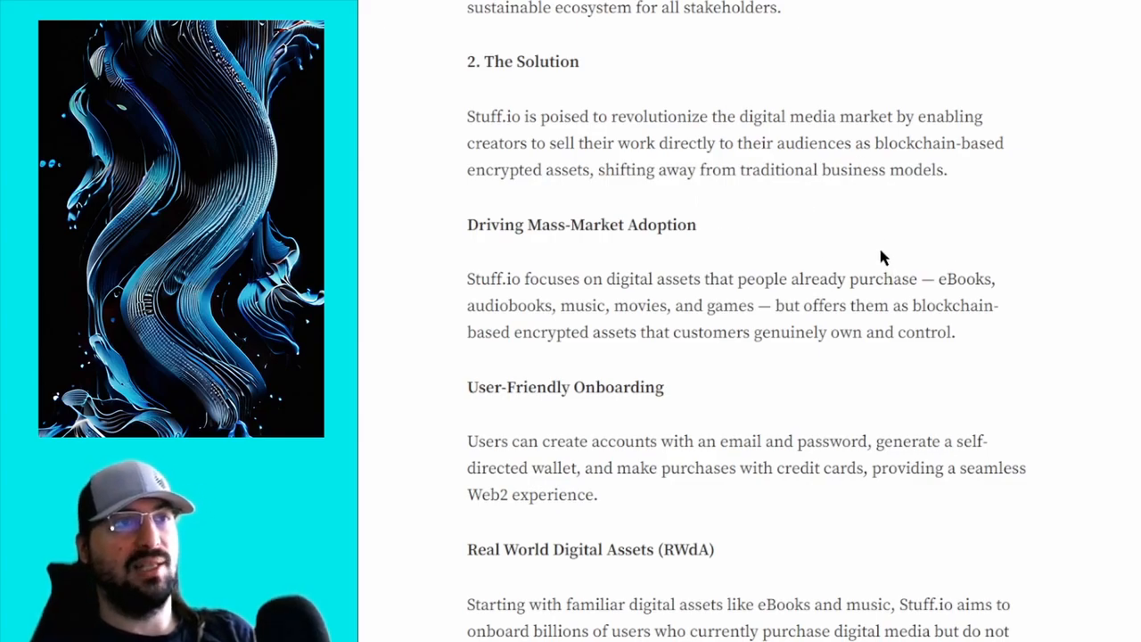
- Scroll through The Solution subsections down to Verified Digital Origin (VDO) and DRM
{"action": "scroll", "scroll_direction": "down", "scroll_amount": 3}
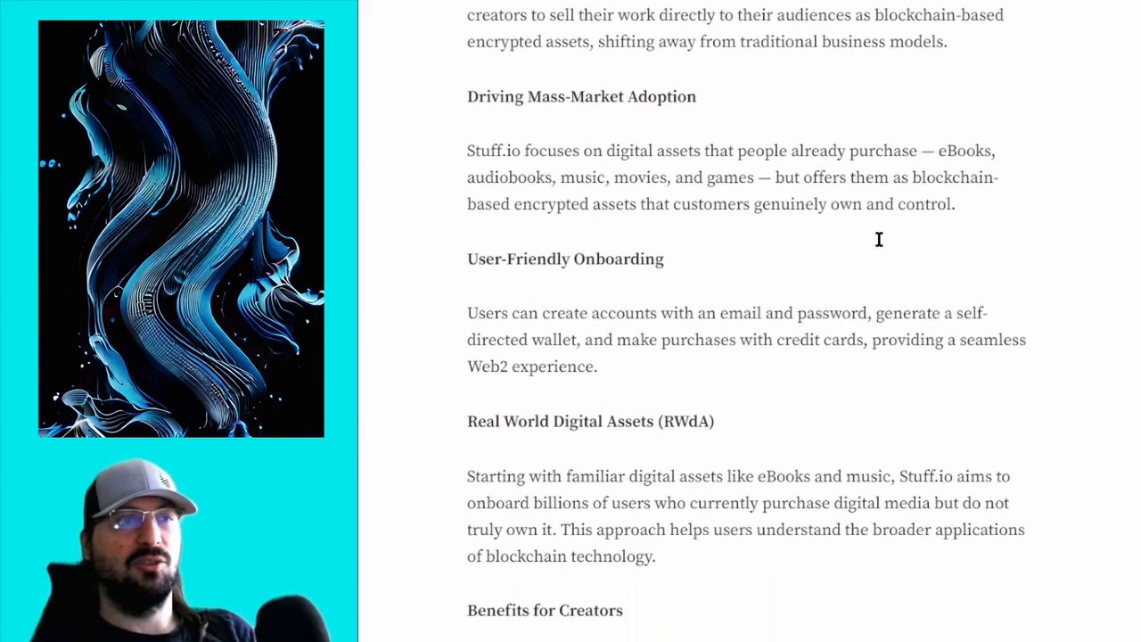
{"action": "scroll", "scroll_direction": "down", "scroll_amount": 3}
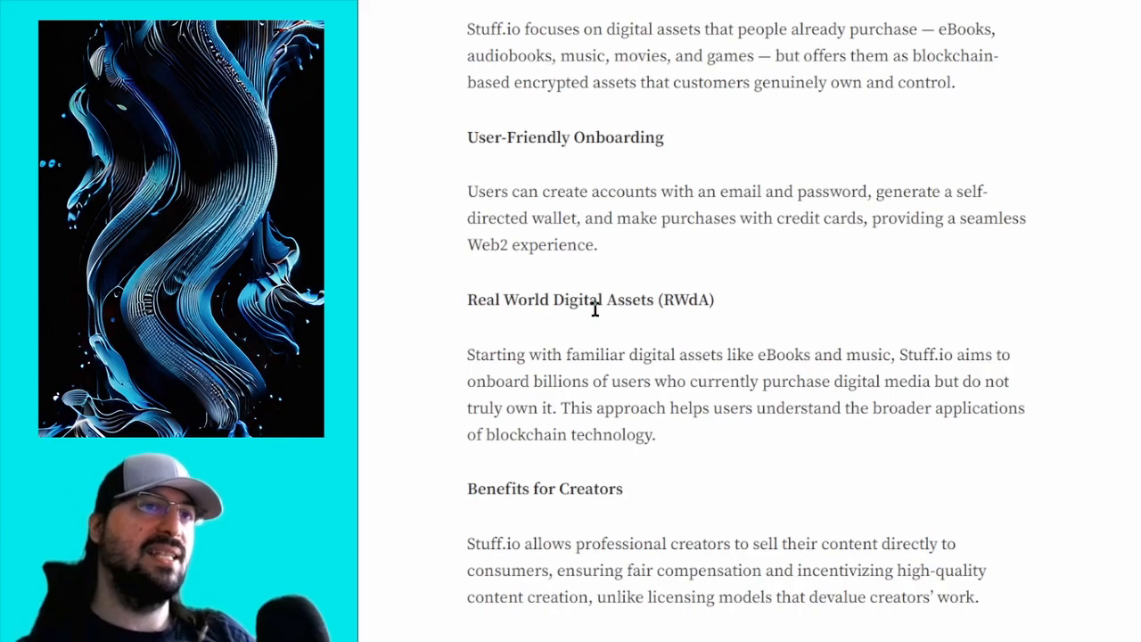
{"action": "mouse_move", "coordinate": [592, 321]}
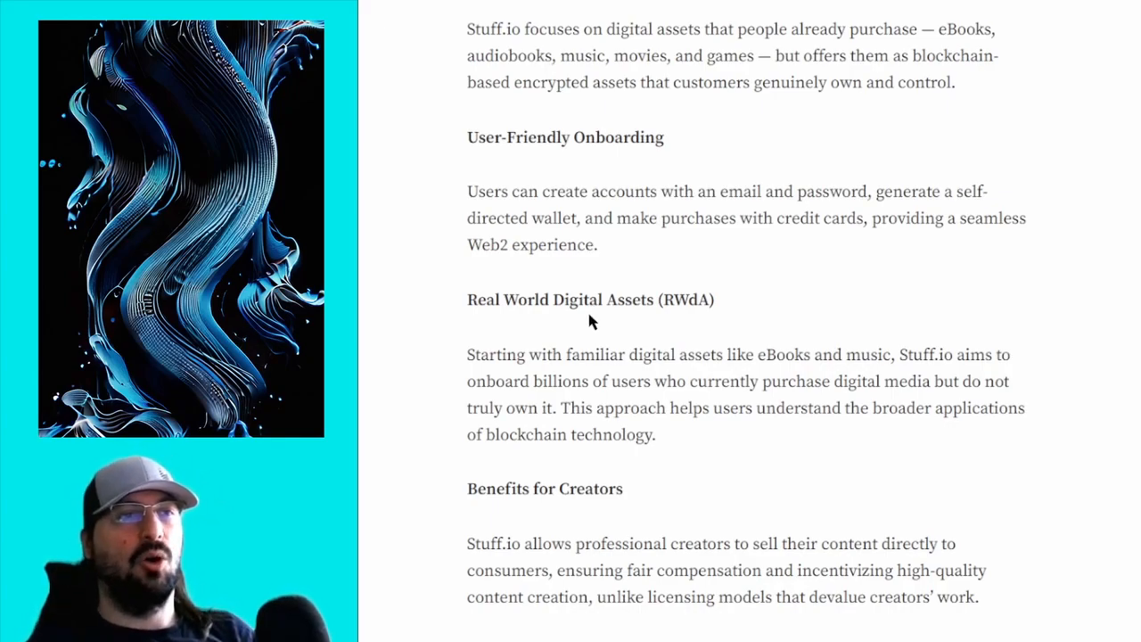
{"action": "scroll", "scroll_direction": "down", "scroll_amount": 3}
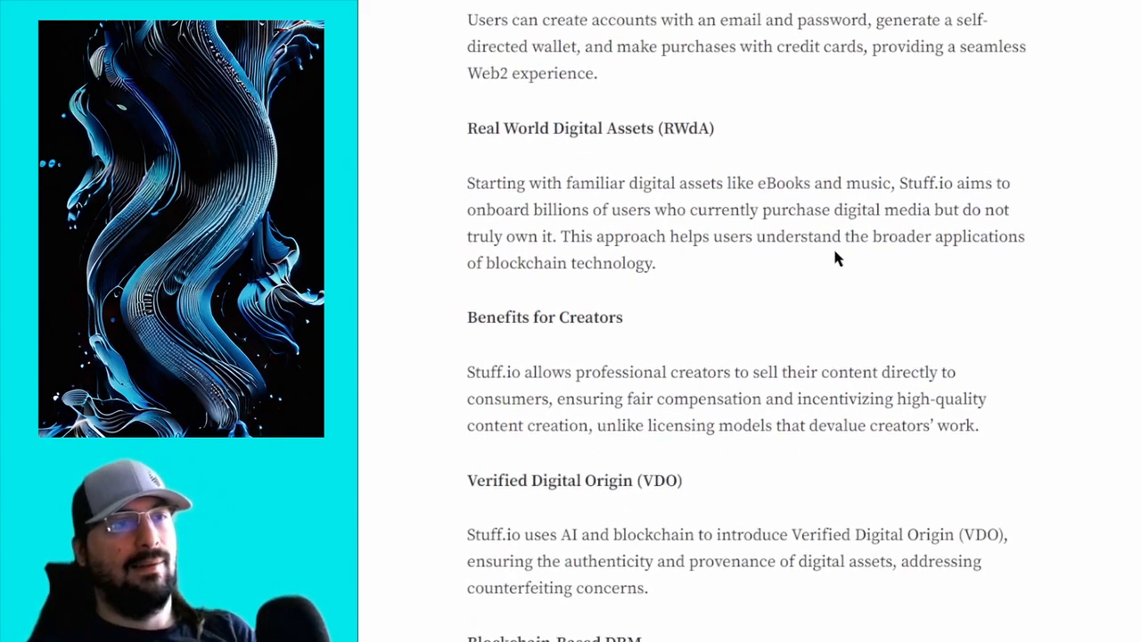
{"action": "scroll", "scroll_direction": "down", "scroll_amount": 3}
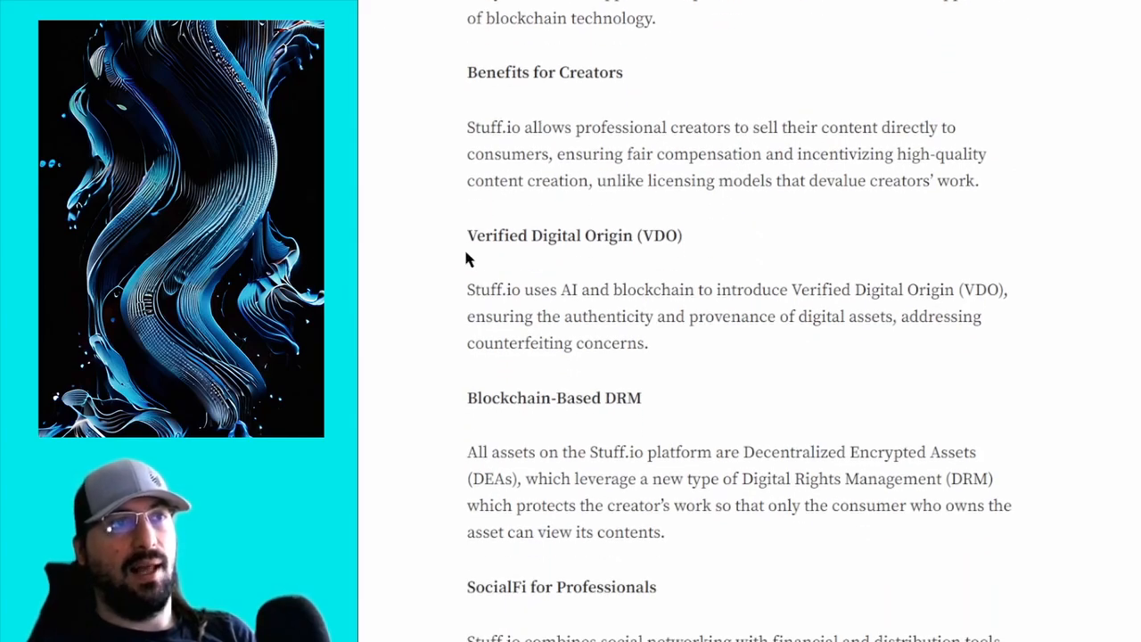
{"action": "mouse_move", "coordinate": [468, 243]}
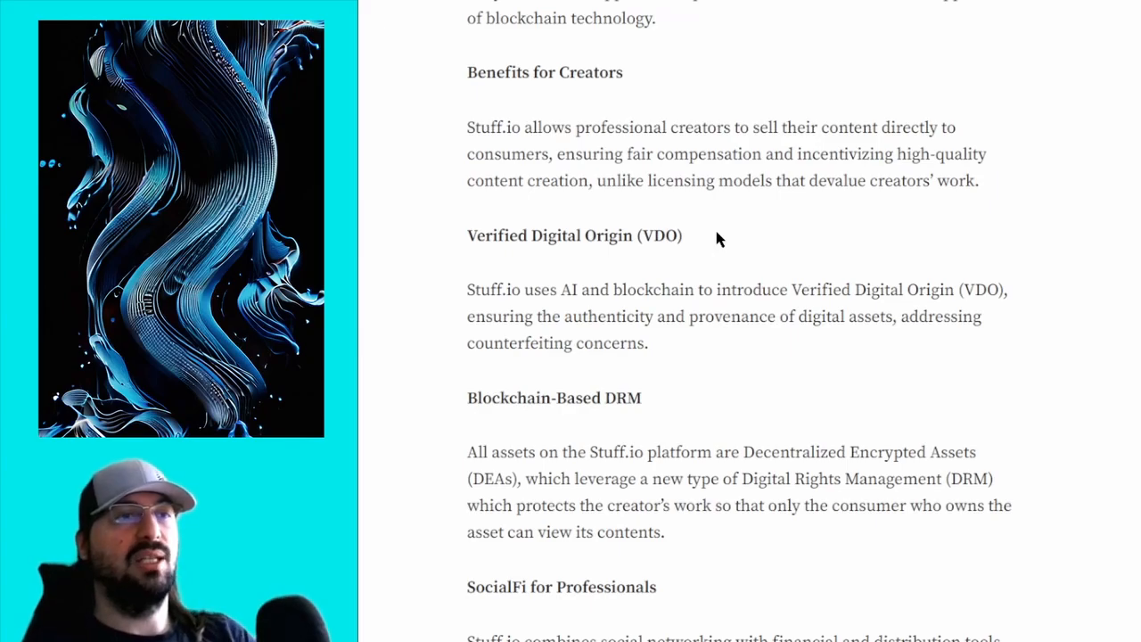
- Scroll past Multi-Chain Strategy and Three Eras to Potential Applications, selecting words while reading
{"action": "scroll", "scroll_direction": "down", "scroll_amount": 3}
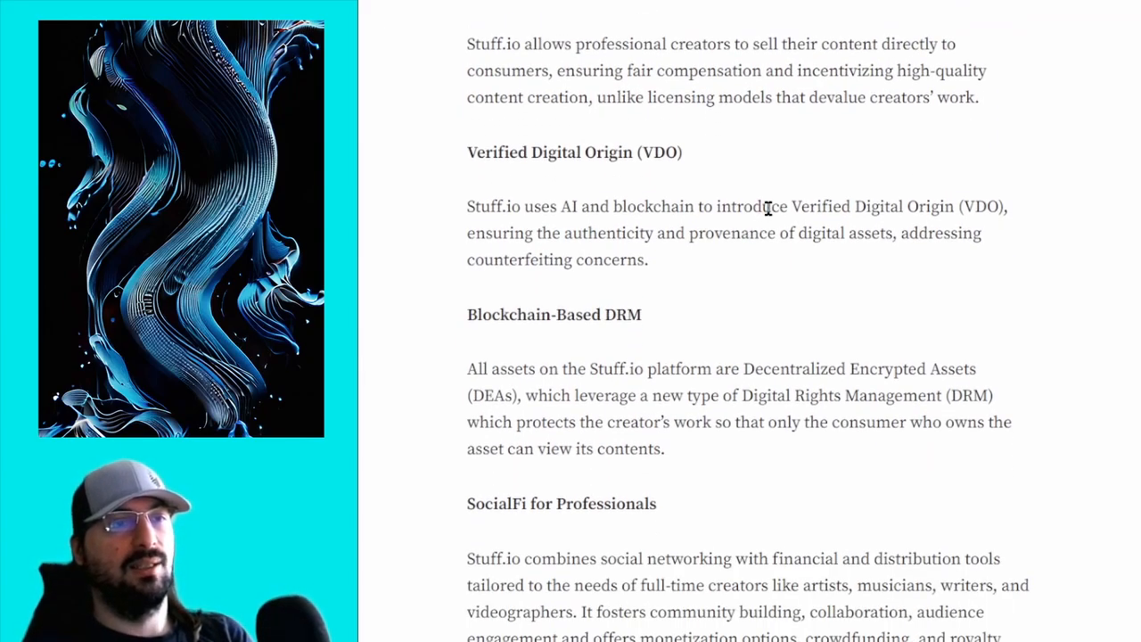
{"action": "scroll", "scroll_direction": "down", "scroll_amount": 3}
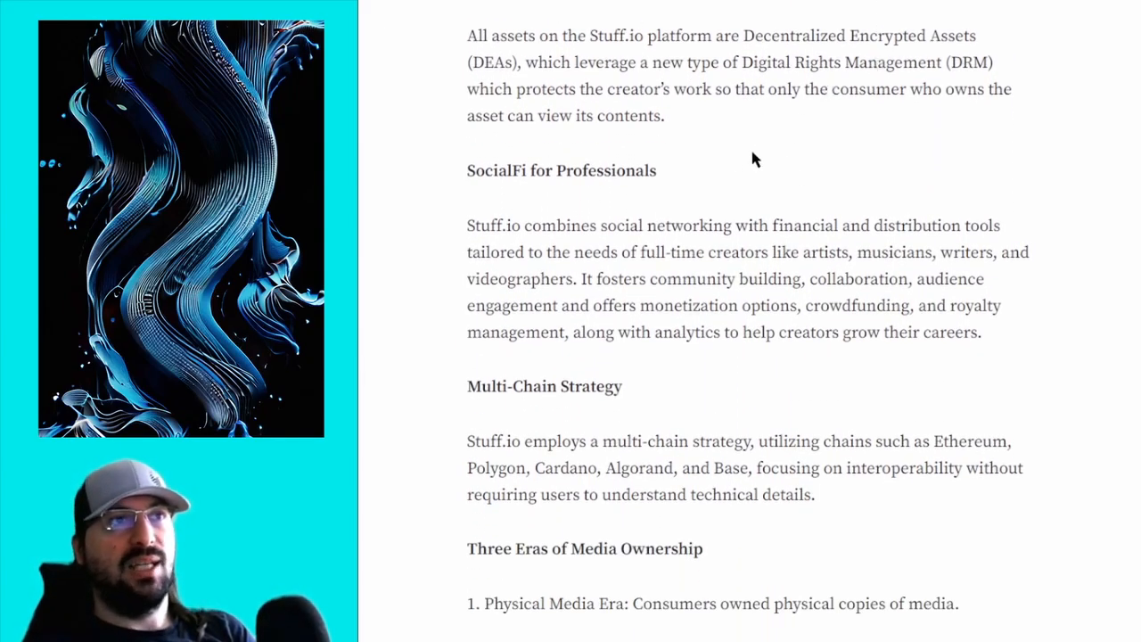
{"action": "mouse_move", "coordinate": [678, 171]}
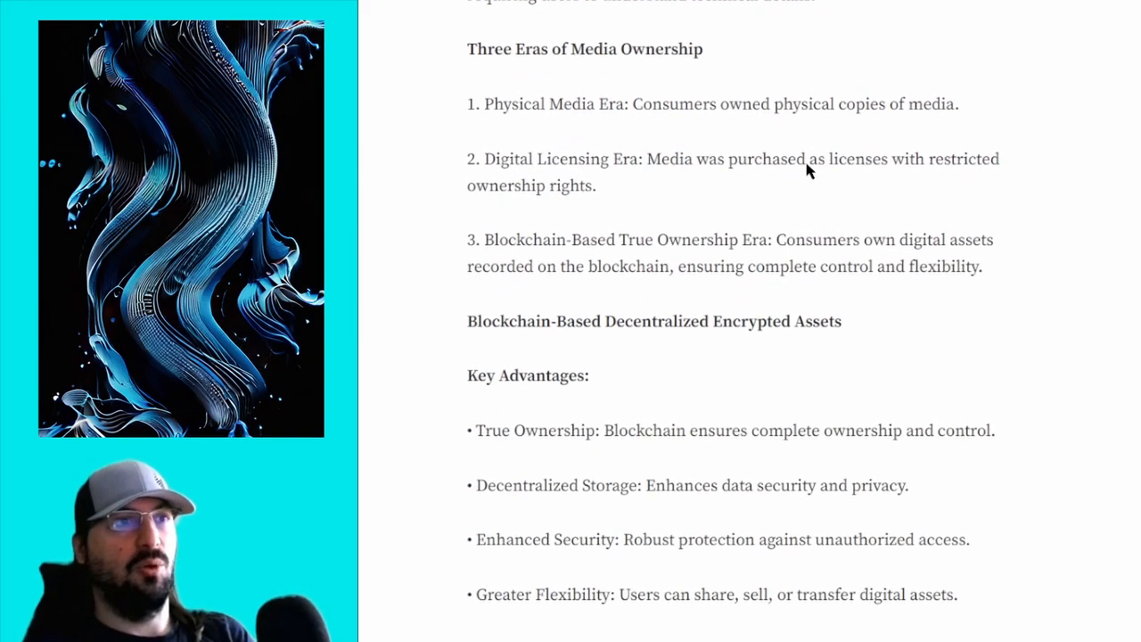
{"action": "scroll", "scroll_direction": "down", "scroll_amount": 3}
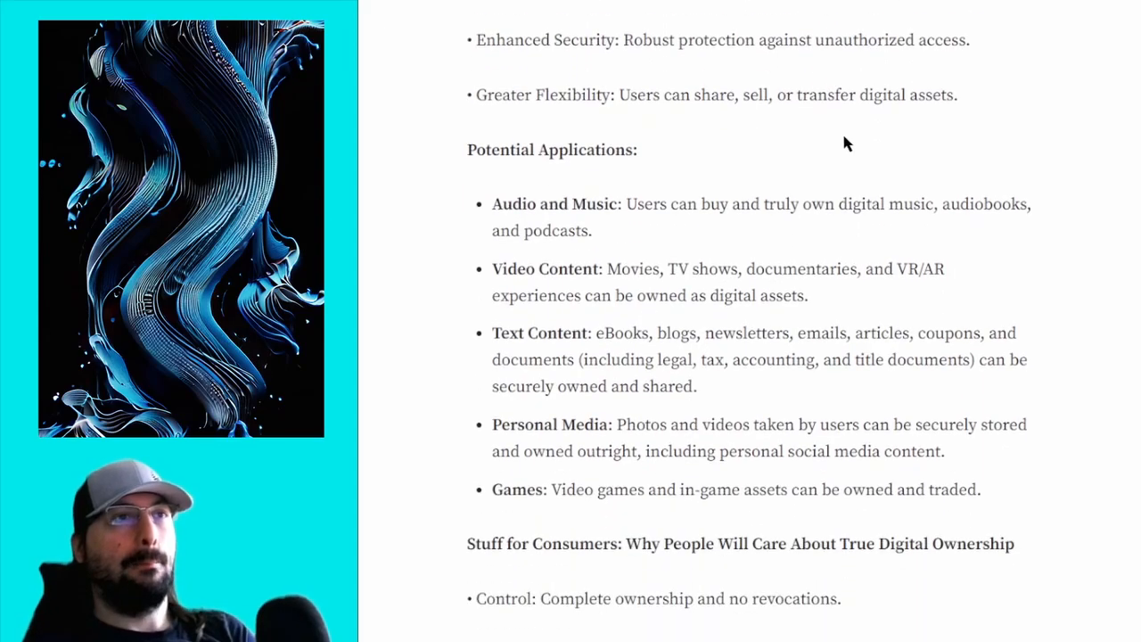
{"action": "mouse_move", "coordinate": [678, 196]}
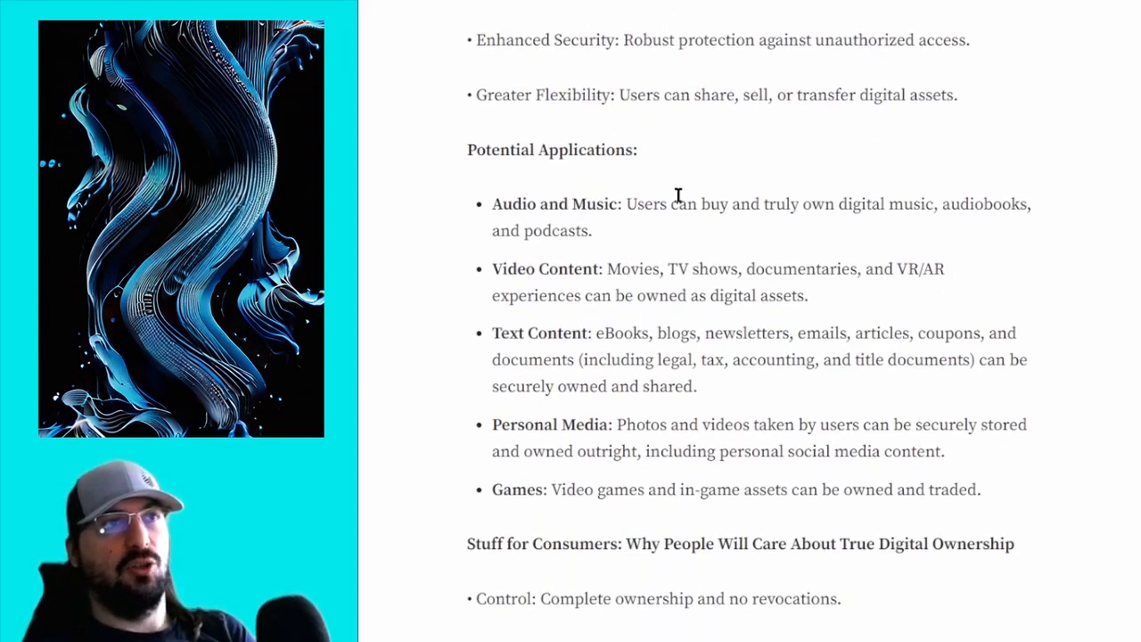
{"action": "scroll", "scroll_direction": "down", "scroll_amount": 3}
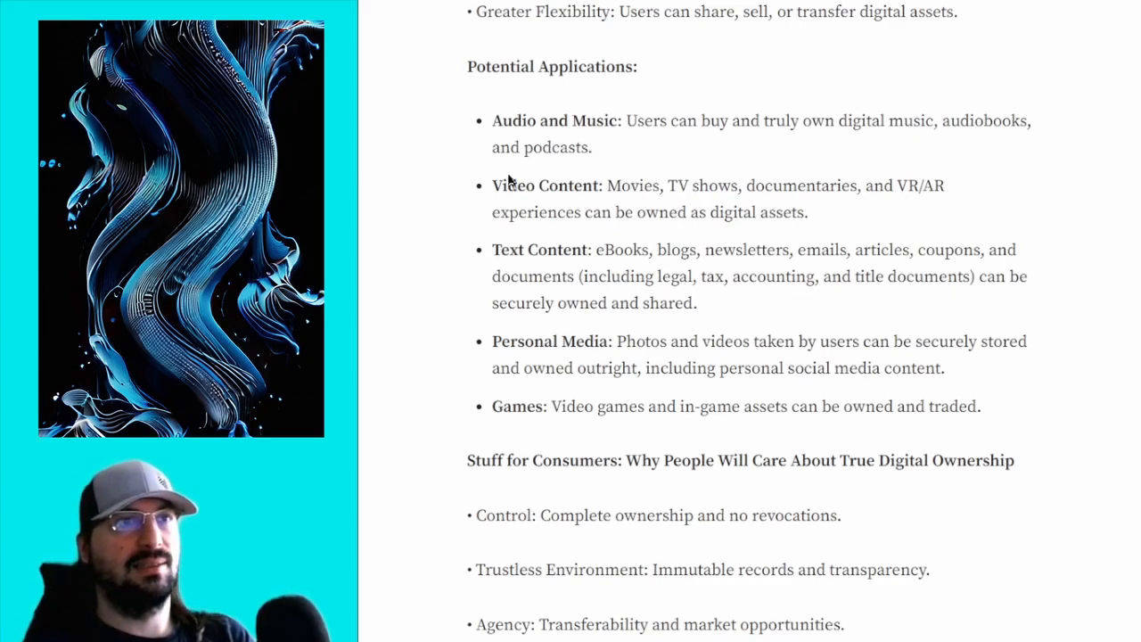
{"action": "double_click", "coordinate": [910, 185]}
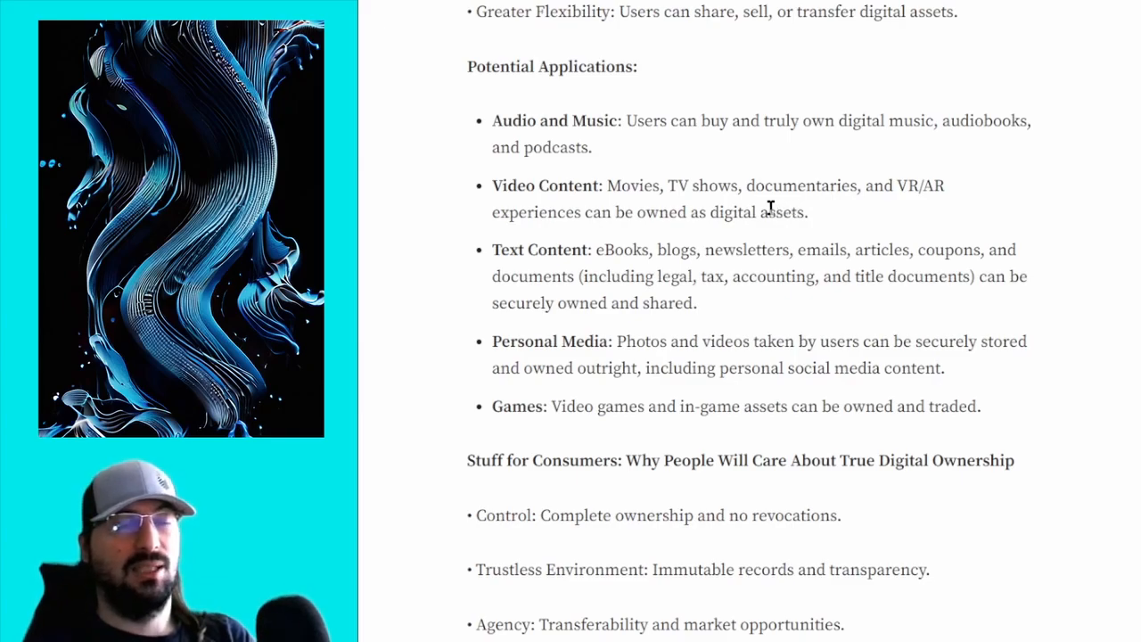
{"action": "mouse_move", "coordinate": [598, 107]}
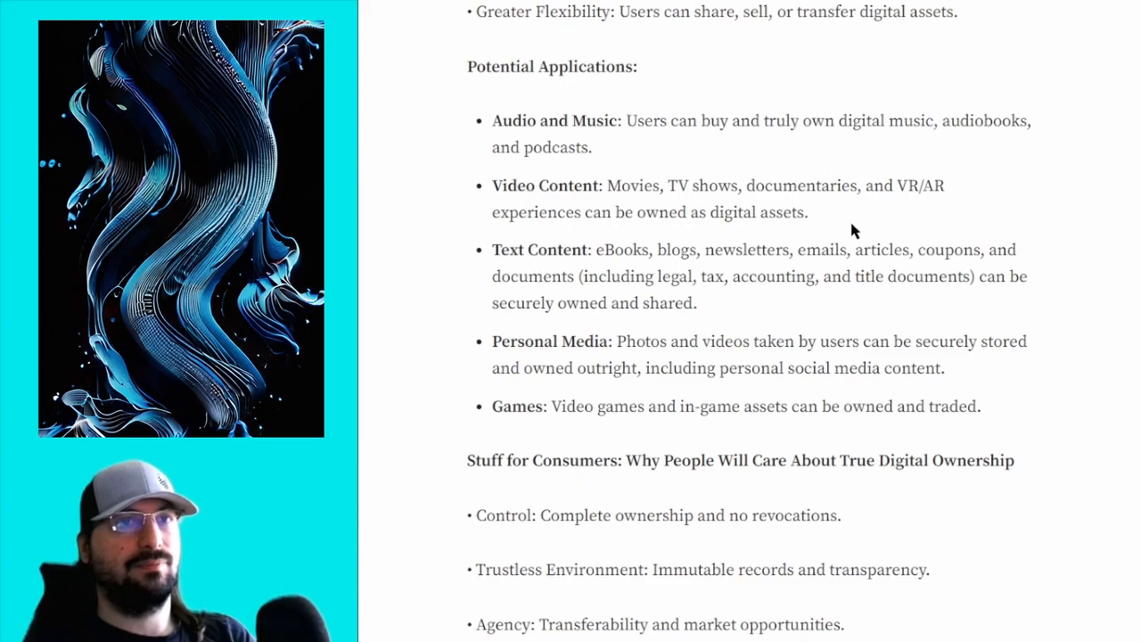
{"action": "double_click", "coordinate": [949, 249]}
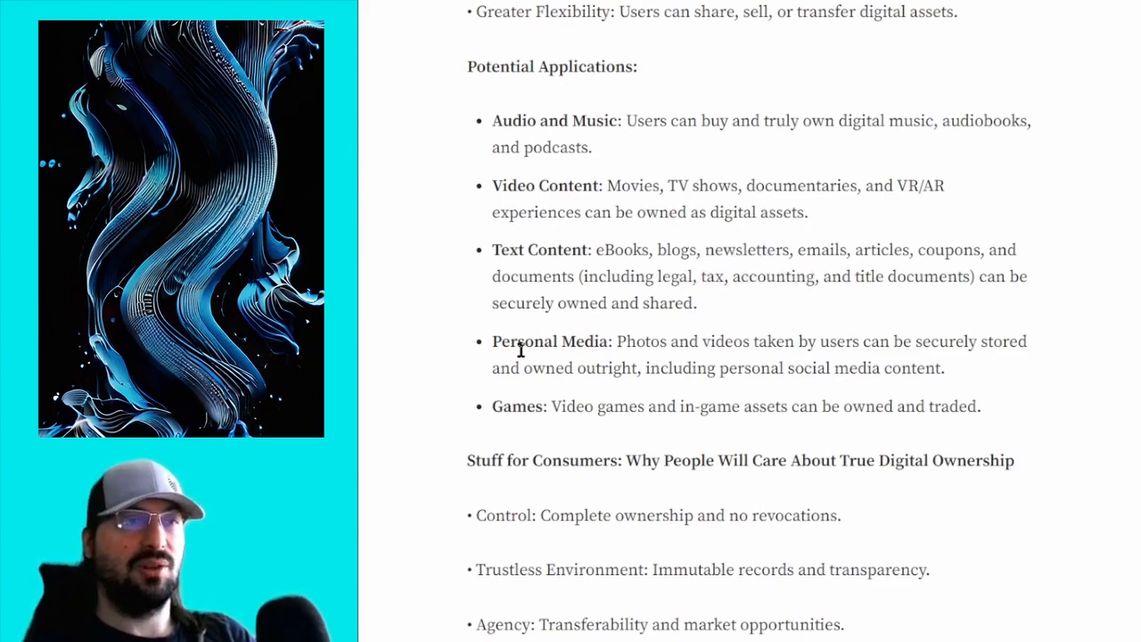
- Scroll the whitepaper from Multi-chain Technology down to the $BOOK token V1–V3 versions and $STUFF renaming
{"action": "double_click", "coordinate": [525, 343]}
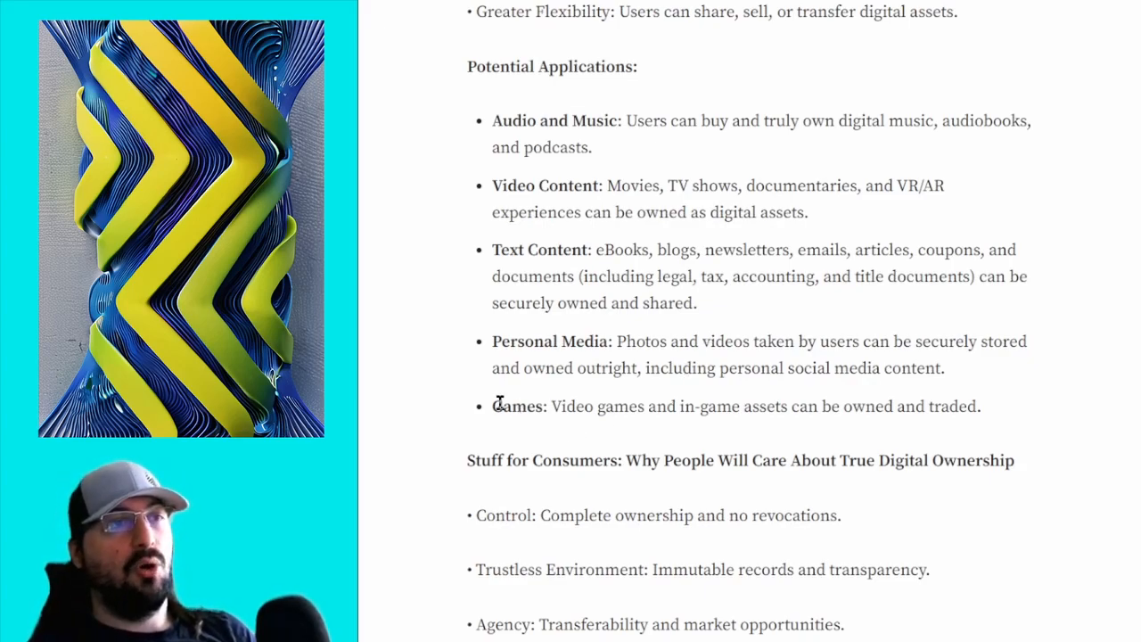
{"action": "mouse_move", "coordinate": [485, 399]}
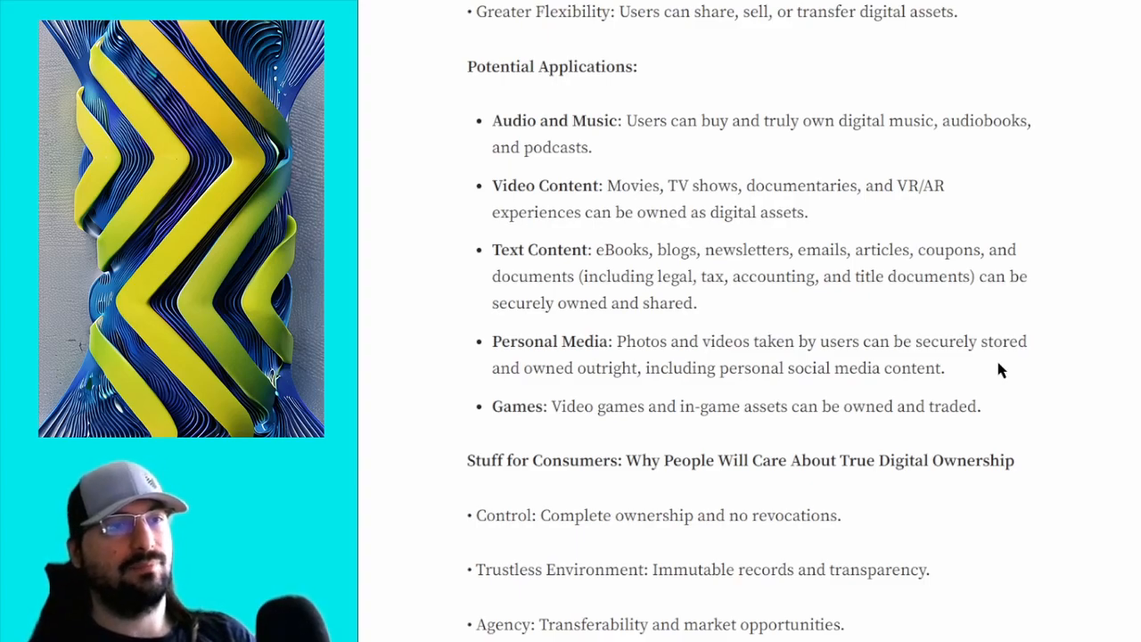
{"action": "scroll", "scroll_direction": "down", "scroll_amount": 3}
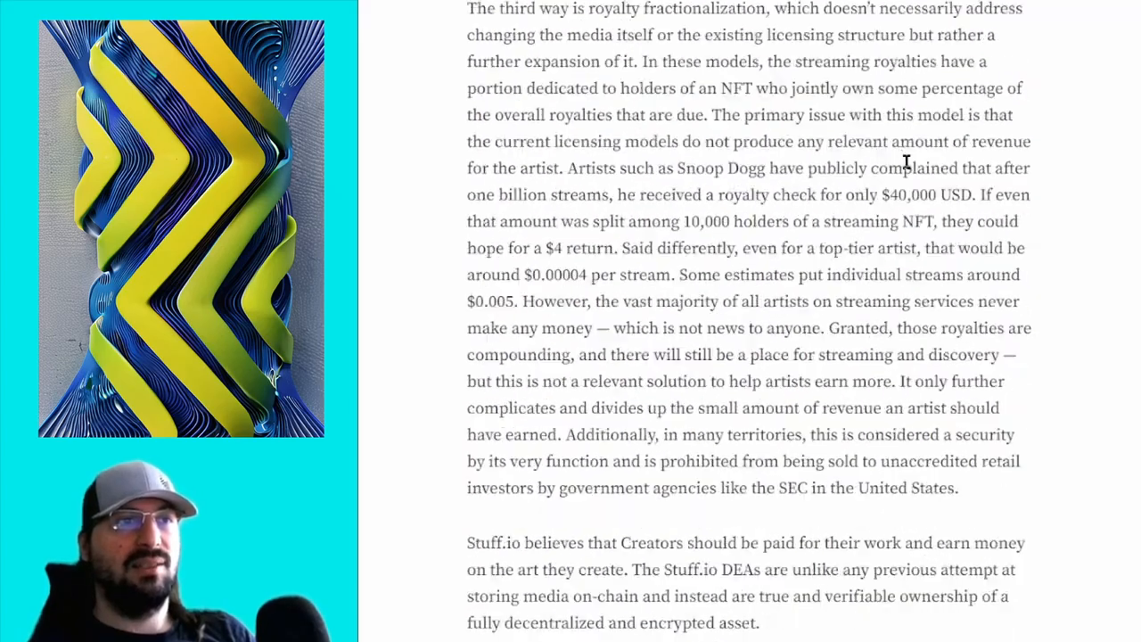
{"action": "scroll", "scroll_direction": "down", "scroll_amount": 3}
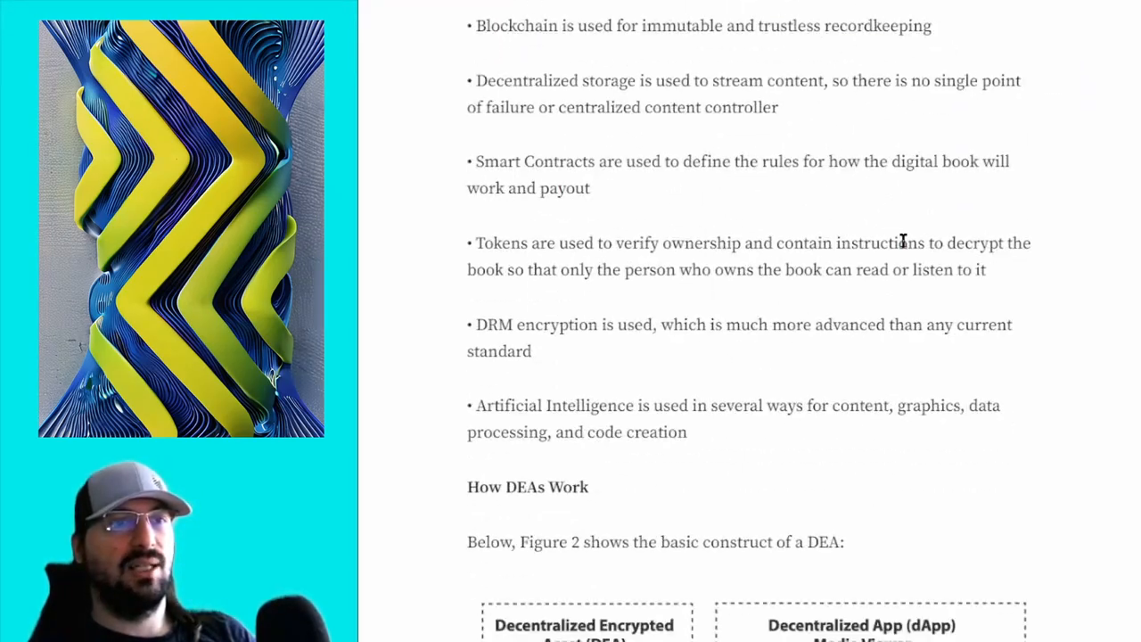
{"action": "scroll", "scroll_direction": "down", "scroll_amount": 3}
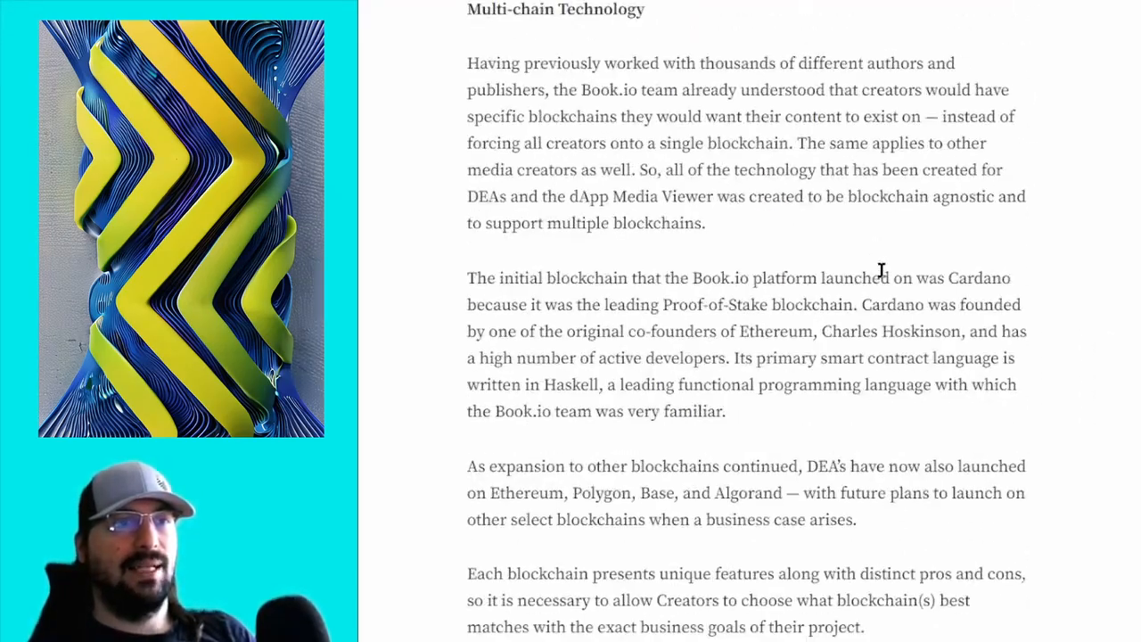
{"action": "scroll", "scroll_direction": "down", "scroll_amount": 3}
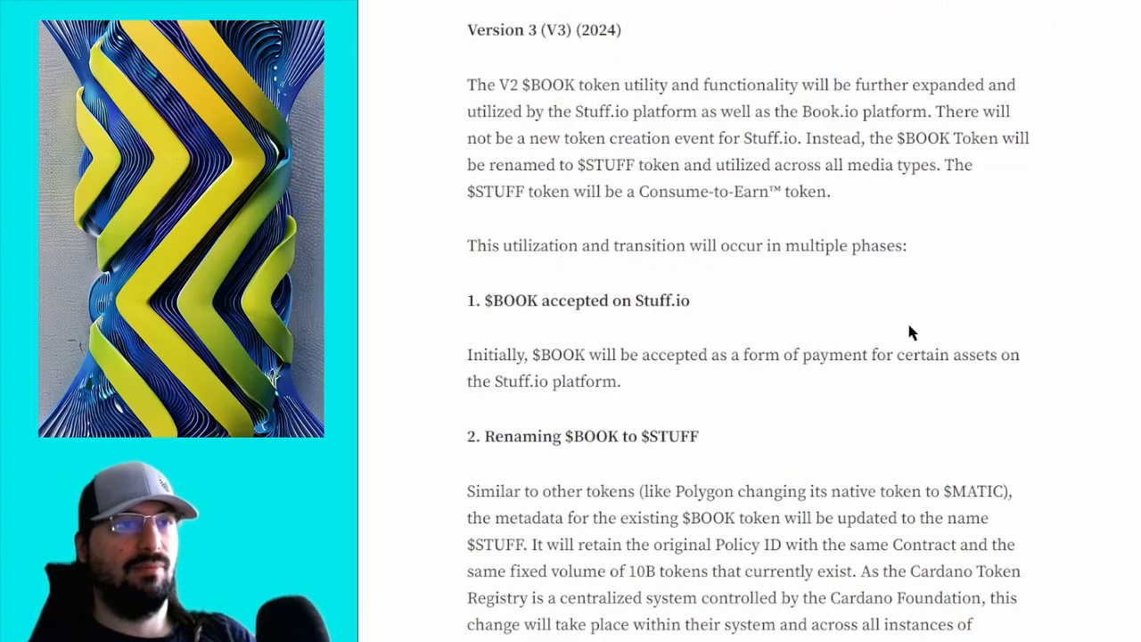
{"action": "scroll", "scroll_direction": "down", "scroll_amount": 3}
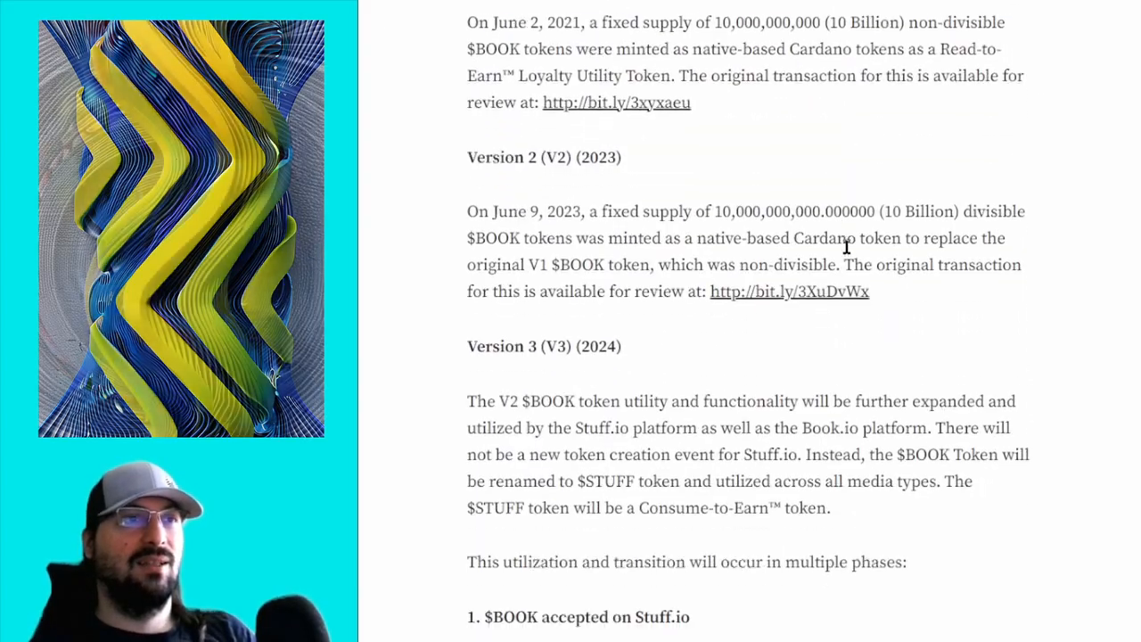
- Scroll past the release function, Figure 5 release curve and reward examples to the digital publishing problem
{"action": "scroll", "scroll_direction": "down", "scroll_amount": 3}
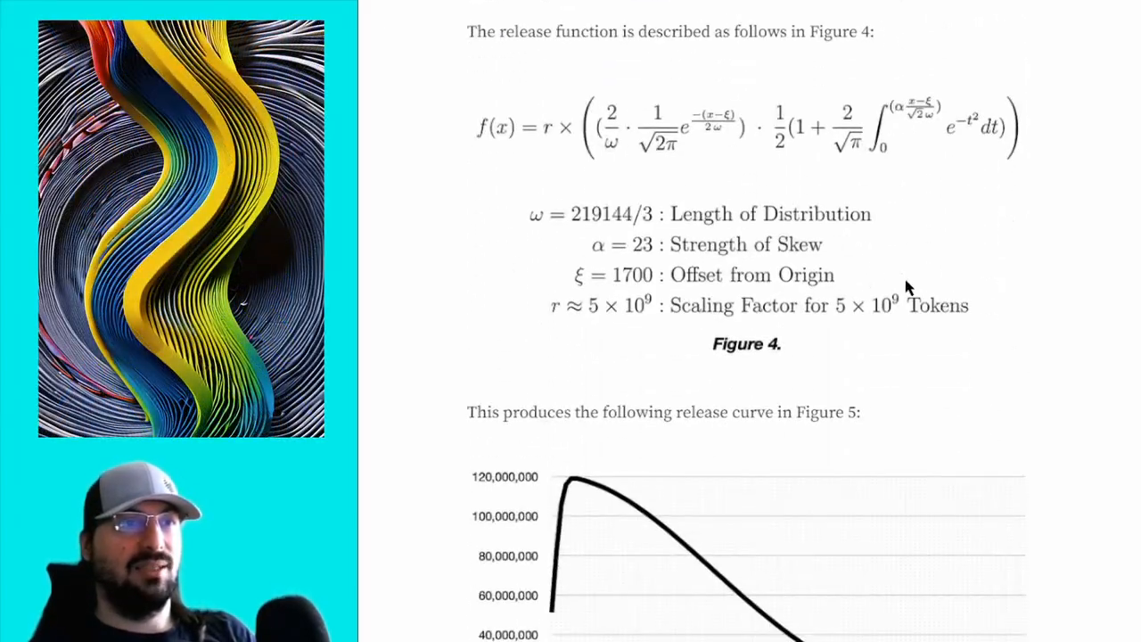
{"action": "scroll", "scroll_direction": "down", "scroll_amount": 3}
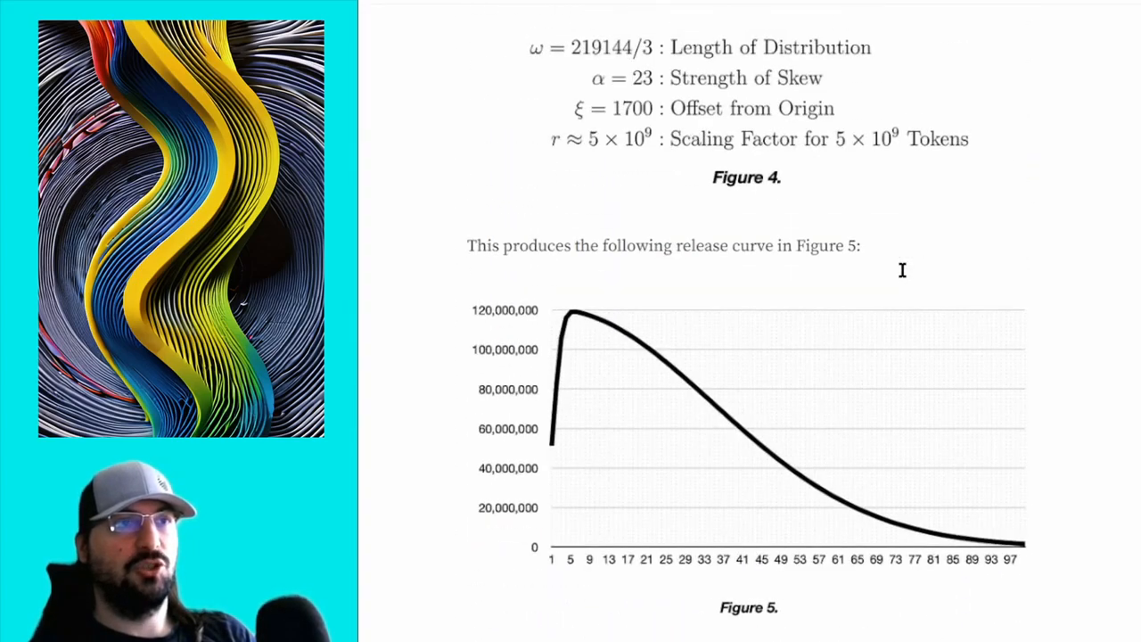
{"action": "mouse_move", "coordinate": [512, 493]}
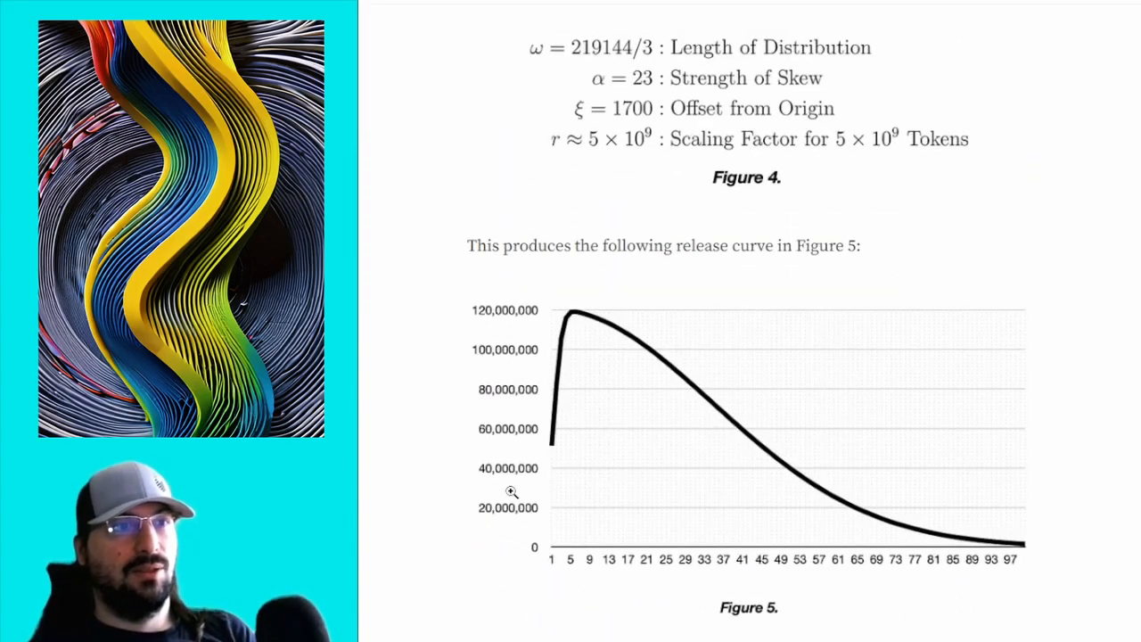
{"action": "scroll", "scroll_direction": "down", "scroll_amount": 3}
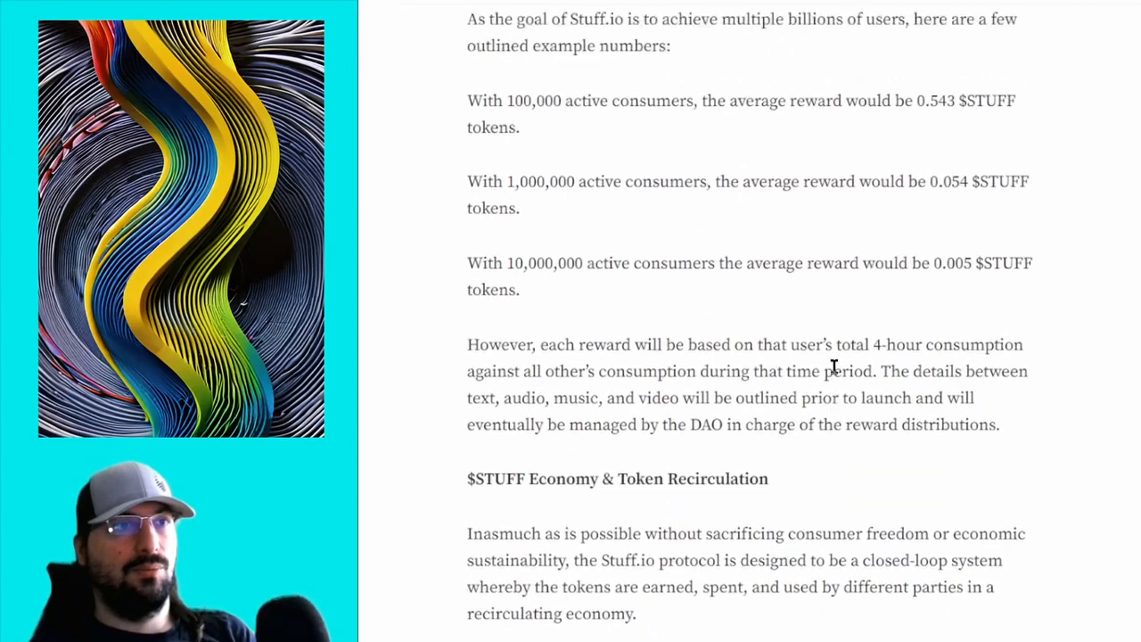
{"action": "scroll", "scroll_direction": "down", "scroll_amount": 3}
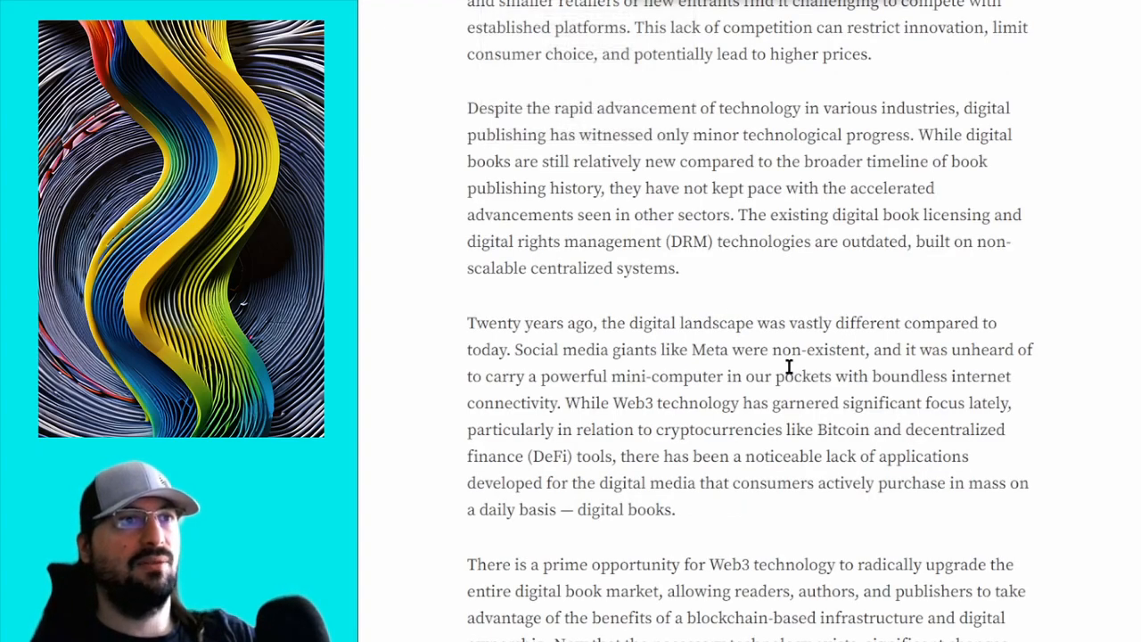
- Scroll through section 5 Token and Figures 4–6 onto the yearly $STUFF distribution schedule
{"action": "scroll", "scroll_direction": "down", "scroll_amount": 3}
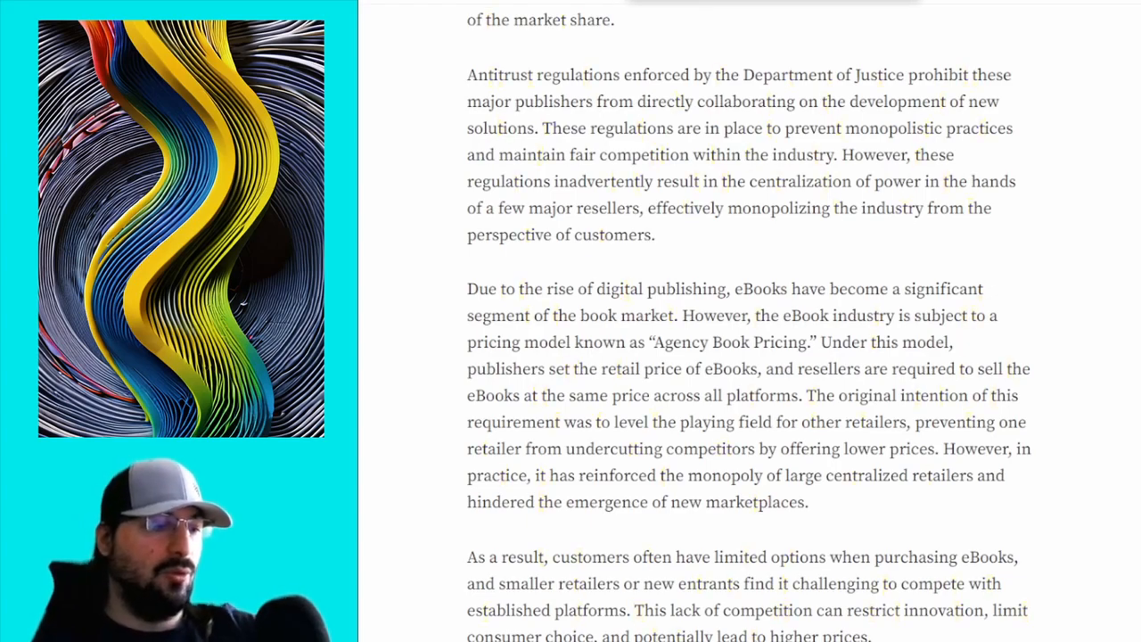
{"action": "scroll", "scroll_direction": "down", "scroll_amount": 3}
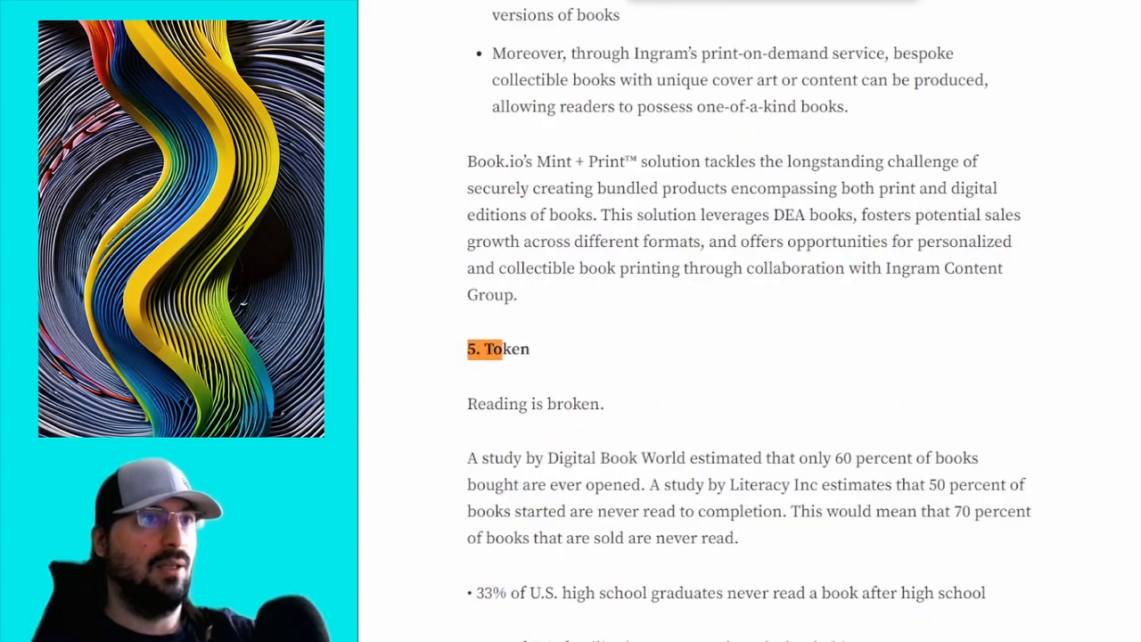
{"action": "scroll", "scroll_direction": "down", "scroll_amount": 3}
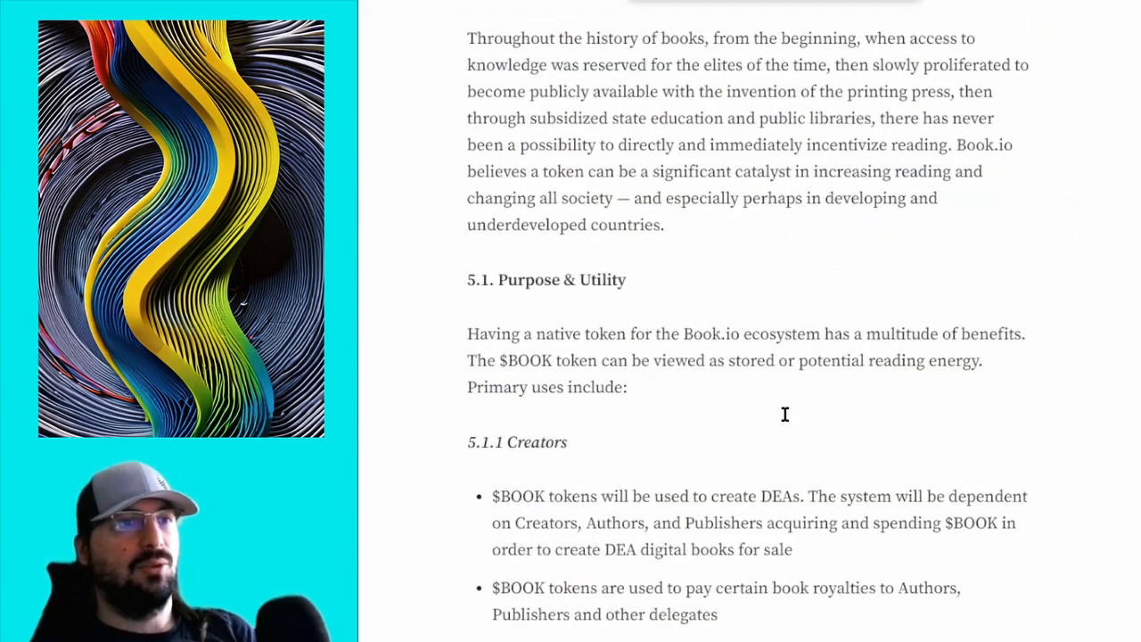
{"action": "scroll", "scroll_direction": "down", "scroll_amount": 3}
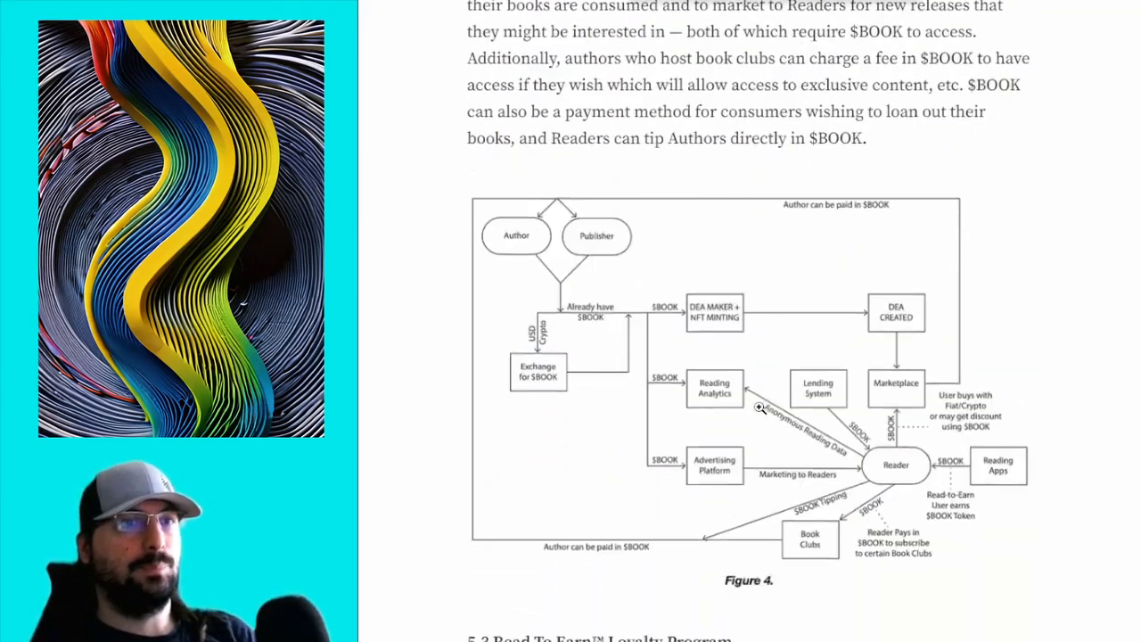
{"action": "scroll", "scroll_direction": "down", "scroll_amount": 3}
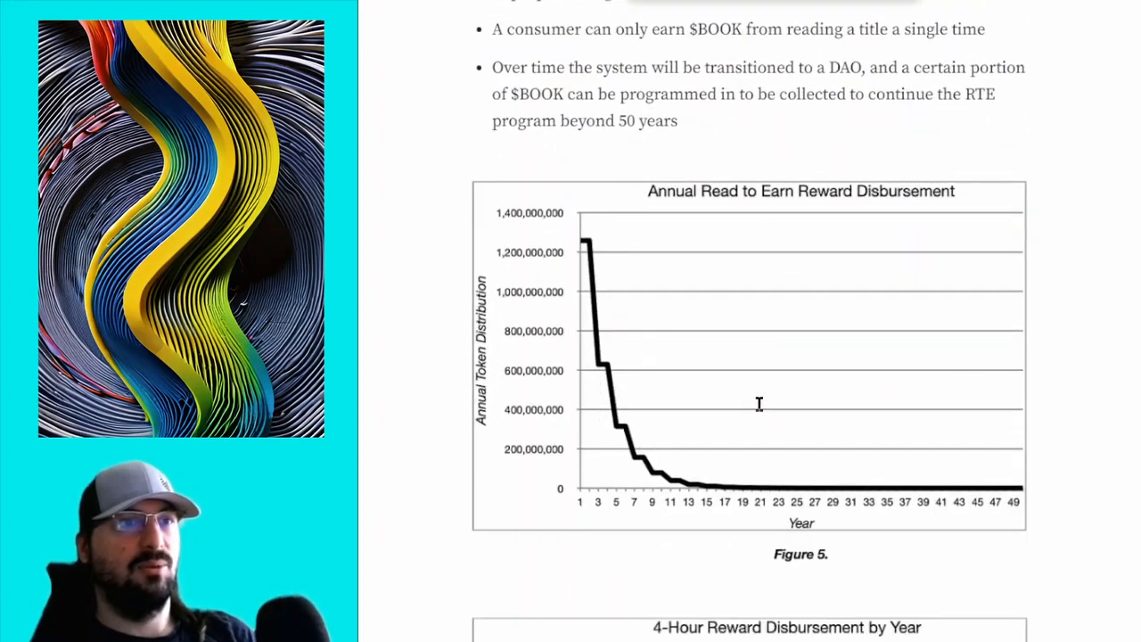
{"action": "scroll", "scroll_direction": "down", "scroll_amount": 3}
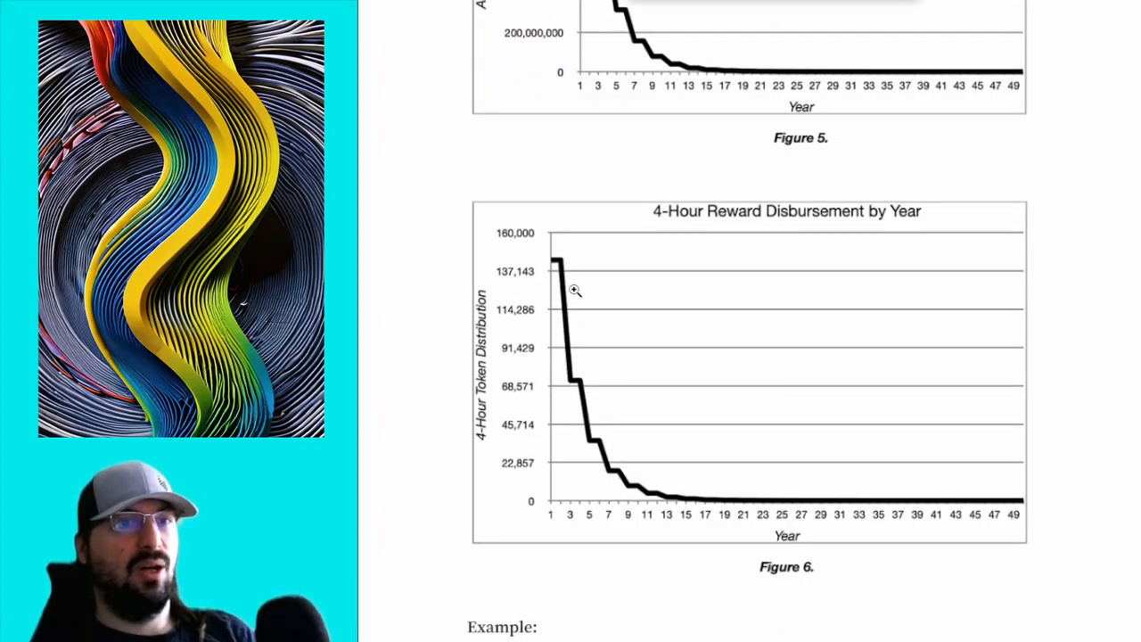
{"action": "scroll", "scroll_direction": "down", "scroll_amount": 3}
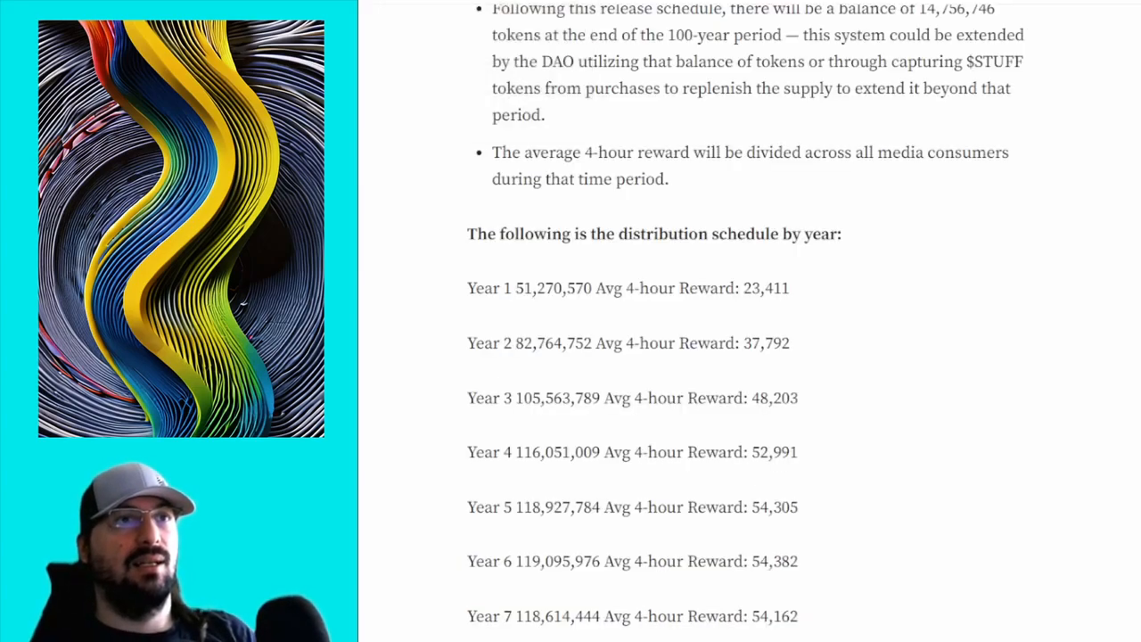
- Scroll past Figure 5 and the Important Notes back to the distribution schedule by year
{"action": "scroll", "scroll_direction": "down", "scroll_amount": 3}
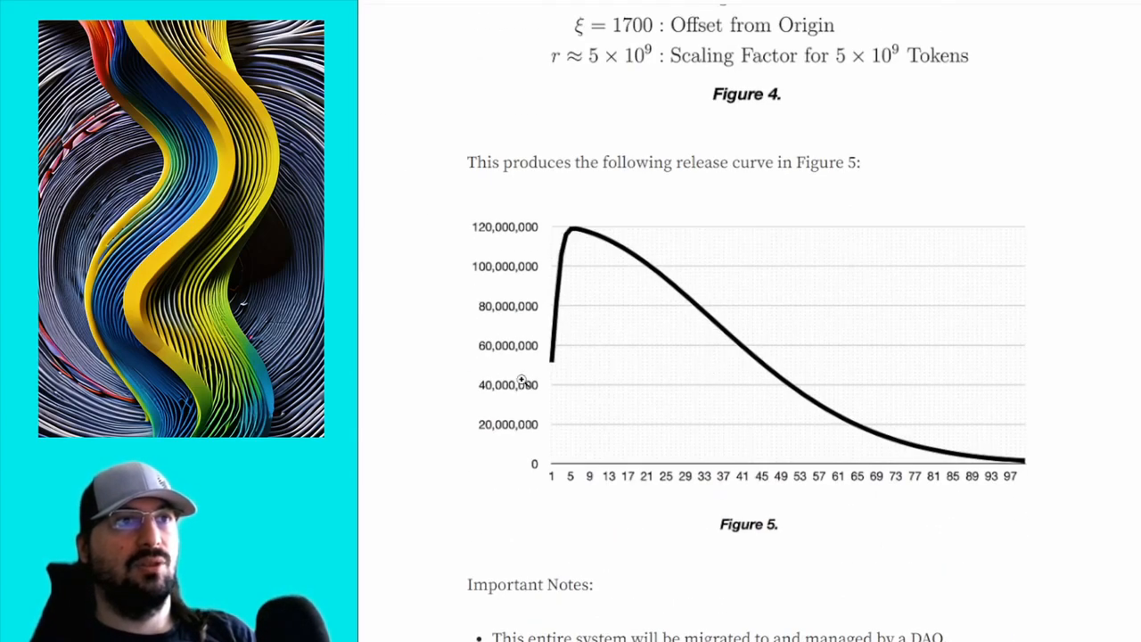
{"action": "mouse_move", "coordinate": [532, 425]}
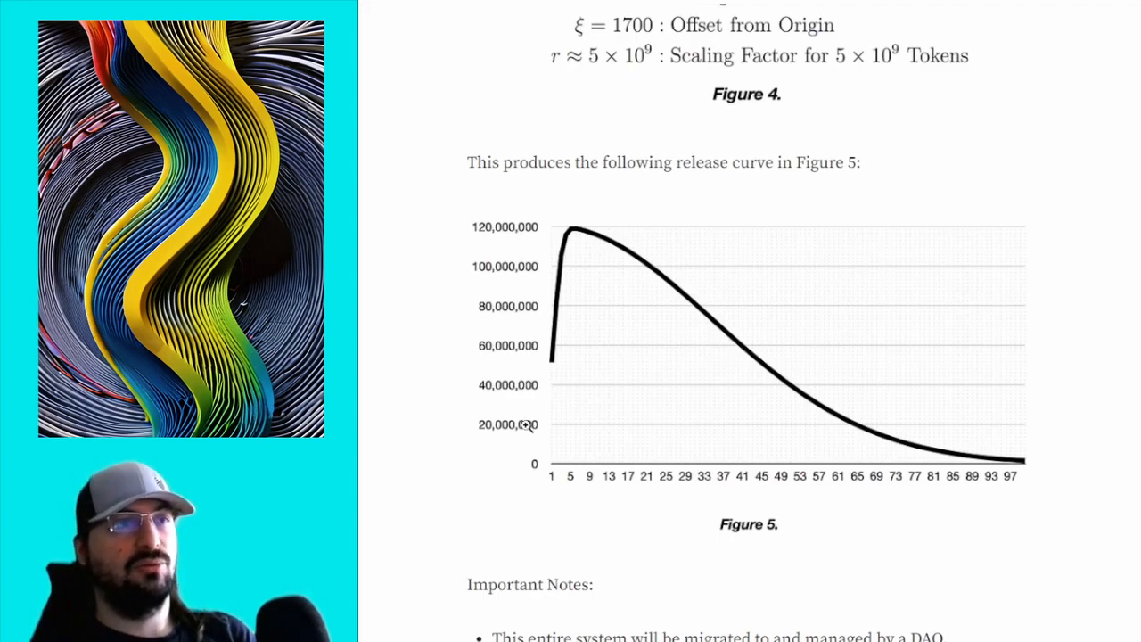
{"action": "mouse_move", "coordinate": [556, 235]}
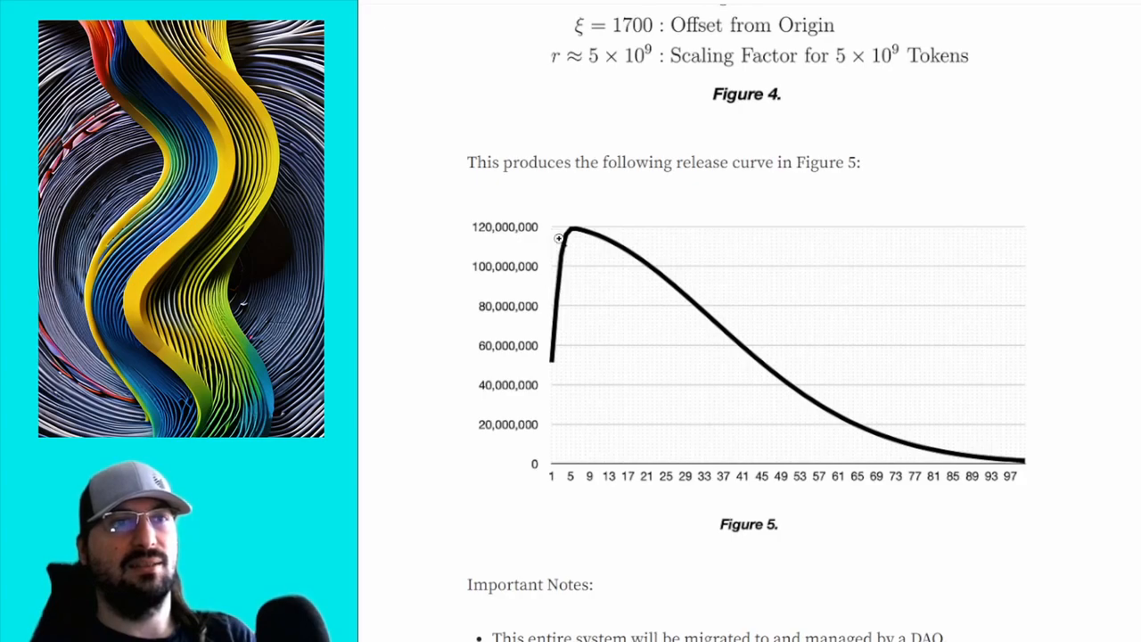
{"action": "mouse_move", "coordinate": [735, 349]}
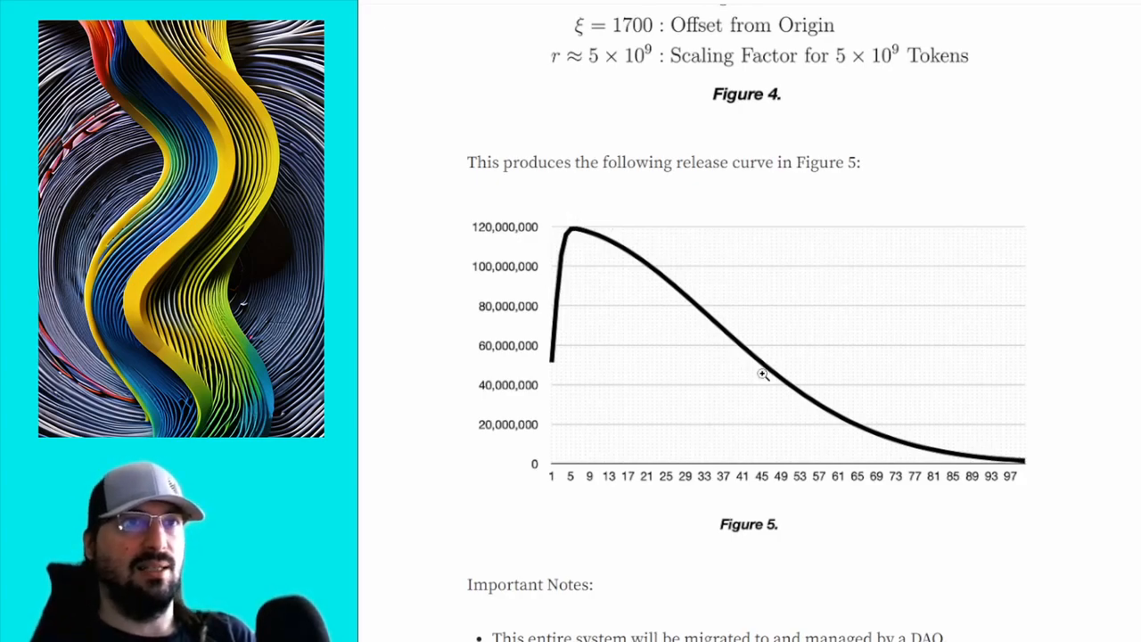
{"action": "scroll", "scroll_direction": "down", "scroll_amount": 3}
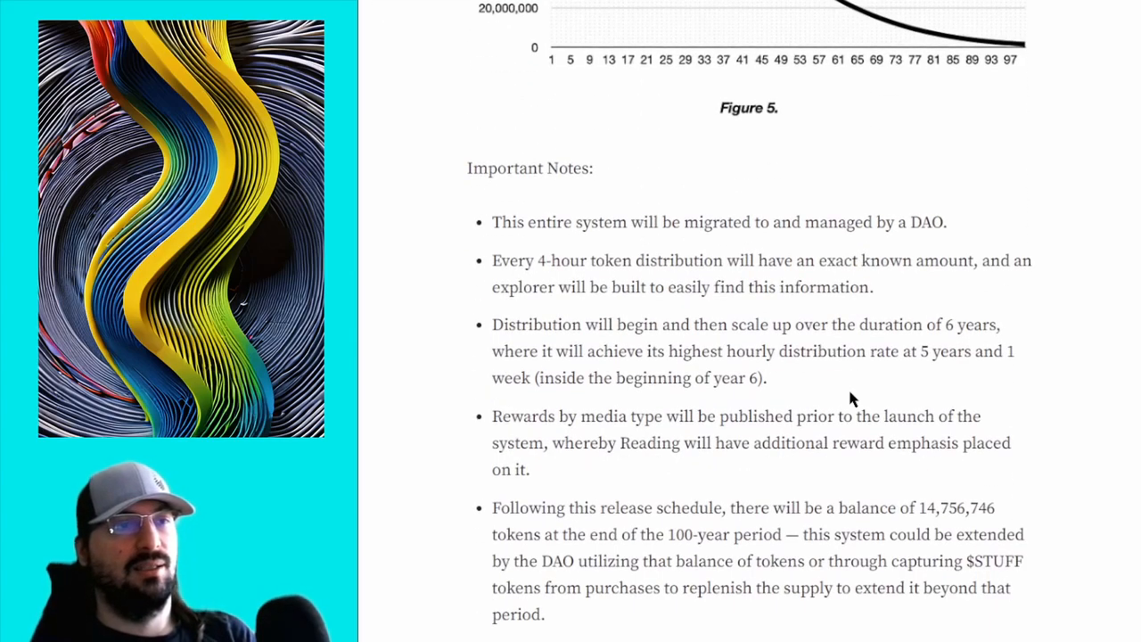
{"action": "scroll", "scroll_direction": "down", "scroll_amount": 3}
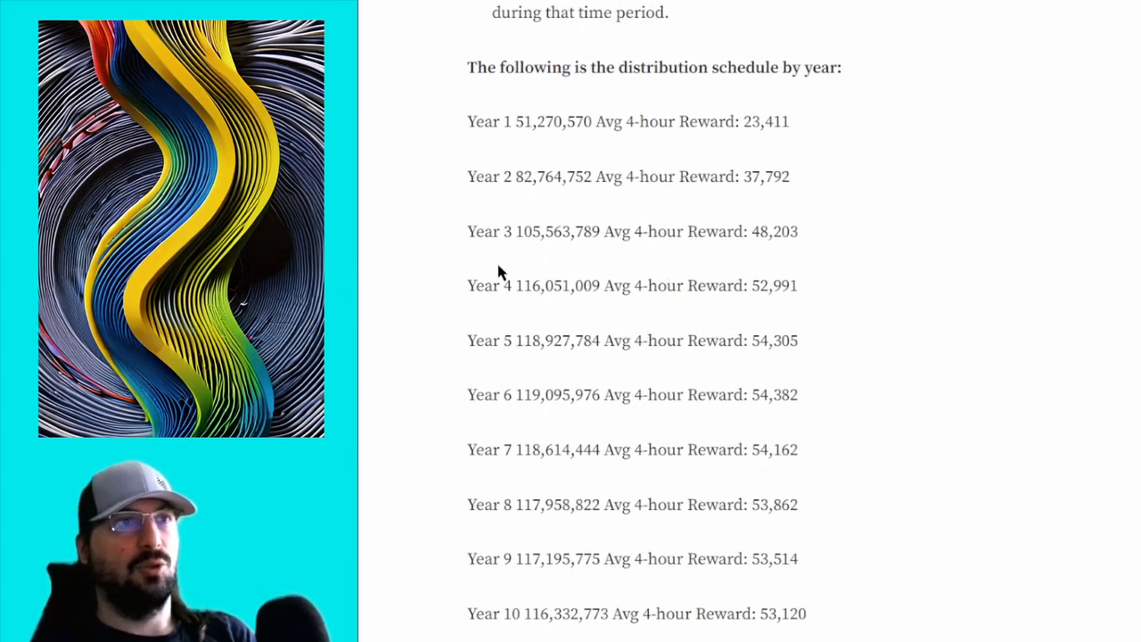
{"action": "scroll", "scroll_direction": "down", "scroll_amount": 3}
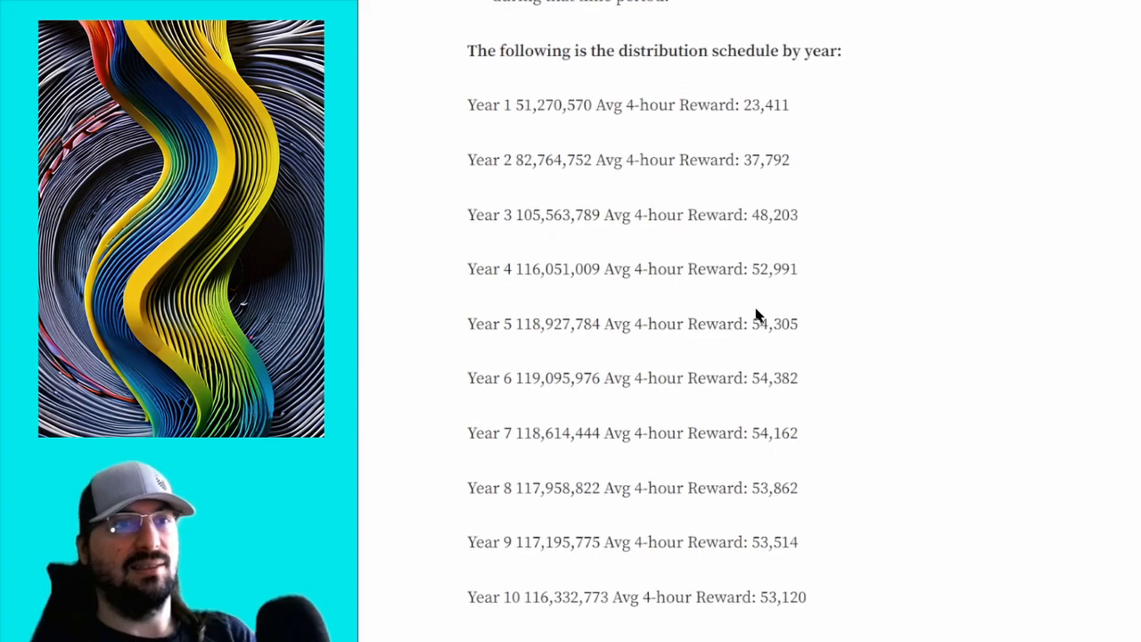
{"action": "scroll", "scroll_direction": "down", "scroll_amount": 3}
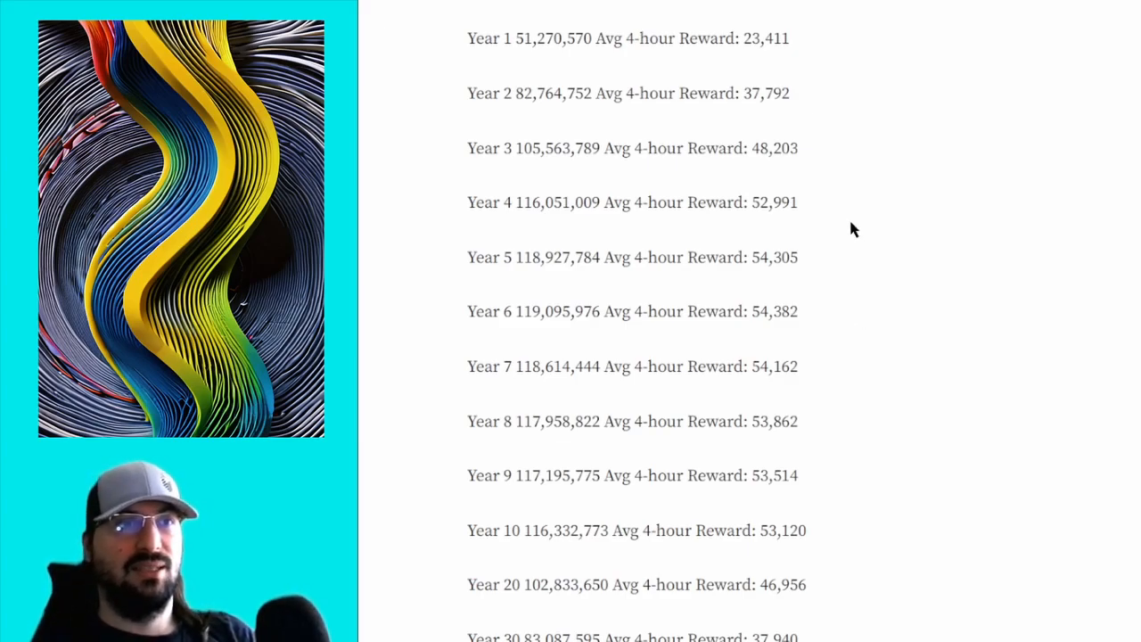
{"action": "mouse_move", "coordinate": [819, 317]}
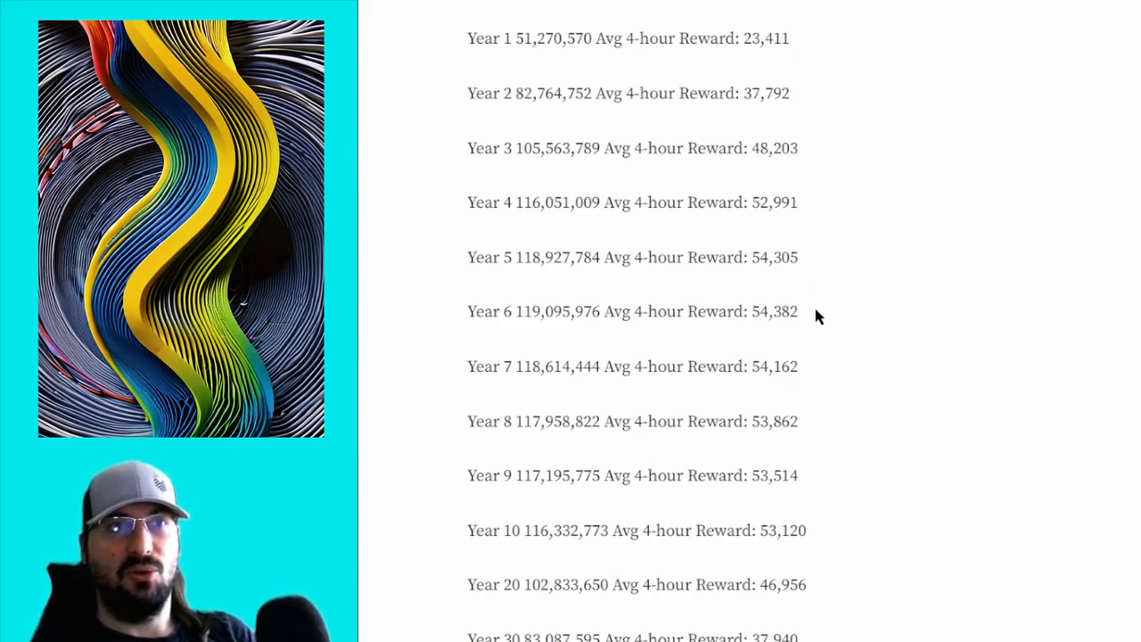
{"action": "double_click", "coordinate": [774, 310]}
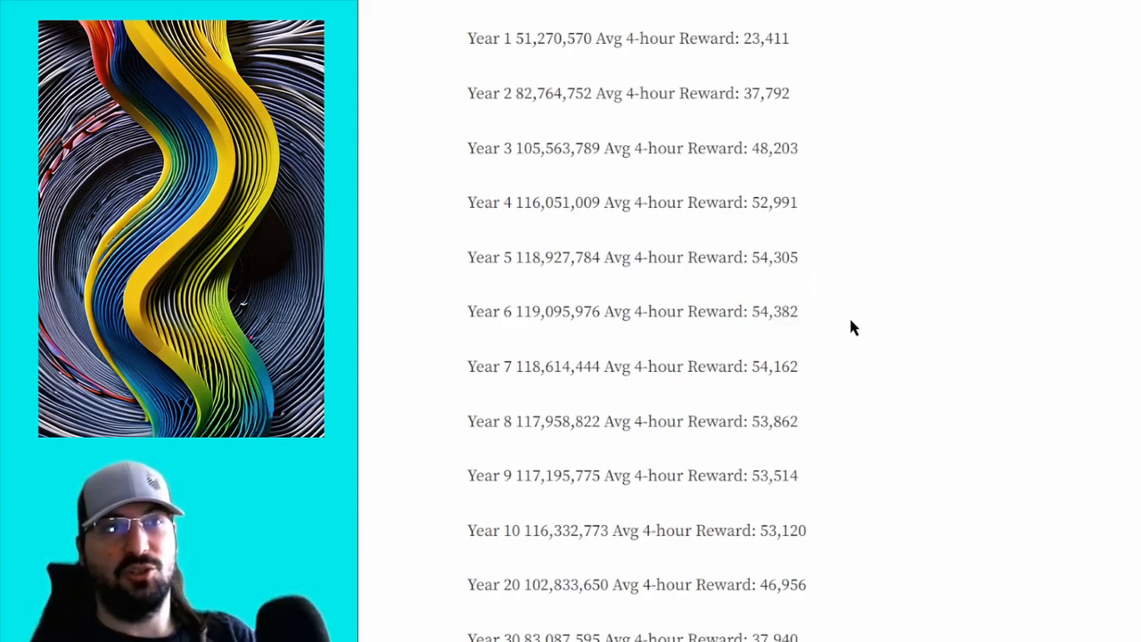
{"action": "mouse_move", "coordinate": [849, 253]}
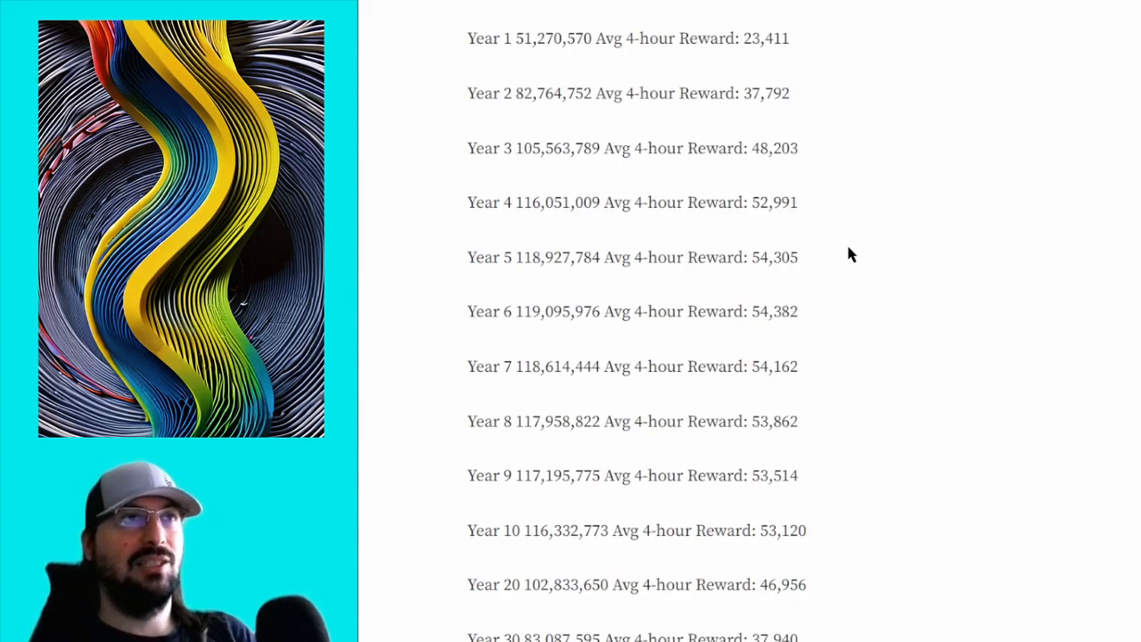
{"action": "mouse_move", "coordinate": [881, 284]}
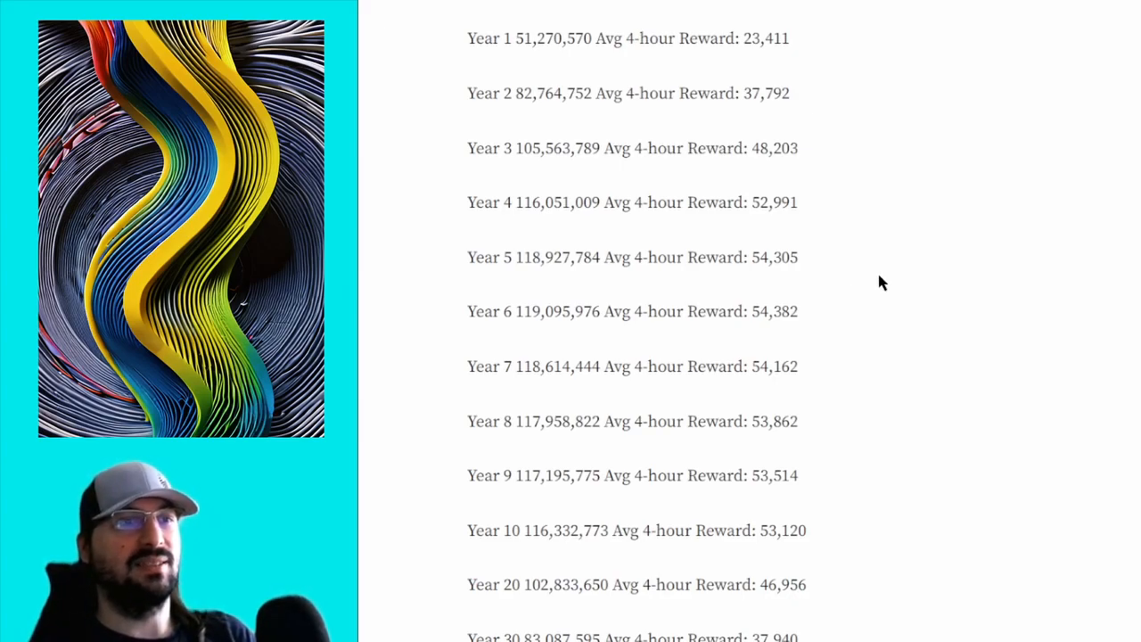
{"action": "mouse_move", "coordinate": [638, 39]}
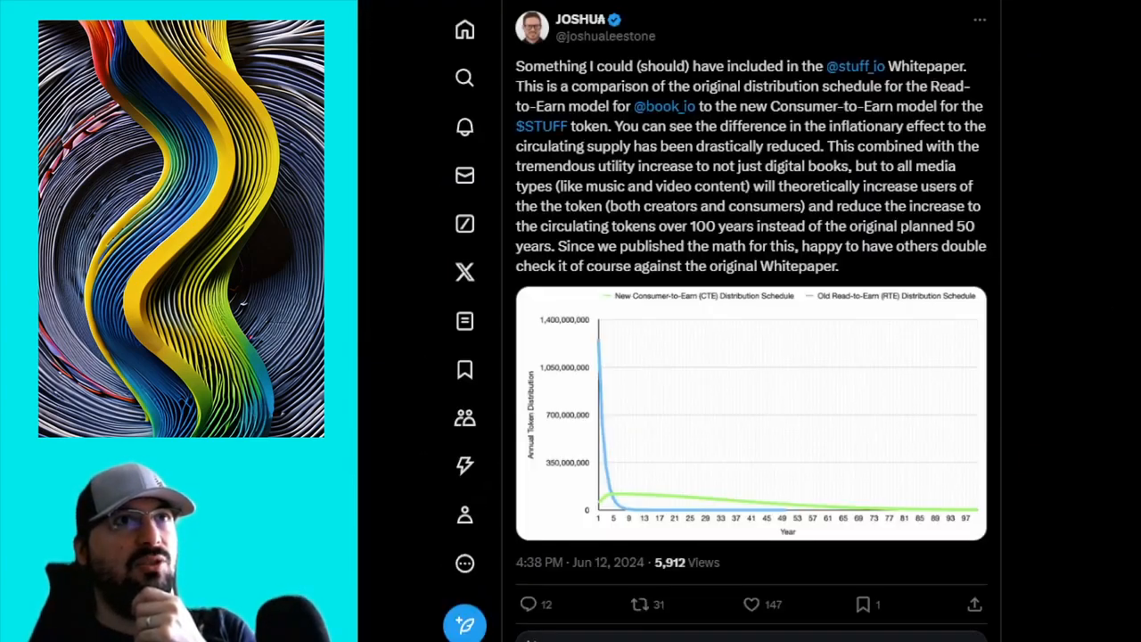
{"action": "mouse_move", "coordinate": [1120, 339]}
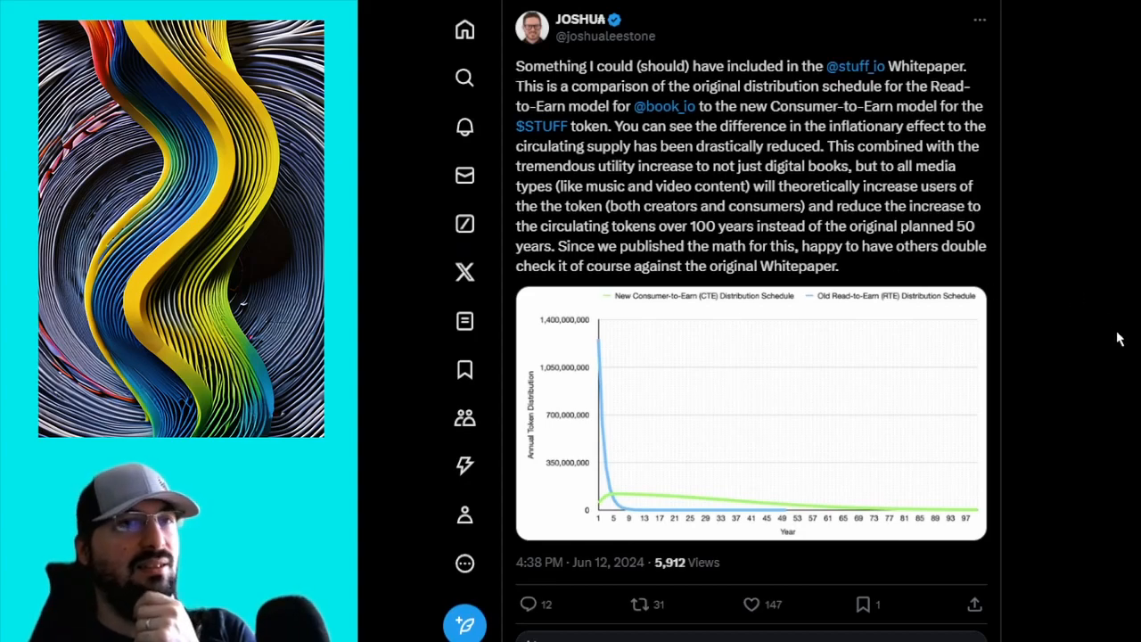
- Scroll the X post down so the Read-to-Earn vs Consumer-to-Earn comparison chart is fully visible
{"action": "scroll", "scroll_direction": "down", "scroll_amount": 3}
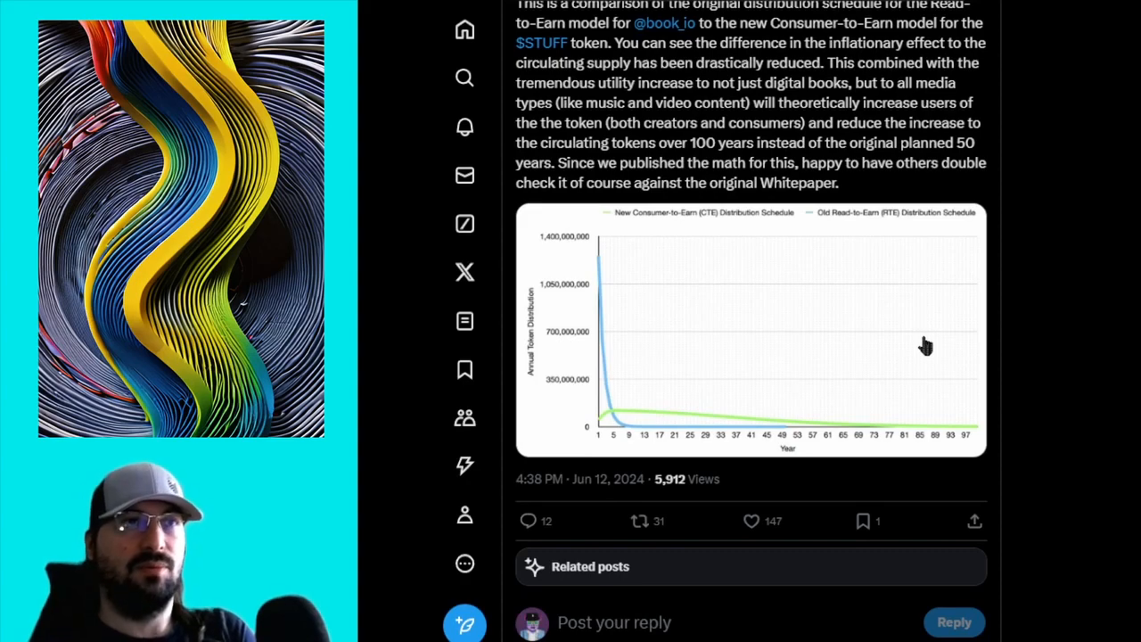
{"action": "mouse_move", "coordinate": [925, 343]}
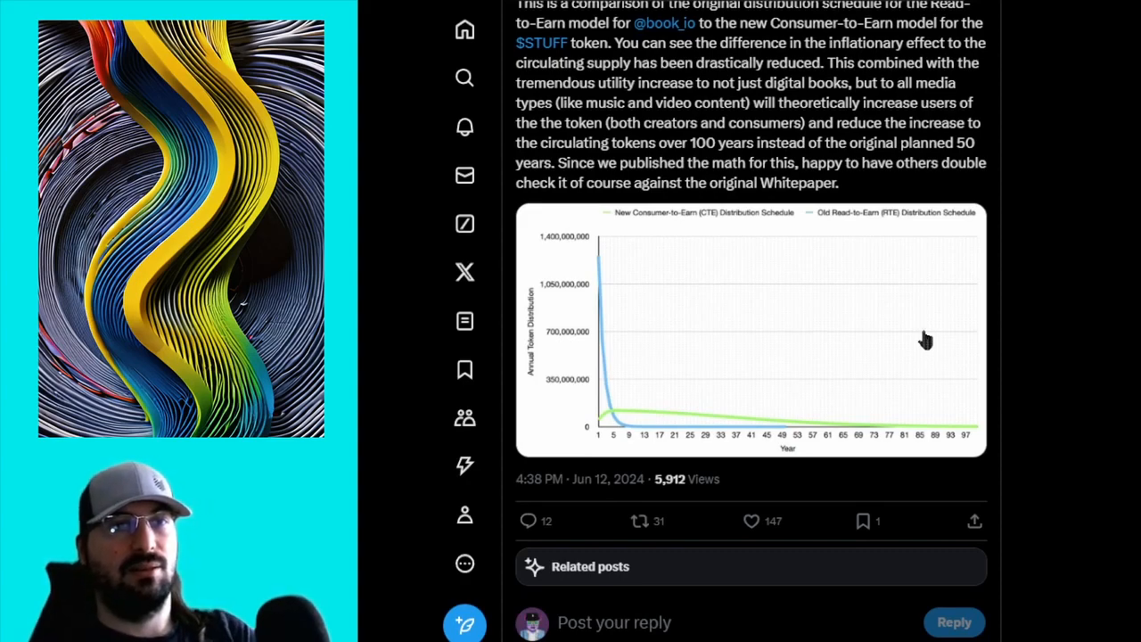
{"action": "mouse_move", "coordinate": [845, 332]}
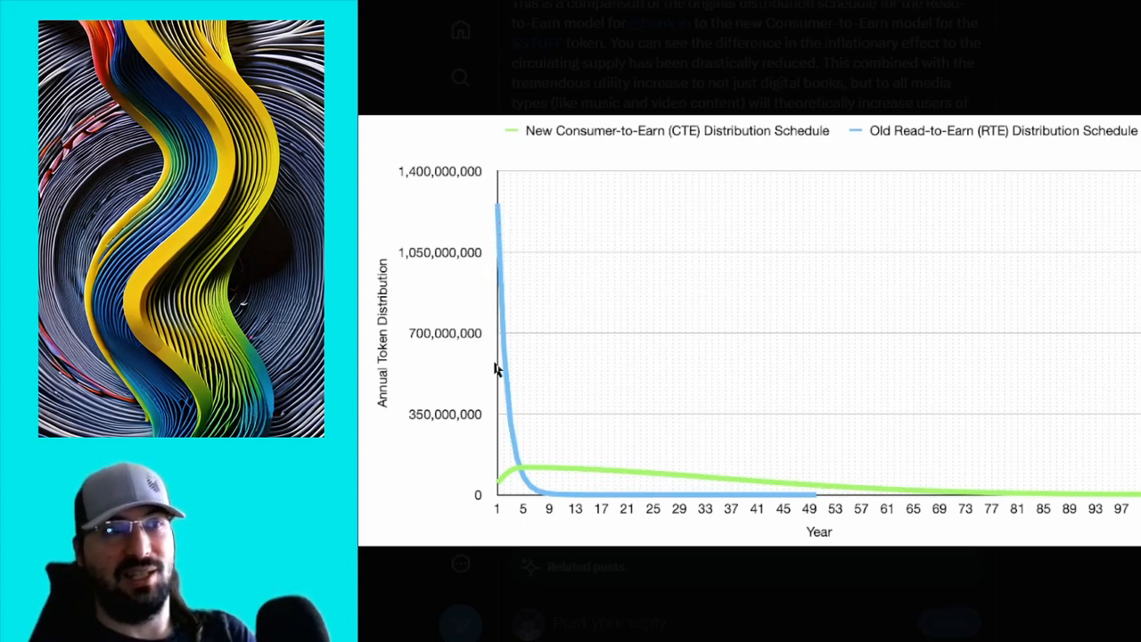
{"action": "mouse_move", "coordinate": [828, 503]}
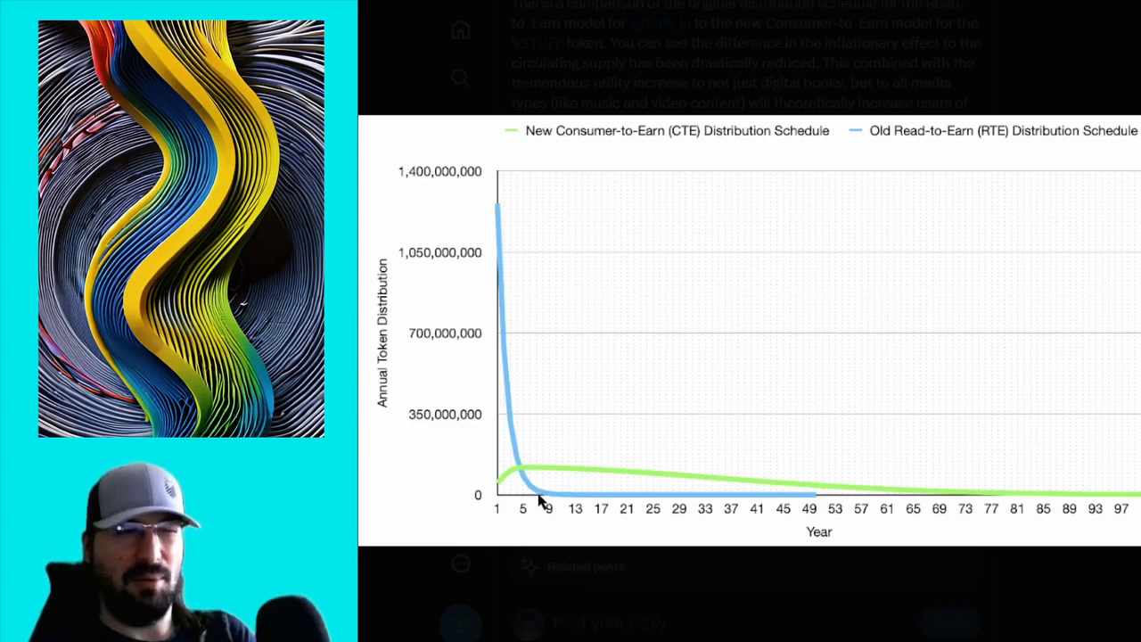
{"action": "mouse_move", "coordinate": [740, 495]}
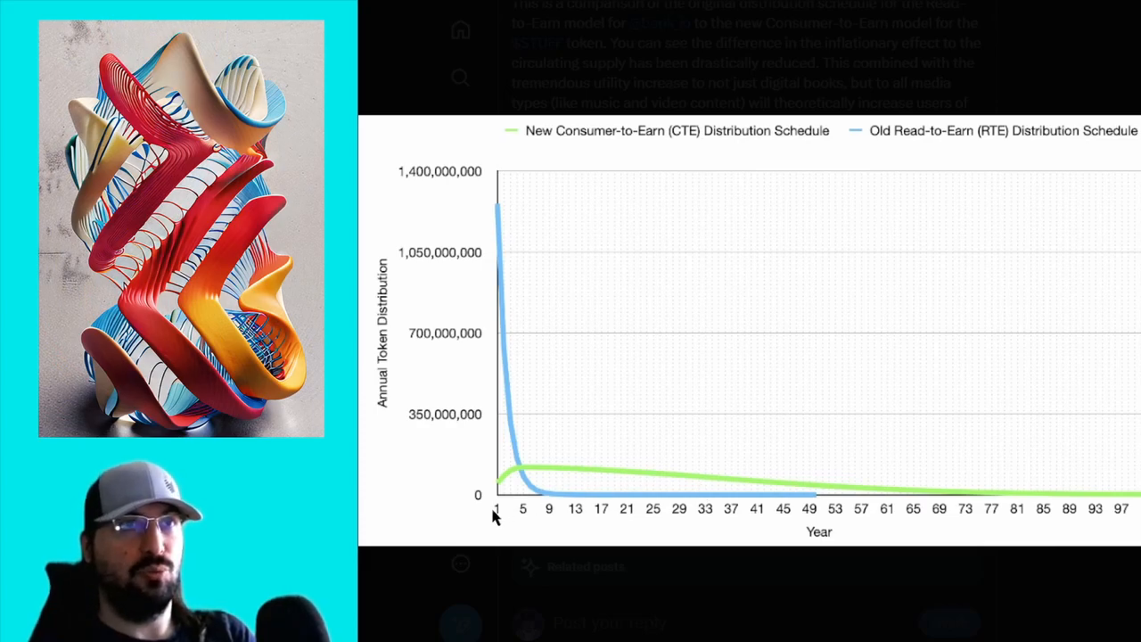
{"action": "mouse_move", "coordinate": [485, 517]}
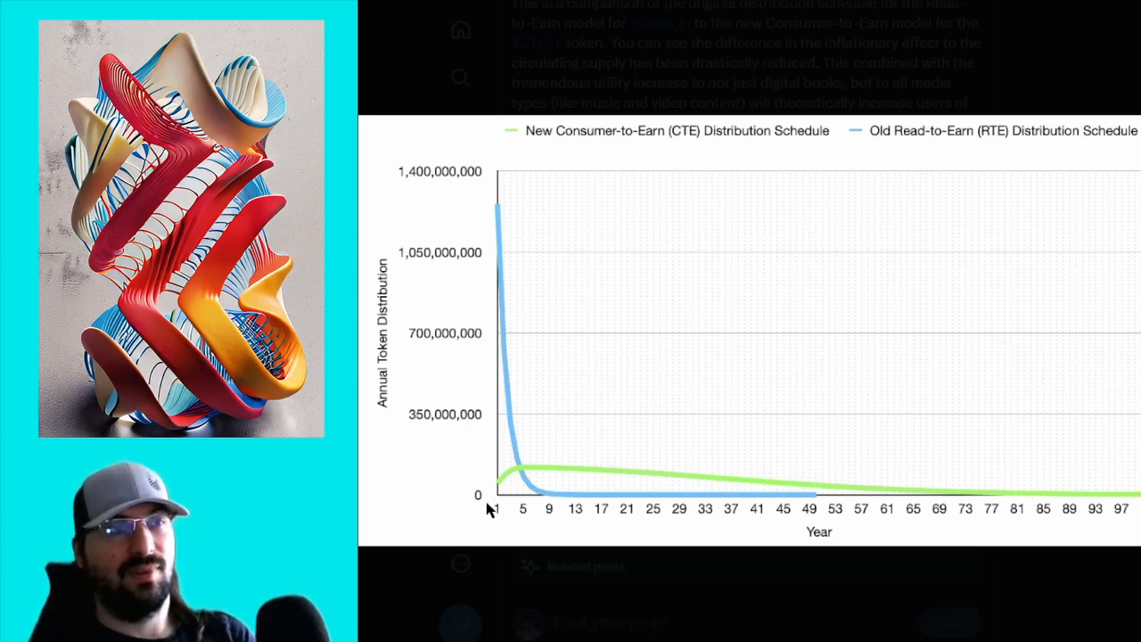
{"action": "mouse_move", "coordinate": [521, 528]}
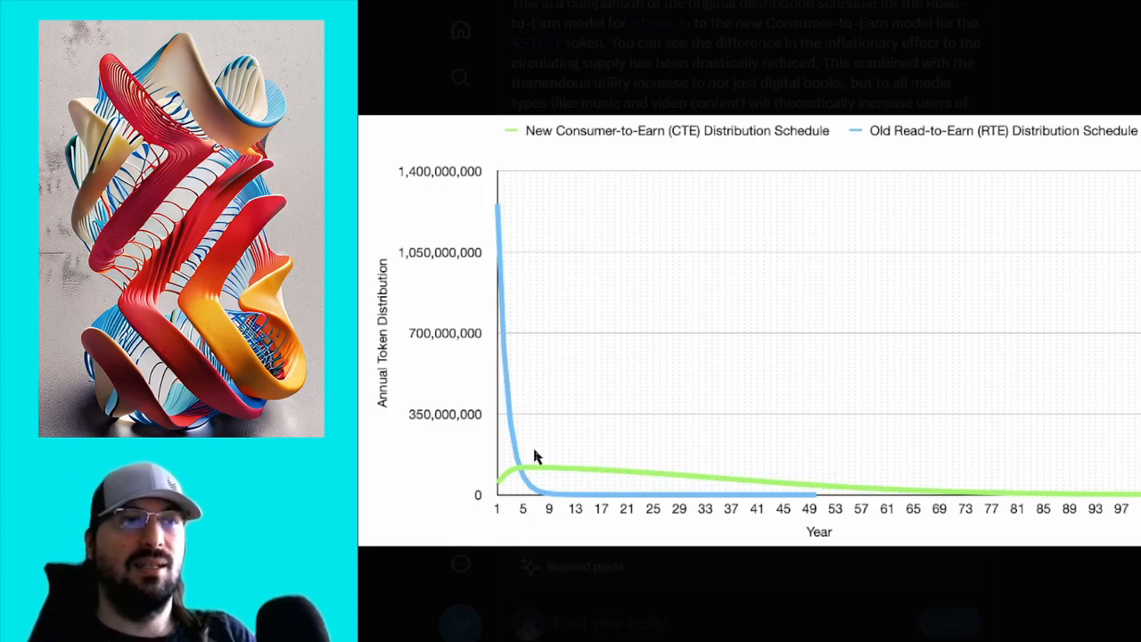
{"action": "mouse_move", "coordinate": [488, 499]}
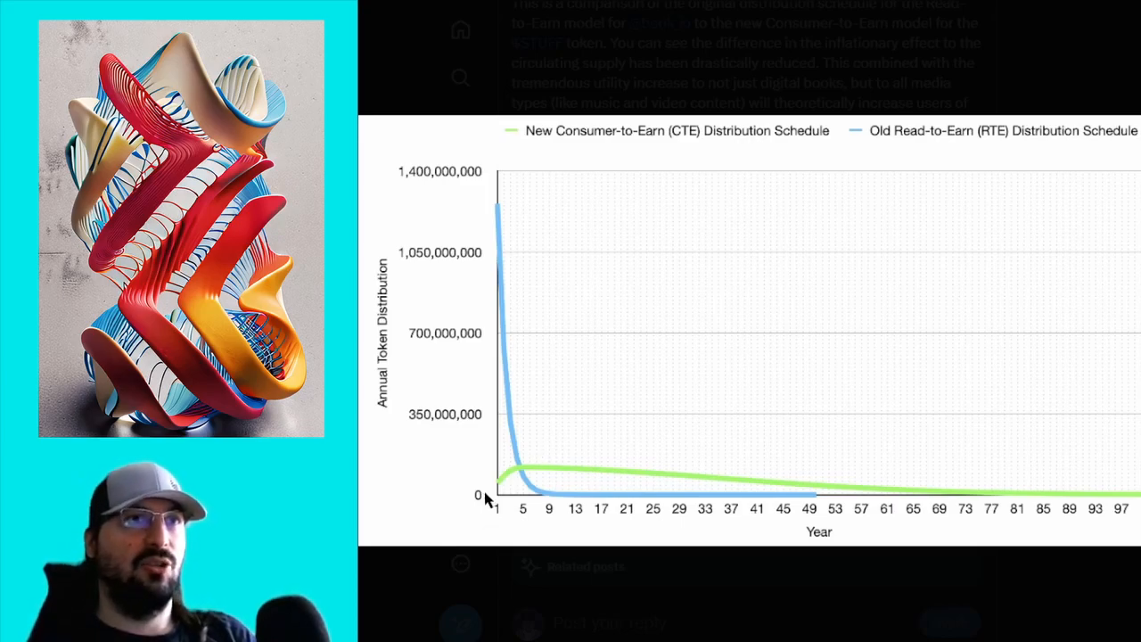
{"action": "mouse_move", "coordinate": [546, 426]}
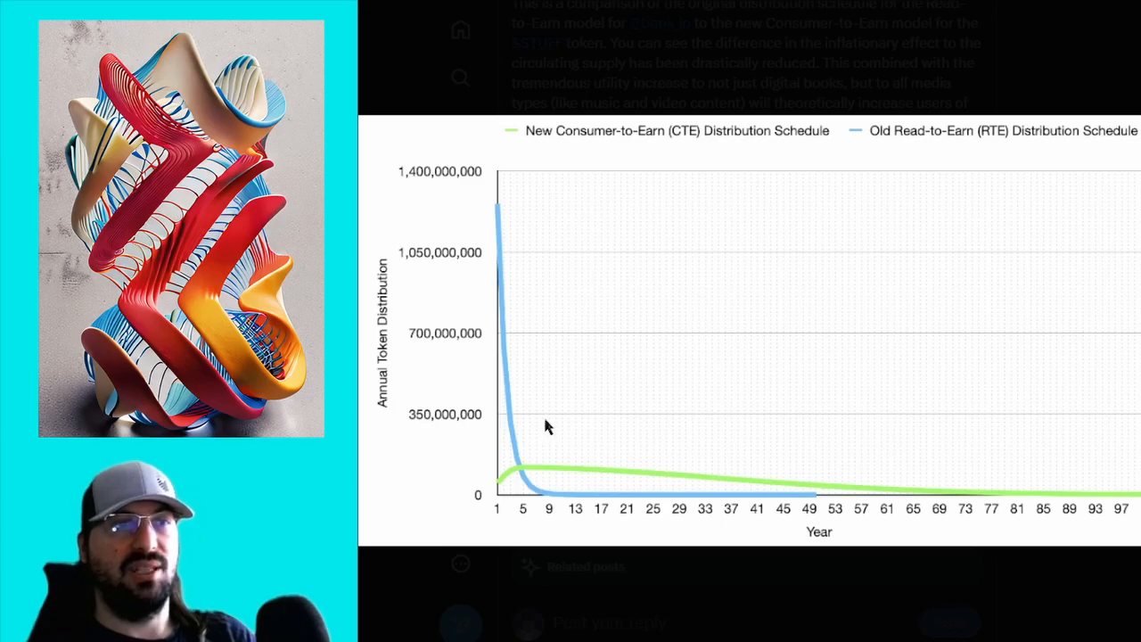
{"action": "mouse_move", "coordinate": [747, 479]}
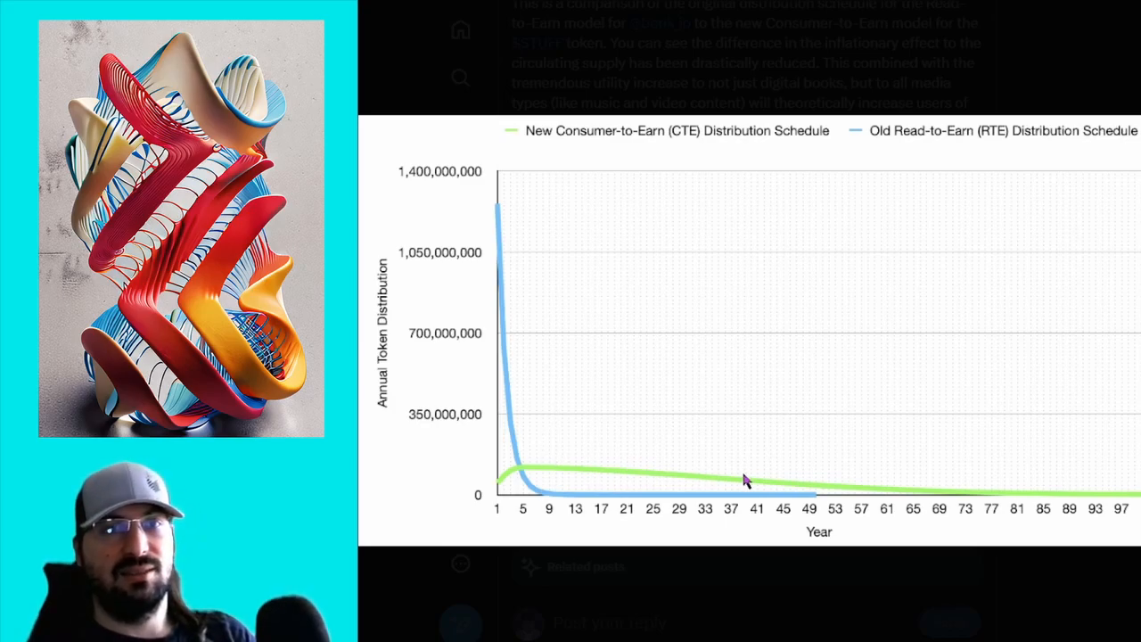
{"action": "mouse_move", "coordinate": [624, 500]}
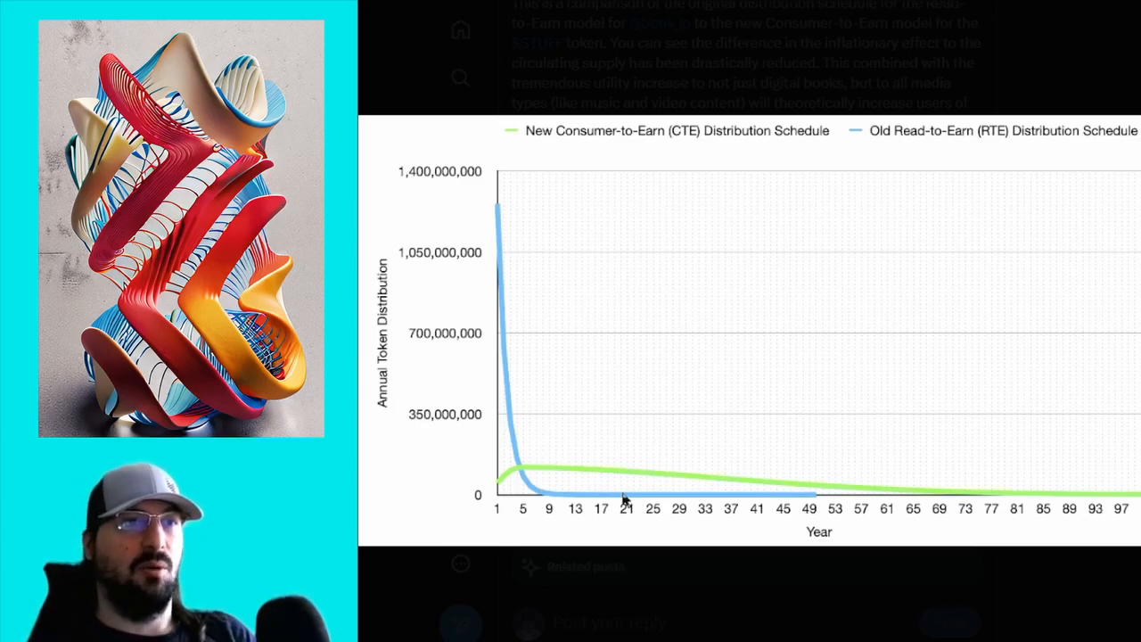
{"action": "mouse_move", "coordinate": [543, 485]}
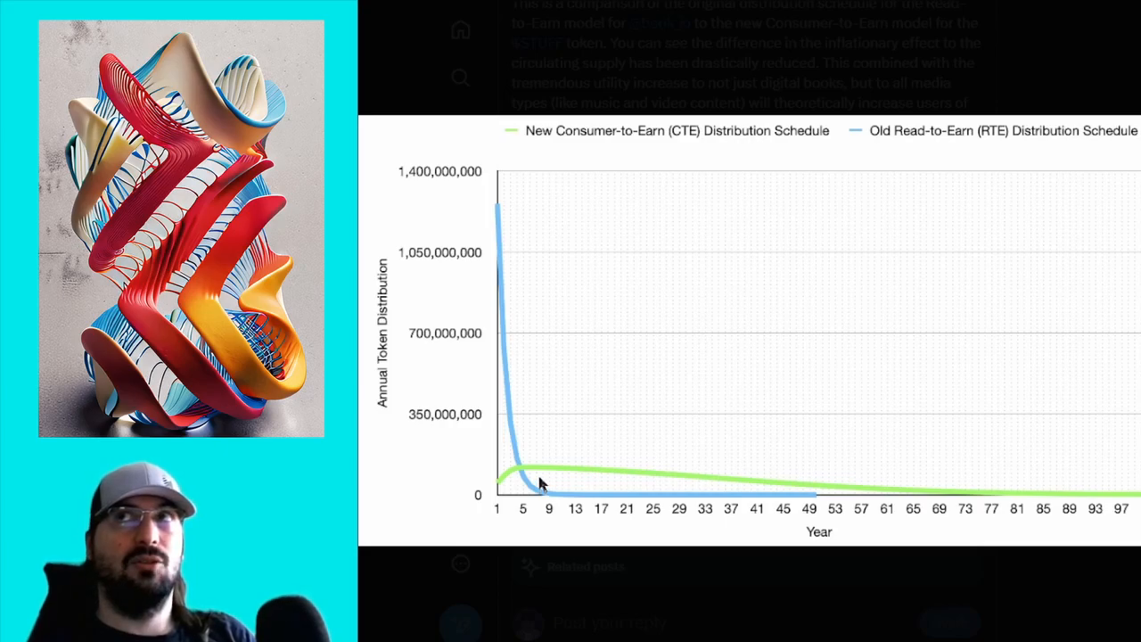
{"action": "mouse_move", "coordinate": [553, 471]}
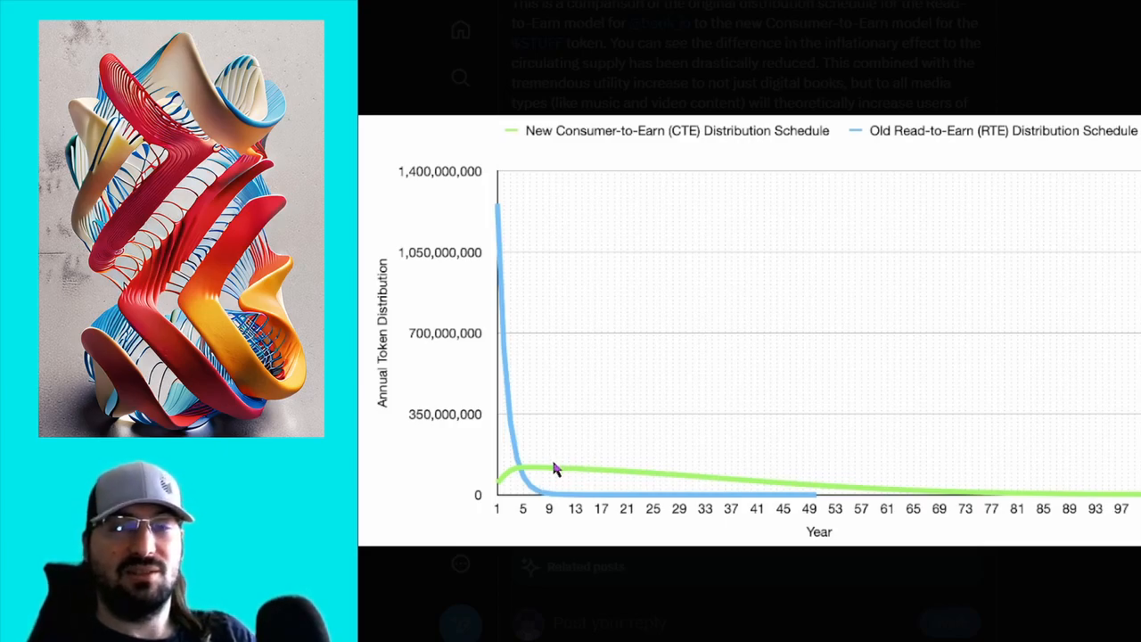
{"action": "mouse_move", "coordinate": [579, 474]}
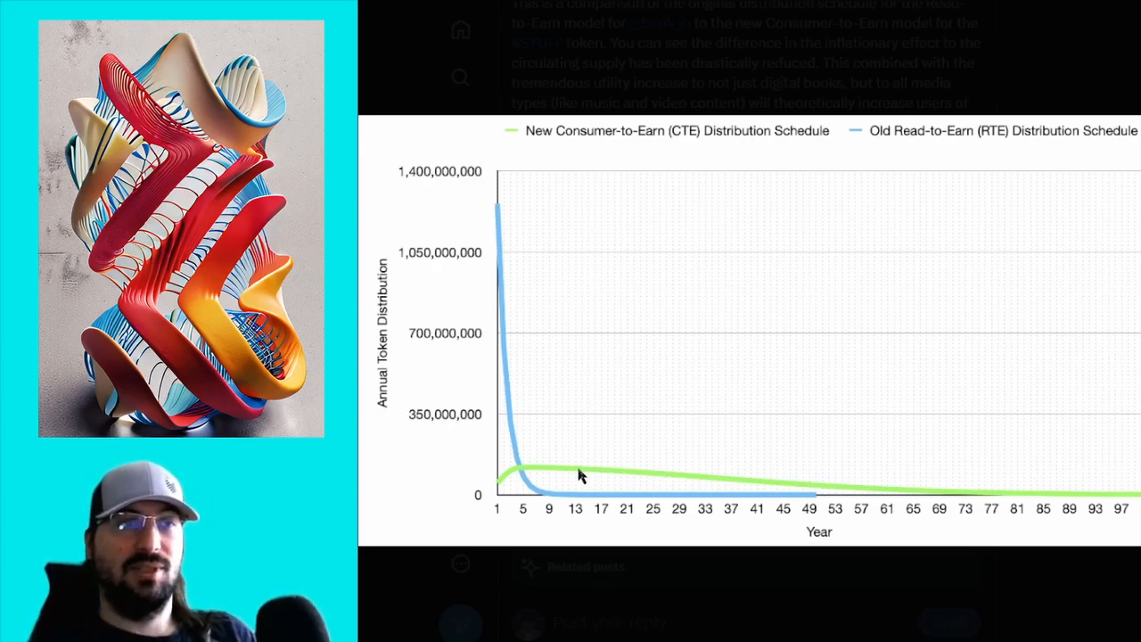
{"action": "mouse_move", "coordinate": [723, 477]}
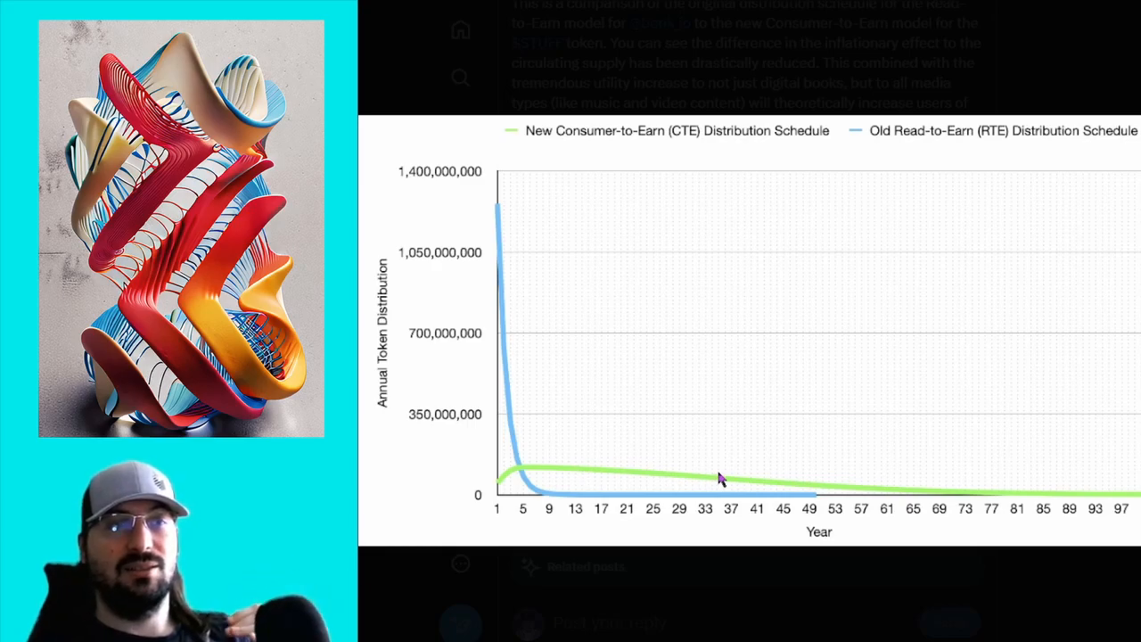
{"action": "mouse_move", "coordinate": [1043, 614]}
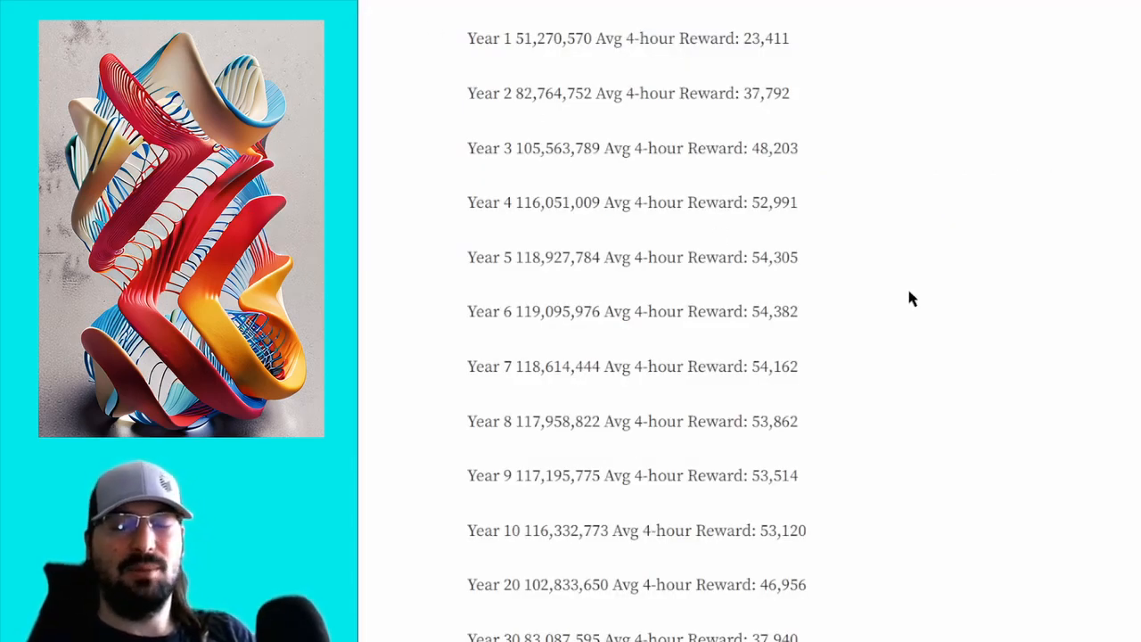
- Scroll the Year 1 to Year 70 emission and average 4-hour reward list down and back up
{"action": "scroll", "scroll_direction": "down", "scroll_amount": 3}
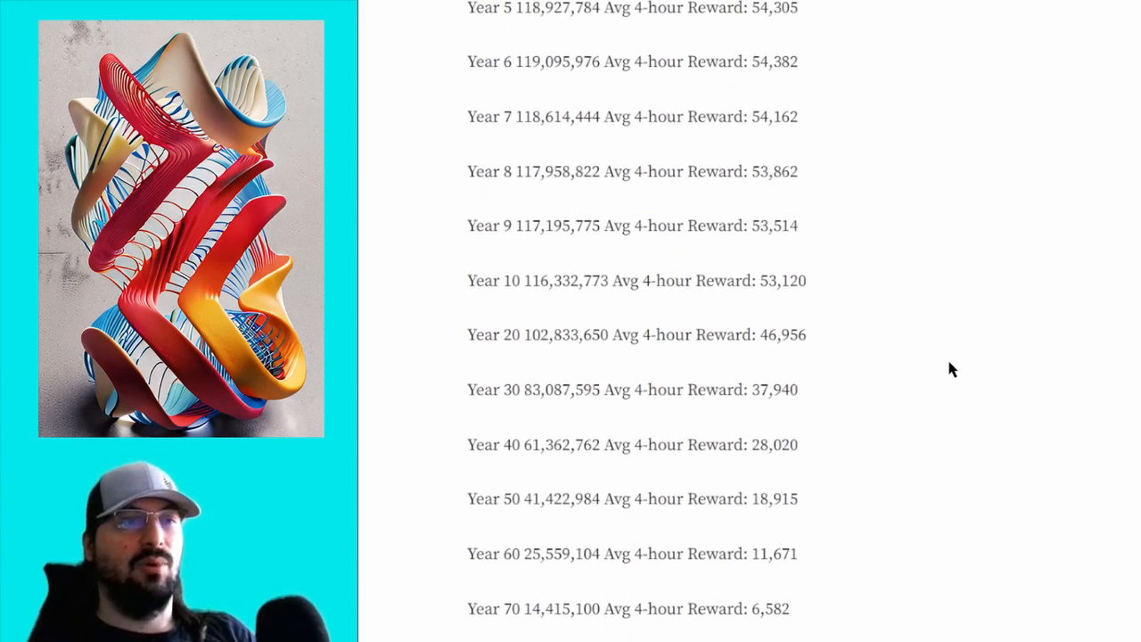
{"action": "scroll", "scroll_direction": "up", "scroll_amount": 3}
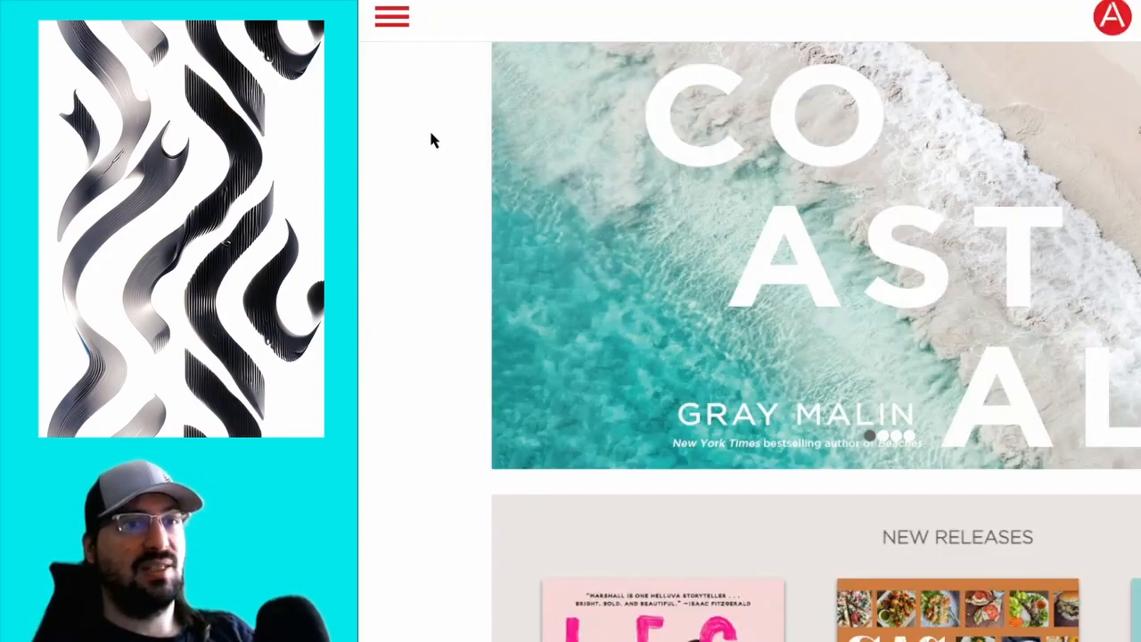
- Show the Abrams Books menu's Books category list of genres from Art to Pop Culture
{"action": "left_click", "coordinate": [392, 16]}
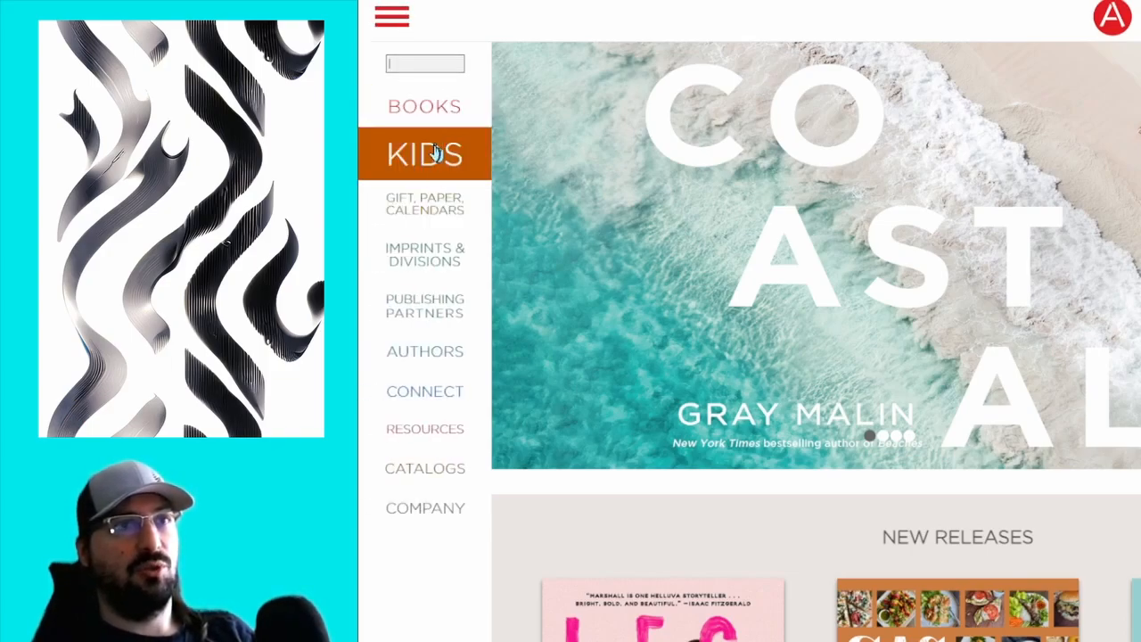
{"action": "left_click", "coordinate": [424, 153]}
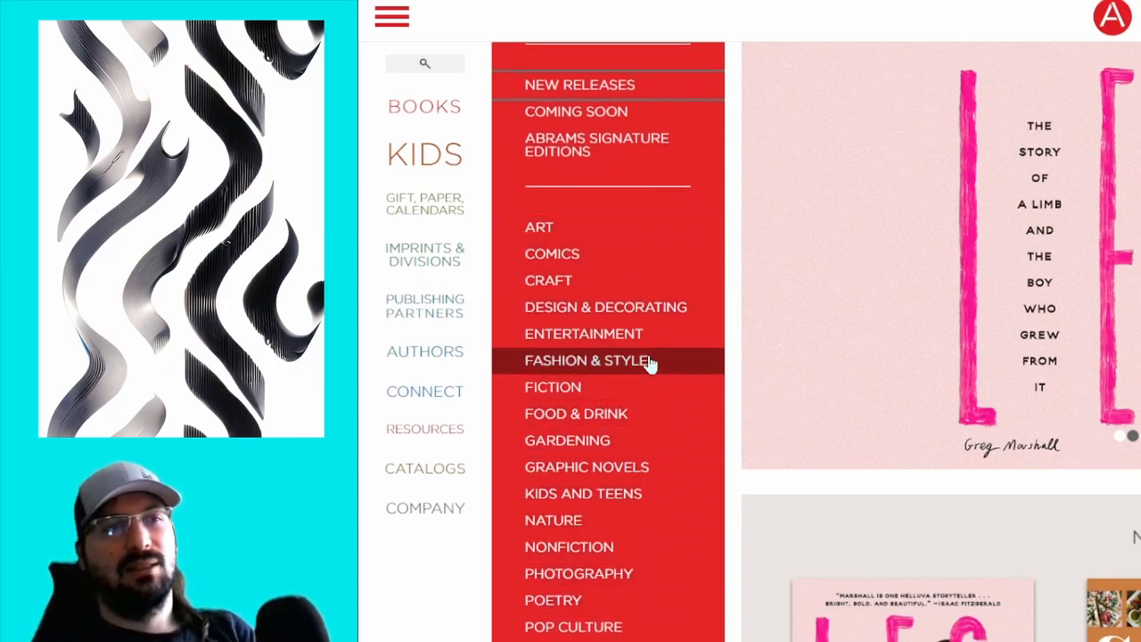
{"action": "mouse_move", "coordinate": [606, 307]}
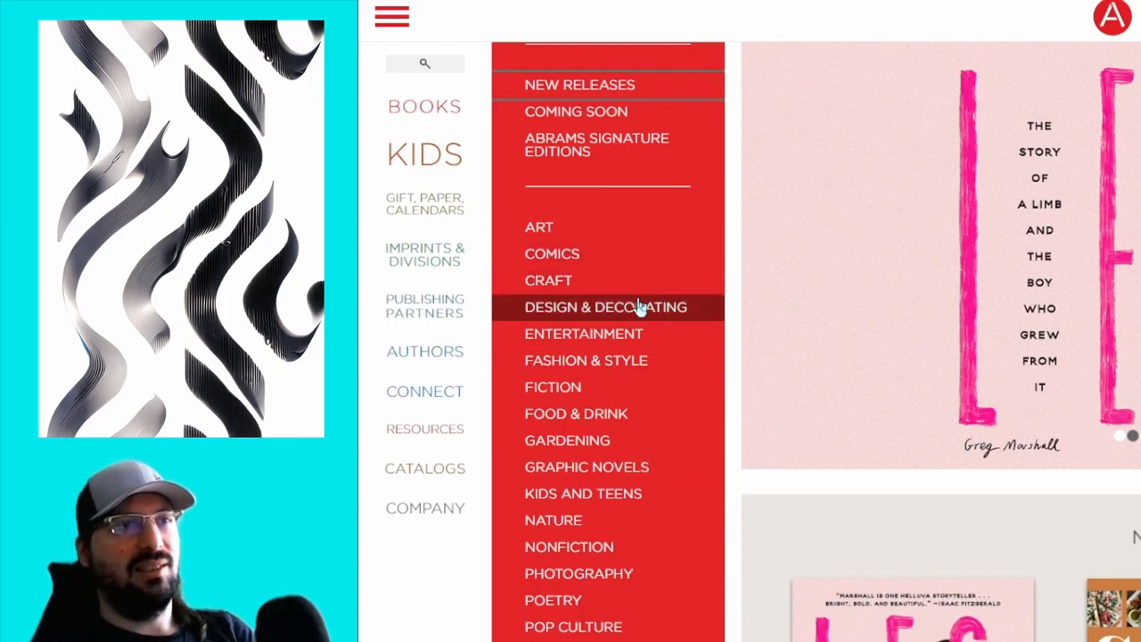
{"action": "mouse_move", "coordinate": [624, 443]}
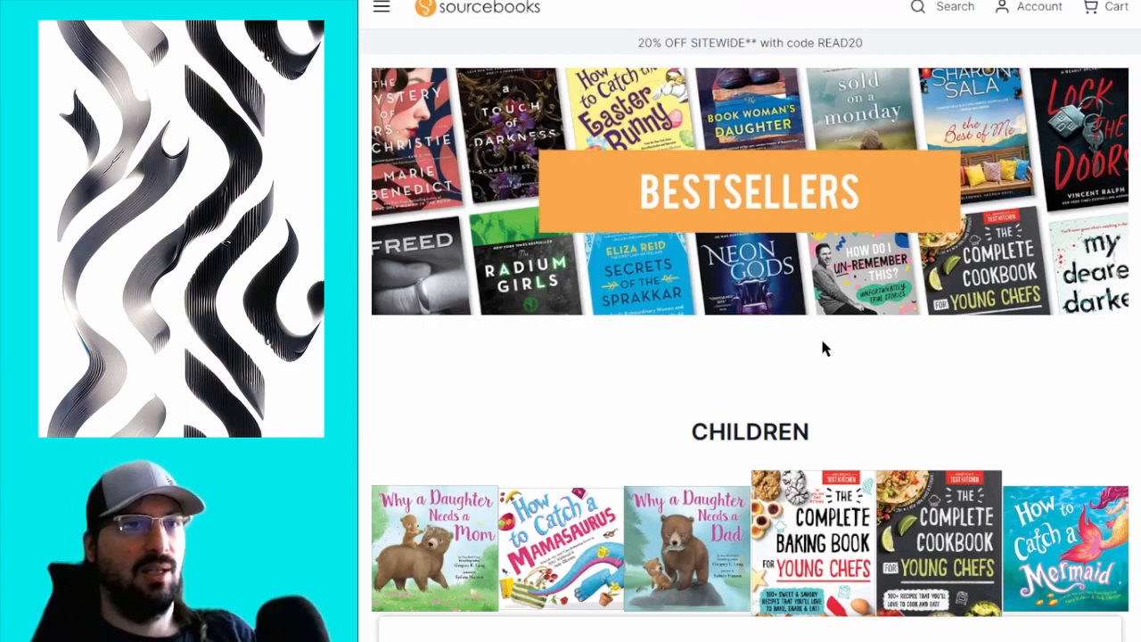
{"action": "scroll", "scroll_direction": "down", "scroll_amount": 3}
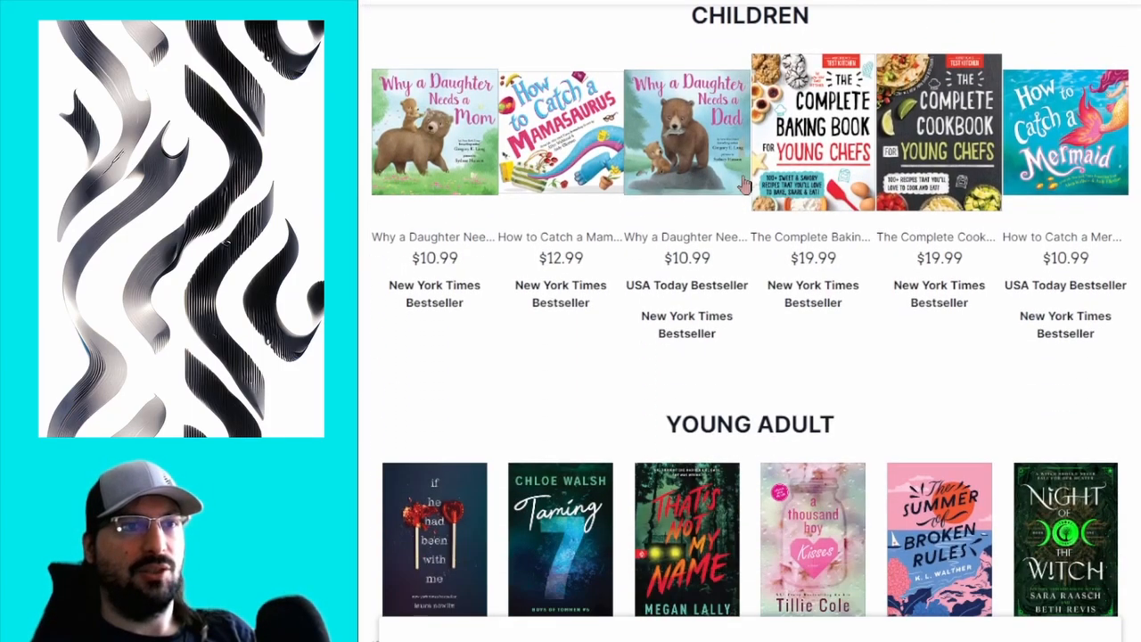
{"action": "scroll", "scroll_direction": "down", "scroll_amount": 3}
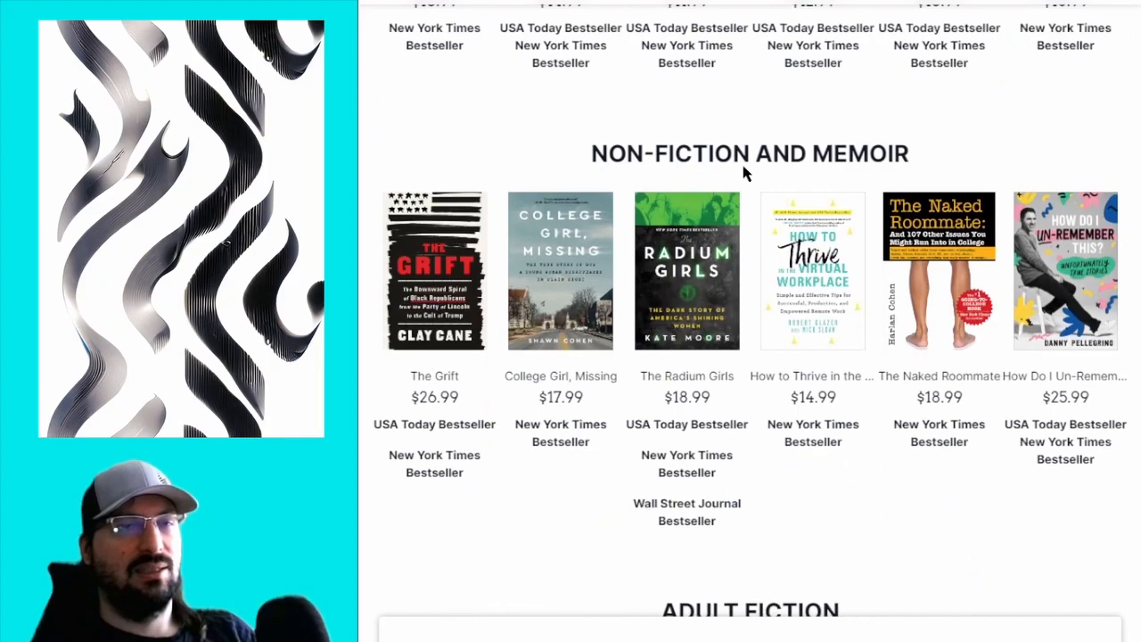
{"action": "scroll", "scroll_direction": "down", "scroll_amount": 3}
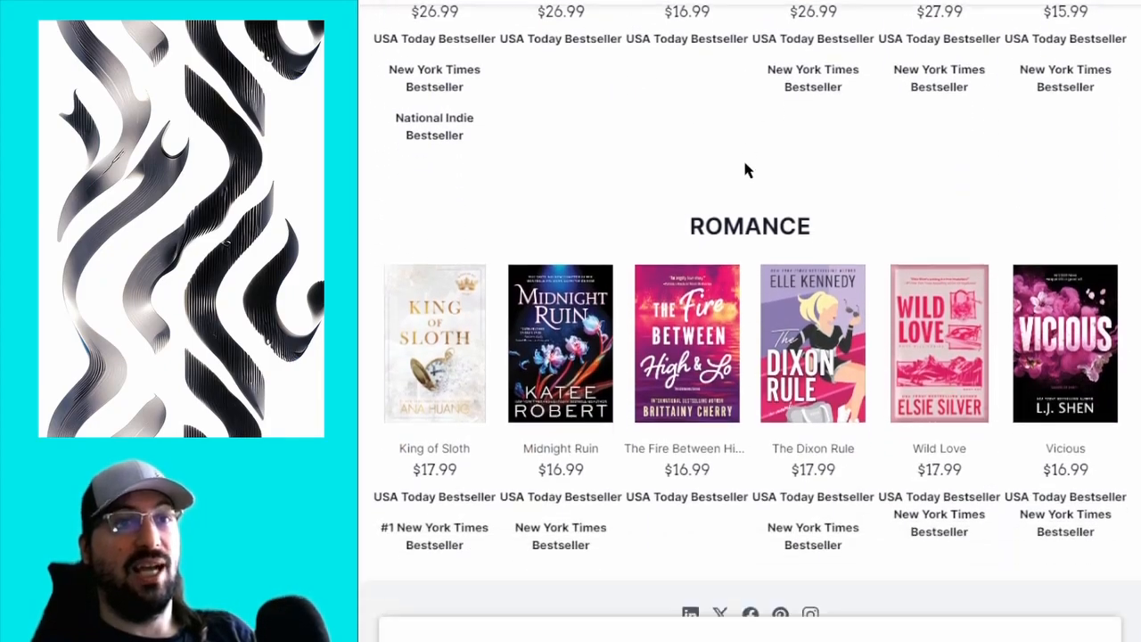
{"action": "scroll", "scroll_direction": "down", "scroll_amount": 3}
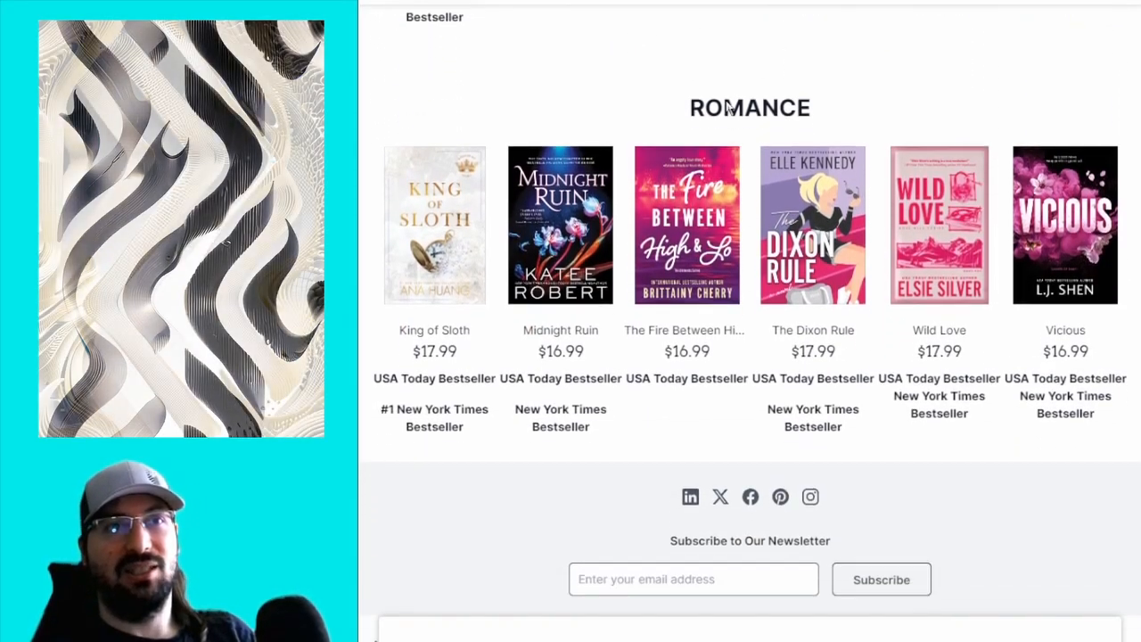
{"action": "scroll", "scroll_direction": "down", "scroll_amount": 3}
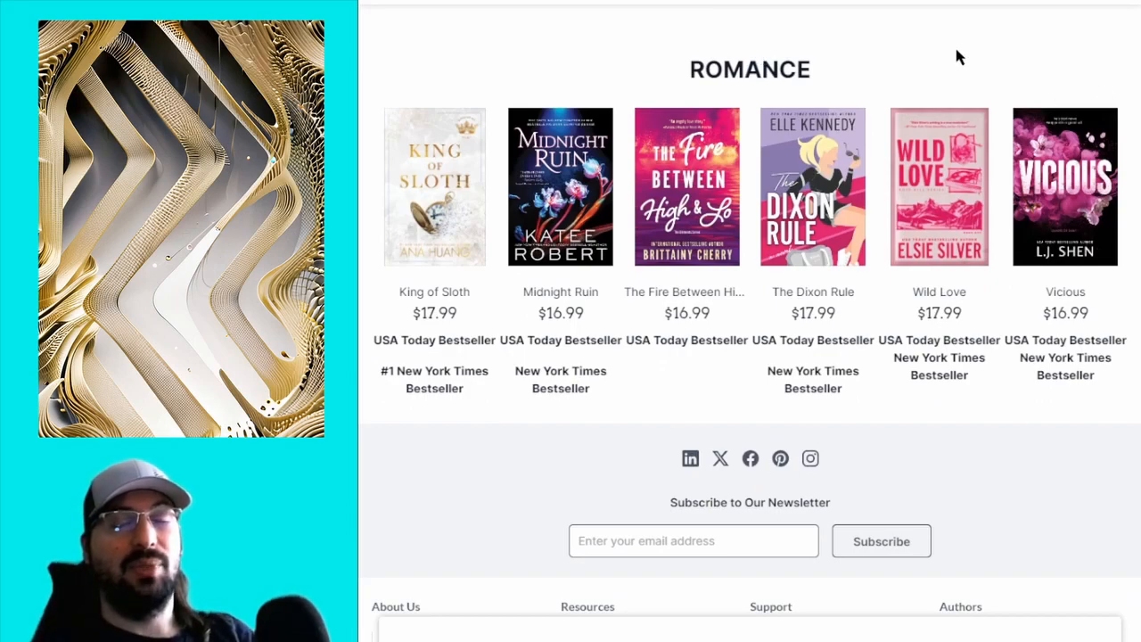
{"action": "mouse_move", "coordinate": [823, 182]}
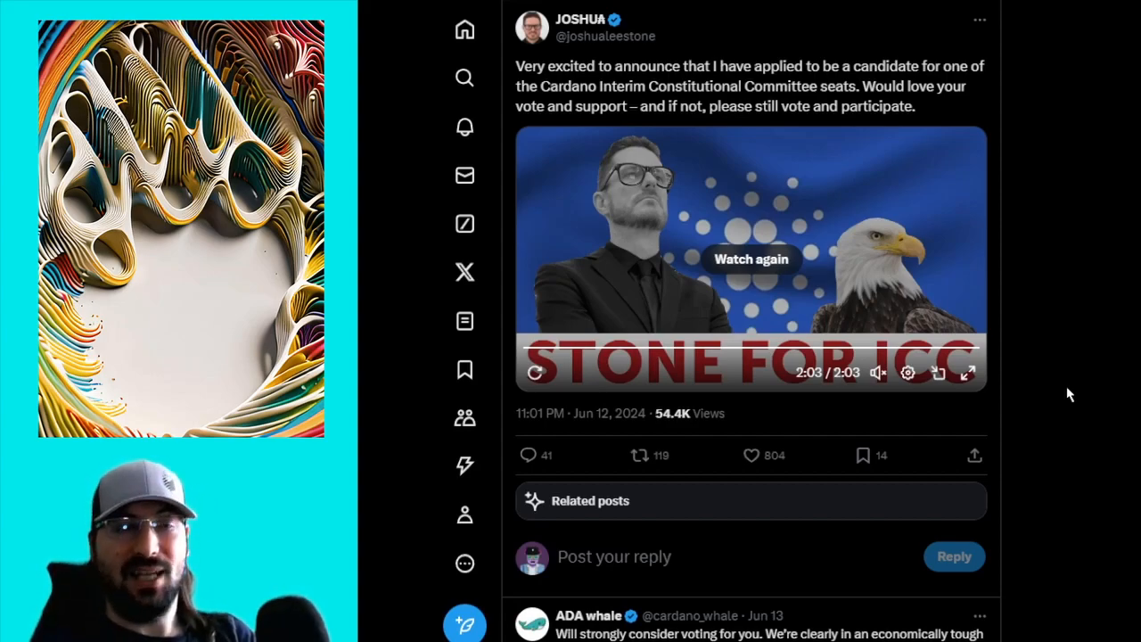
{"action": "mouse_move", "coordinate": [419, 424]}
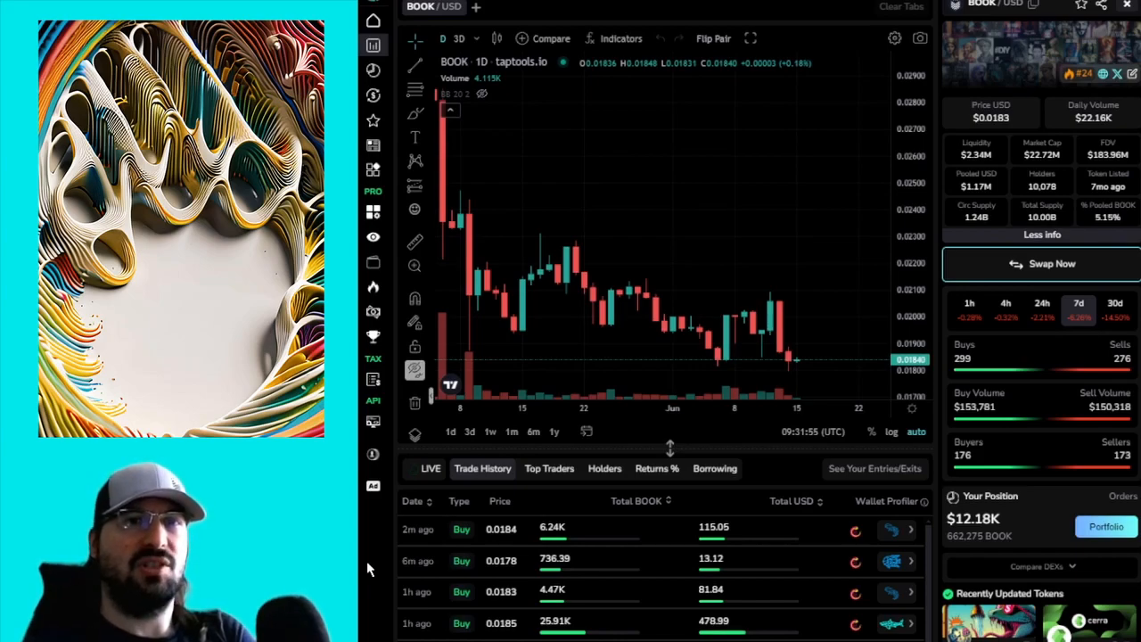
{"action": "mouse_move", "coordinate": [758, 499]}
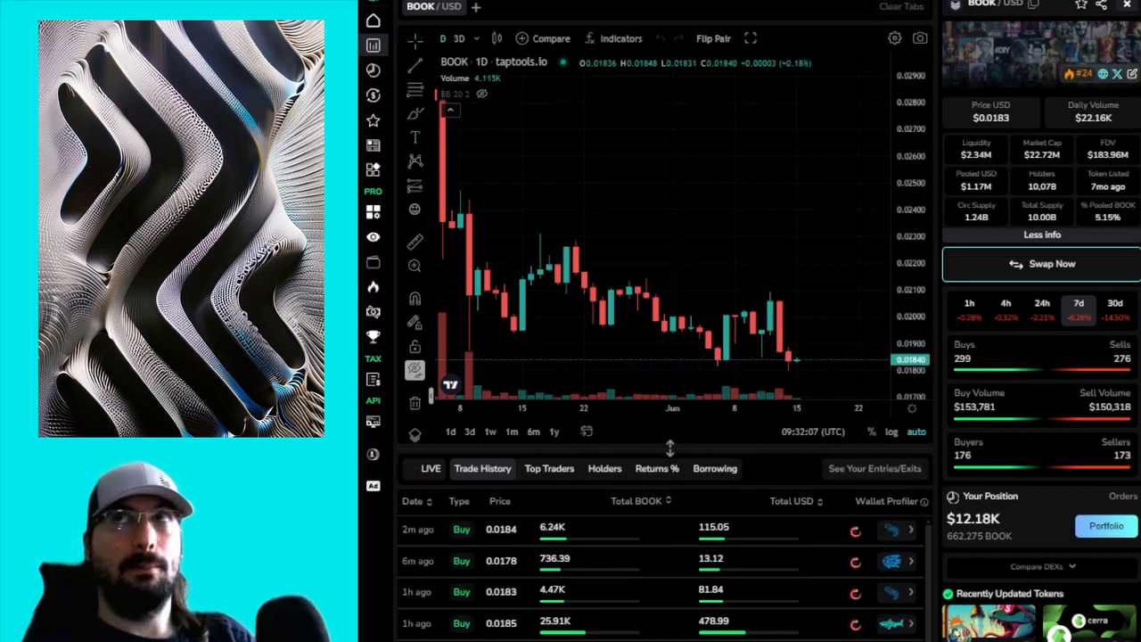
{"action": "mouse_move", "coordinate": [738, 347]}
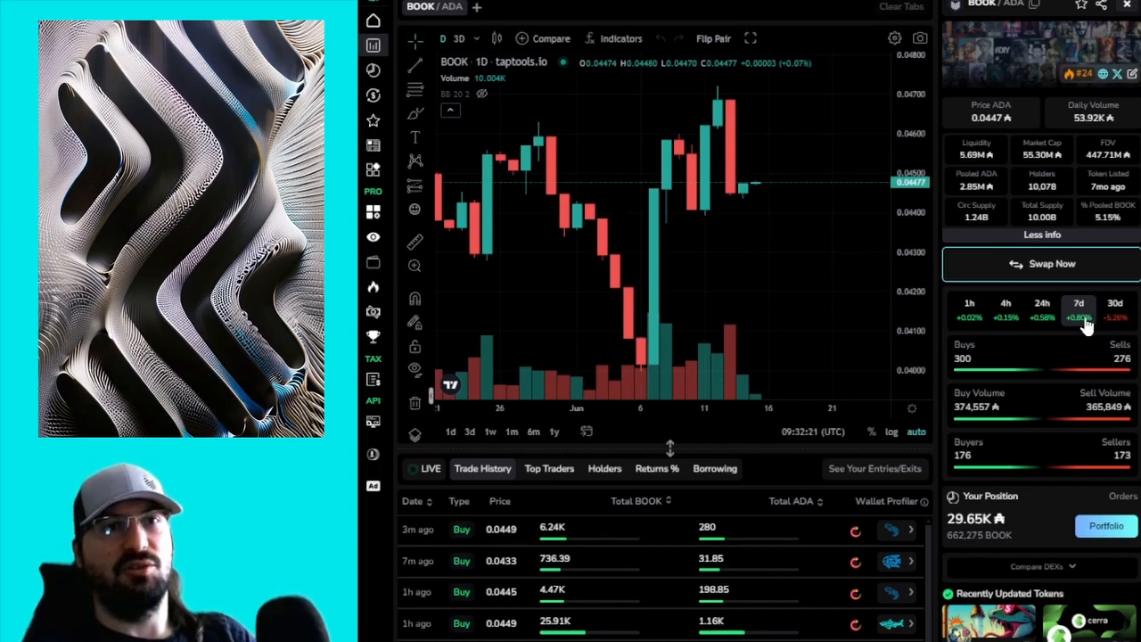
{"action": "mouse_move", "coordinate": [817, 240]}
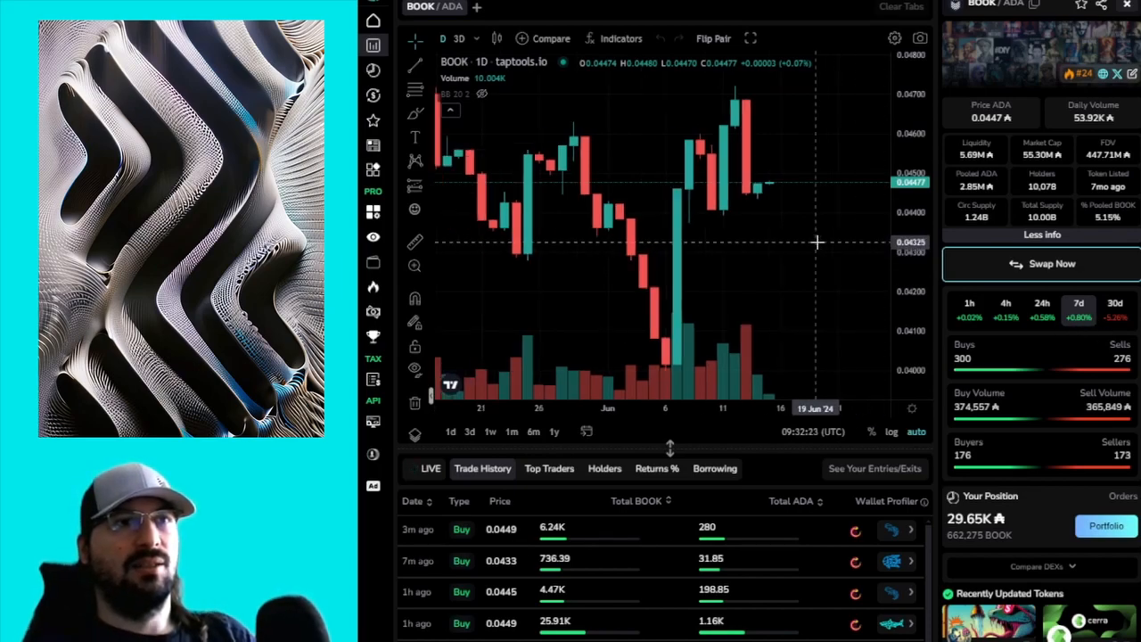
{"action": "mouse_move", "coordinate": [788, 277]}
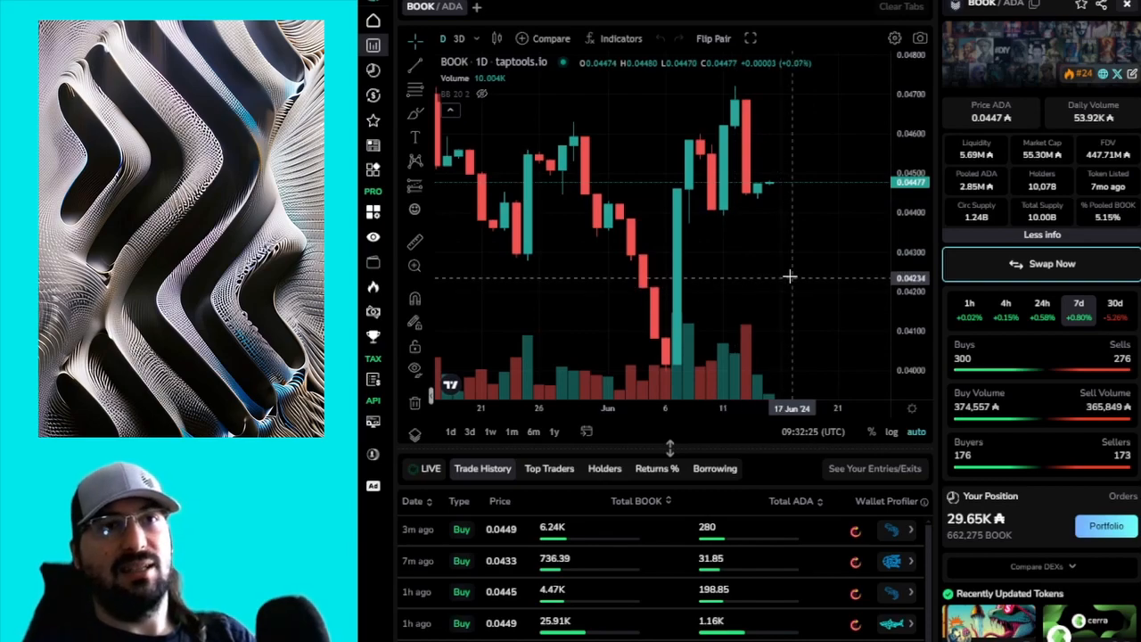